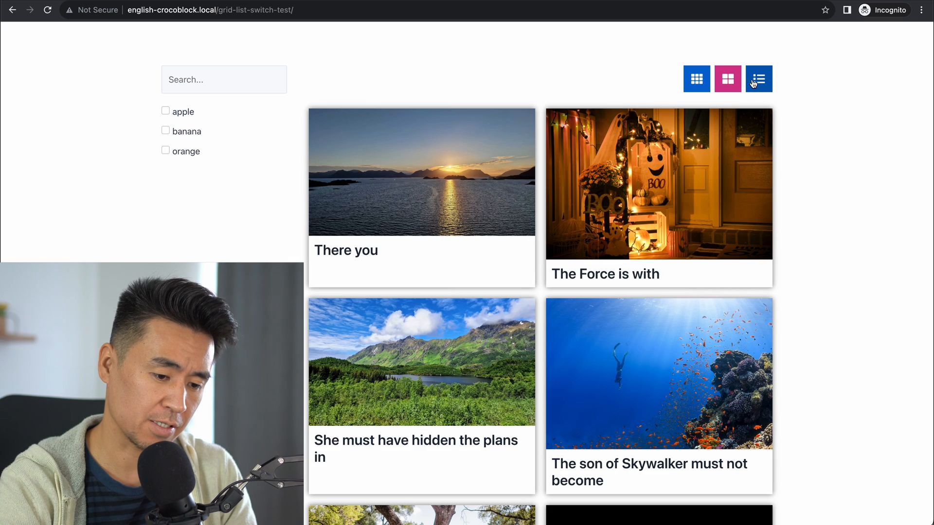
Switch the test page to list view, filter to banana posts, then switch to three-column grid.
click(759, 79)
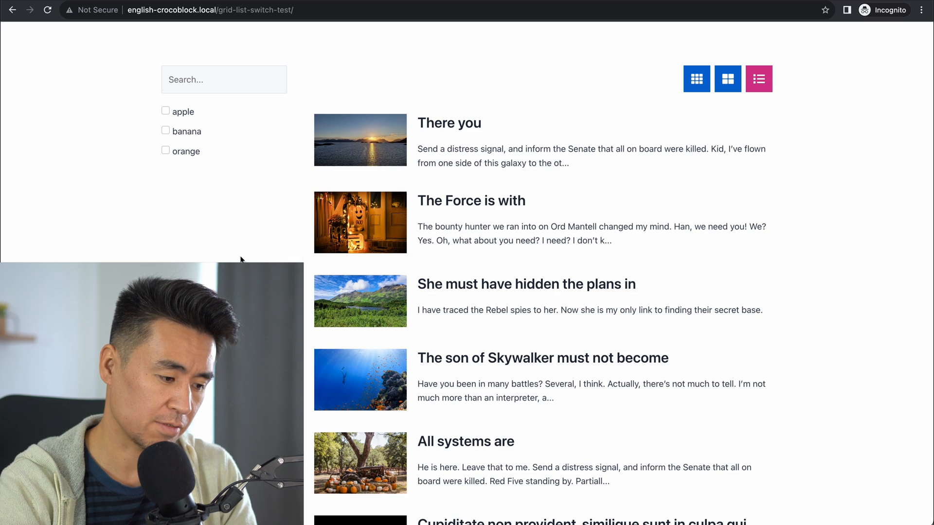
click(166, 130)
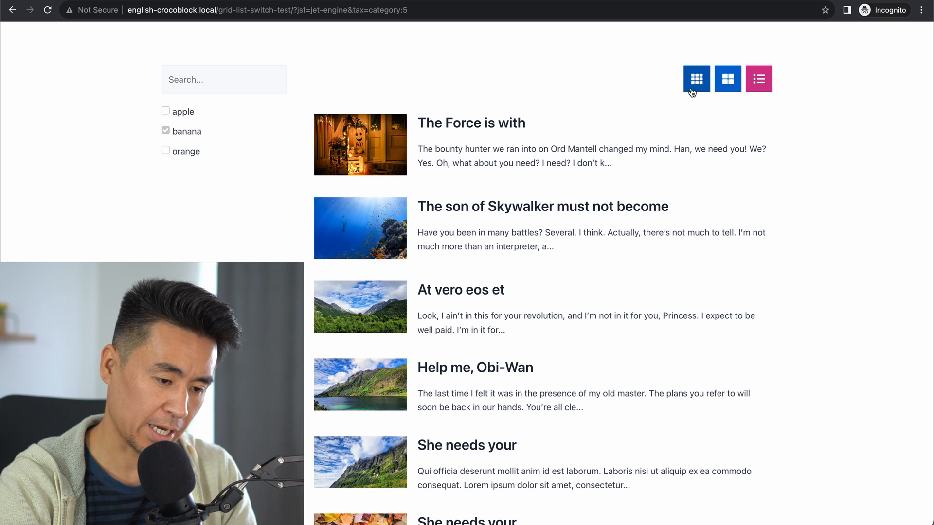
click(695, 78)
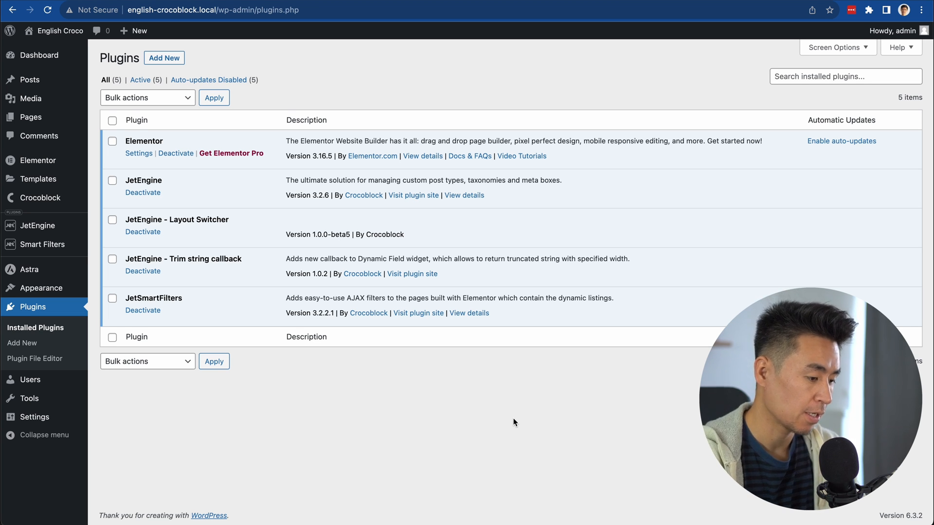
mouse_move(159, 190)
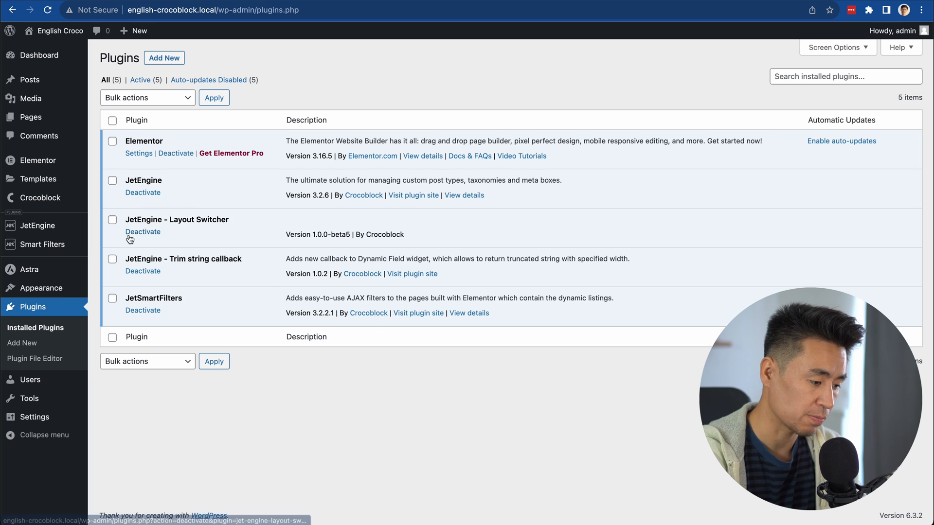
mouse_move(138, 262)
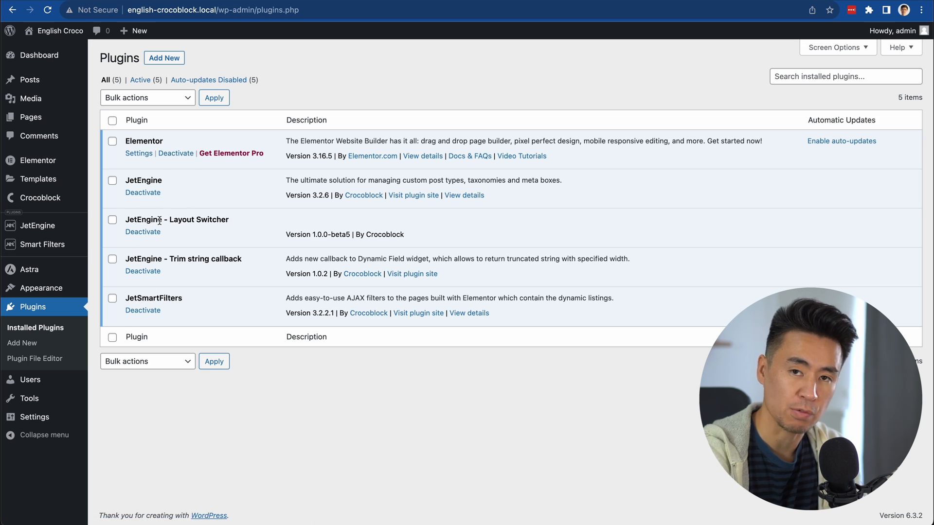
mouse_move(349, 232)
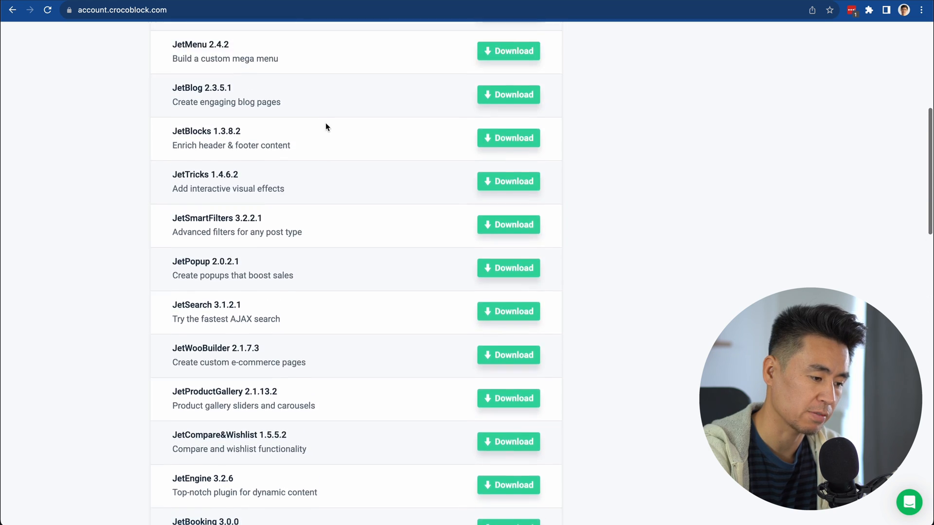
Scroll the downloads page to Beta Releases, showing JetEngine Layout Switcher 1.0.0-beta5.
scroll(down, 3)
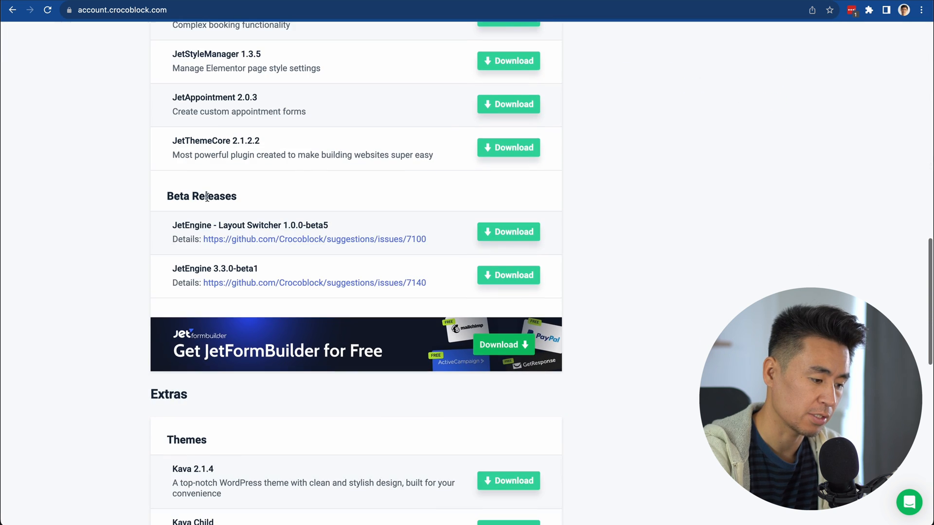
mouse_move(202, 220)
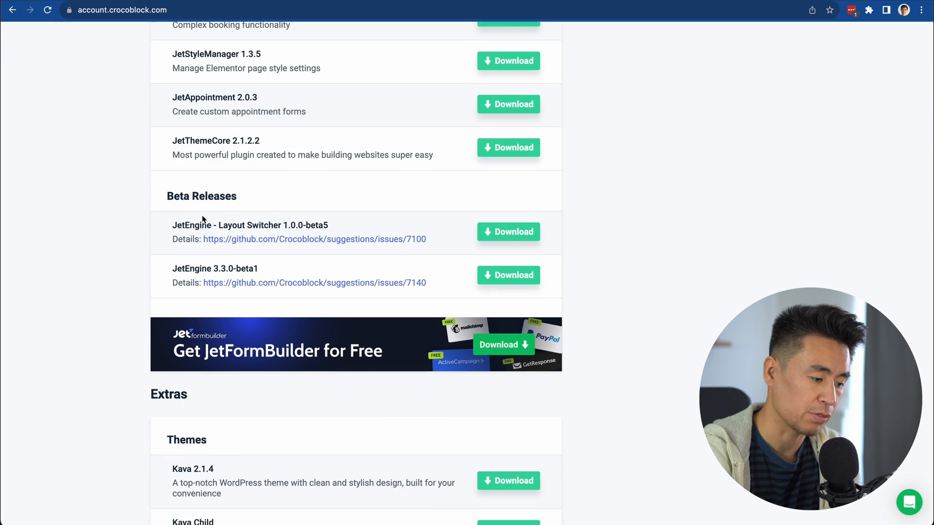
mouse_move(301, 243)
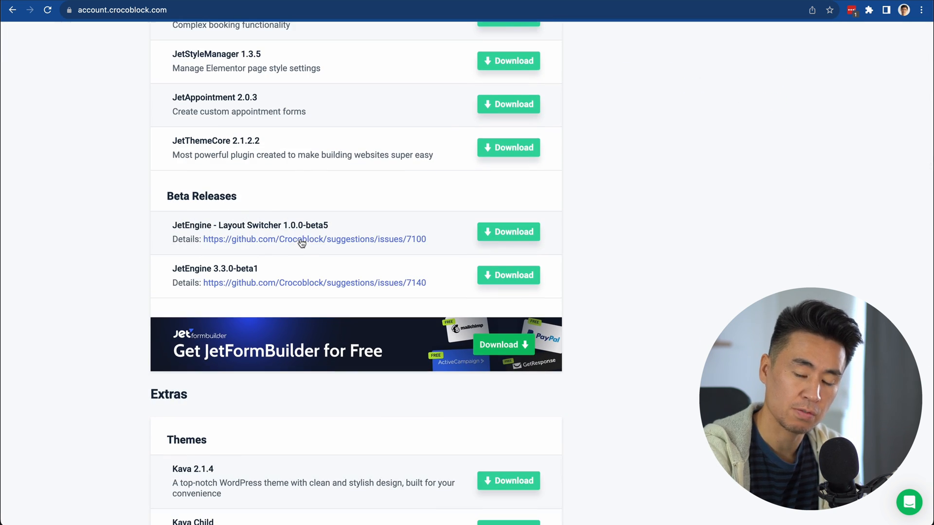
mouse_move(167, 170)
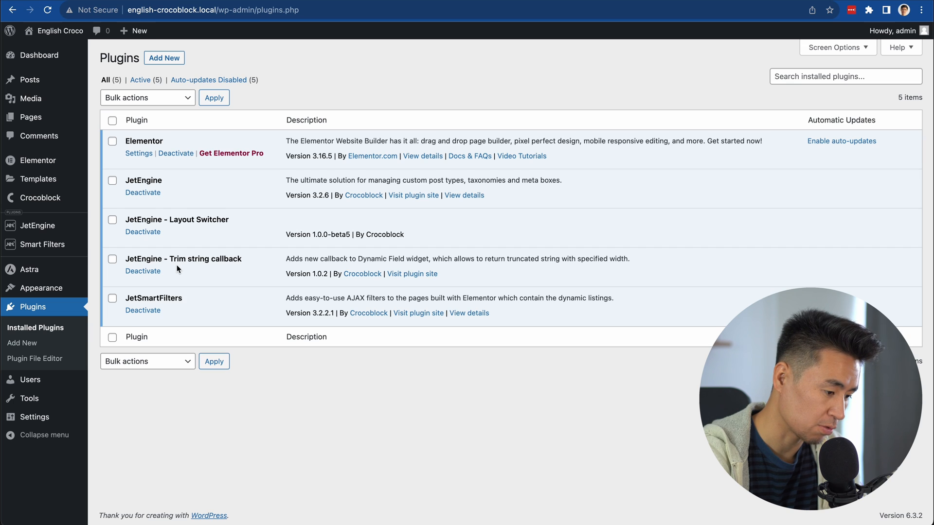
mouse_move(178, 301)
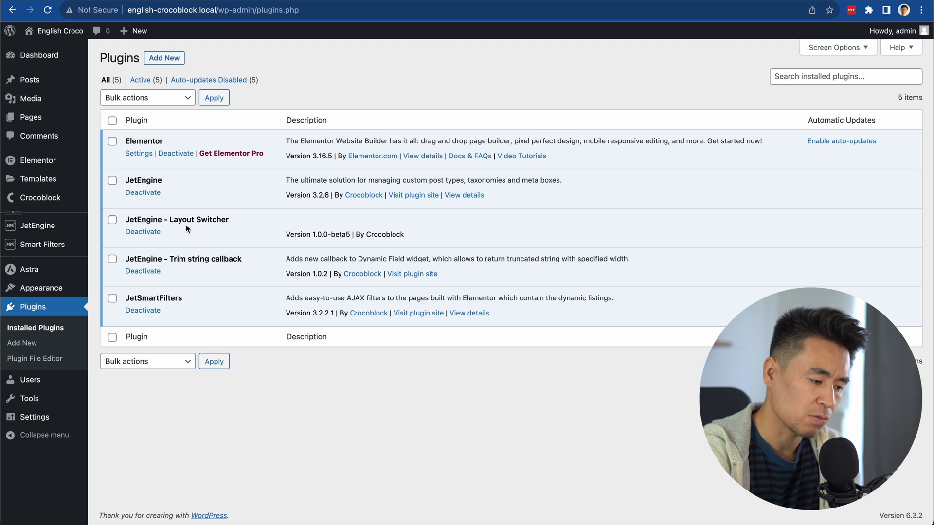
mouse_move(200, 220)
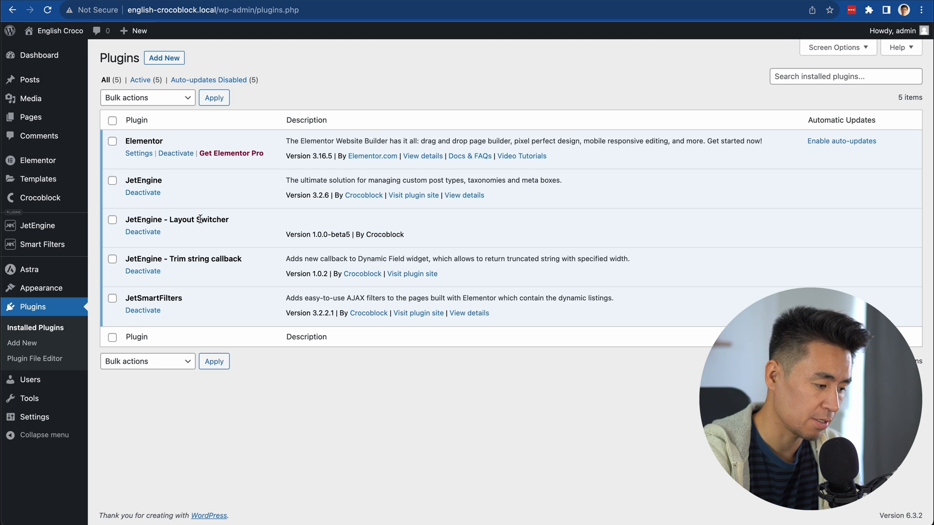
click(37, 225)
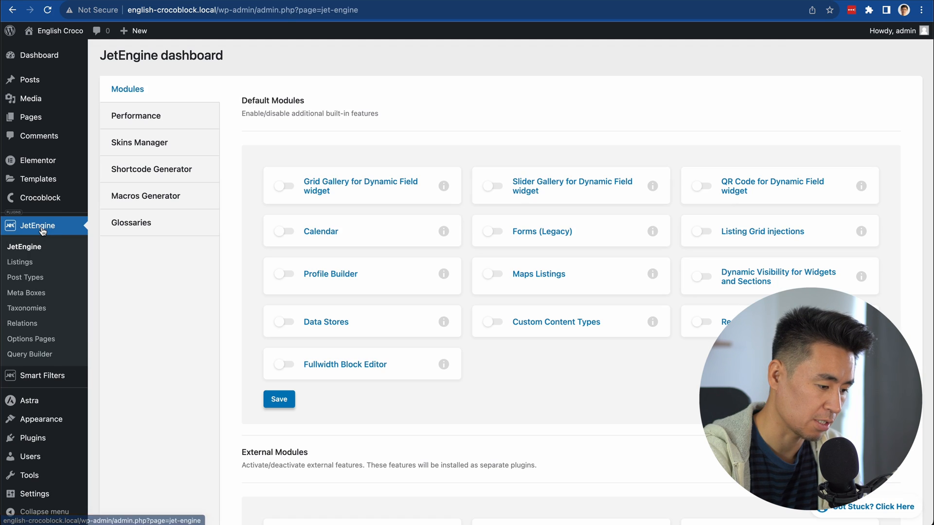
scroll(down, 3)
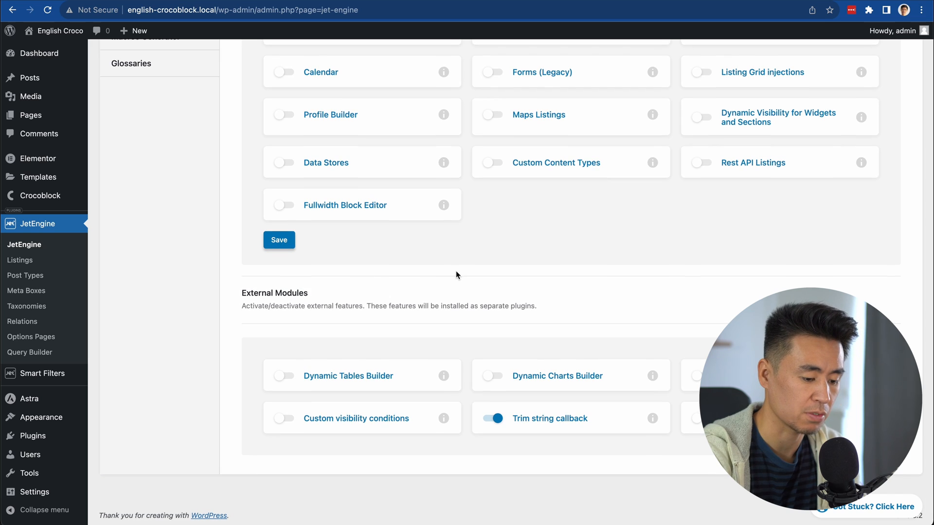
mouse_move(543, 429)
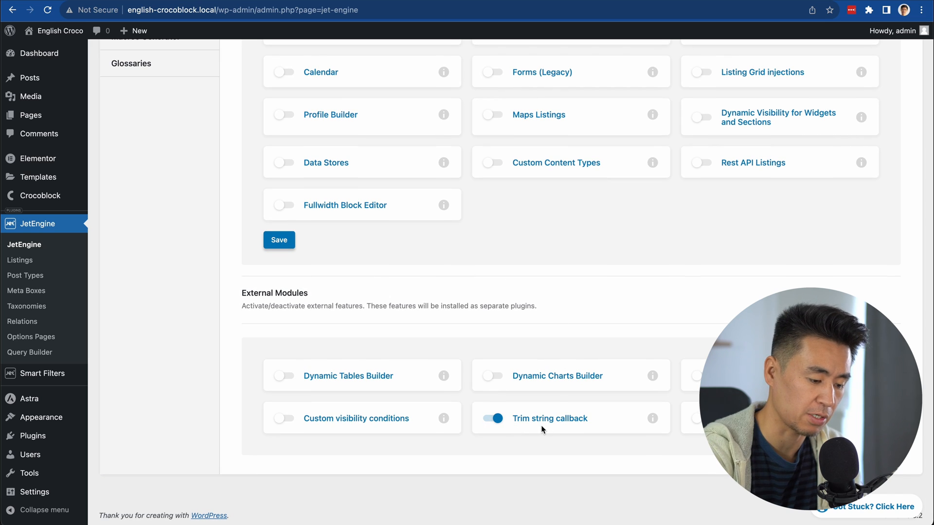
mouse_move(576, 309)
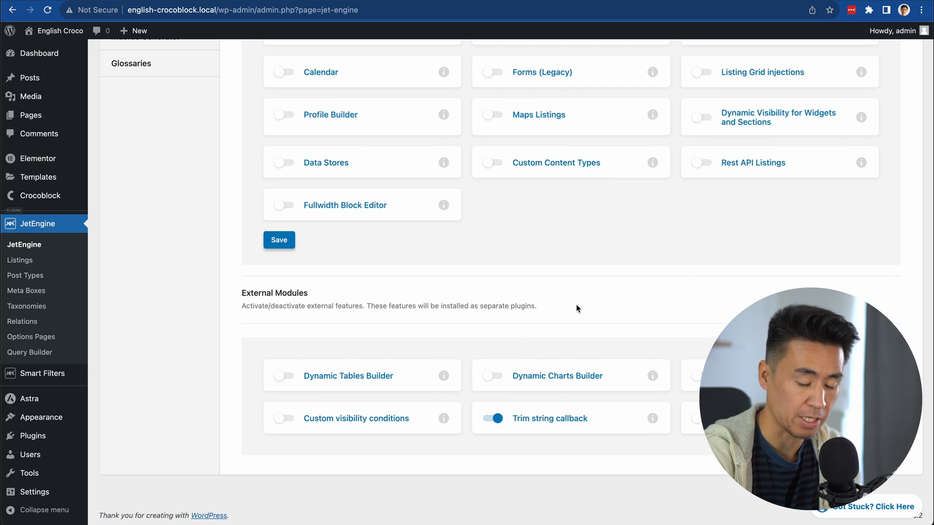
mouse_move(360, 432)
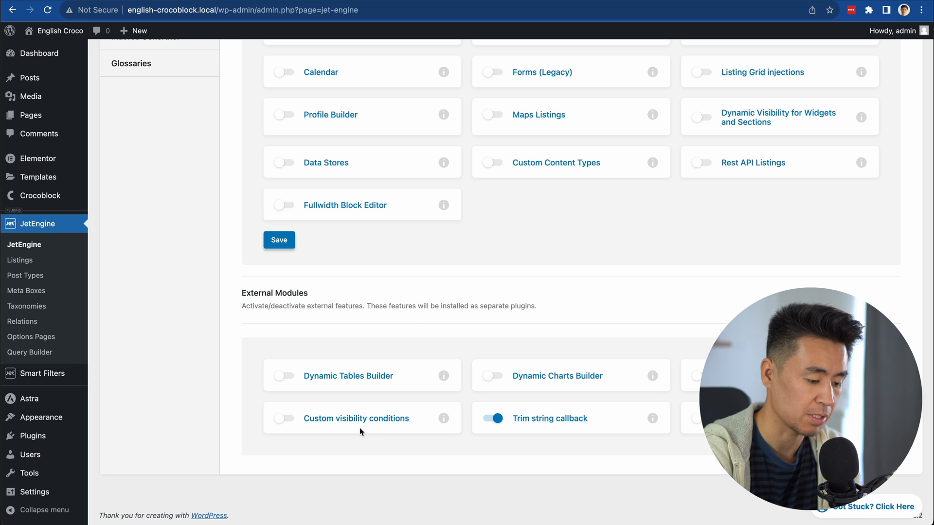
mouse_move(391, 453)
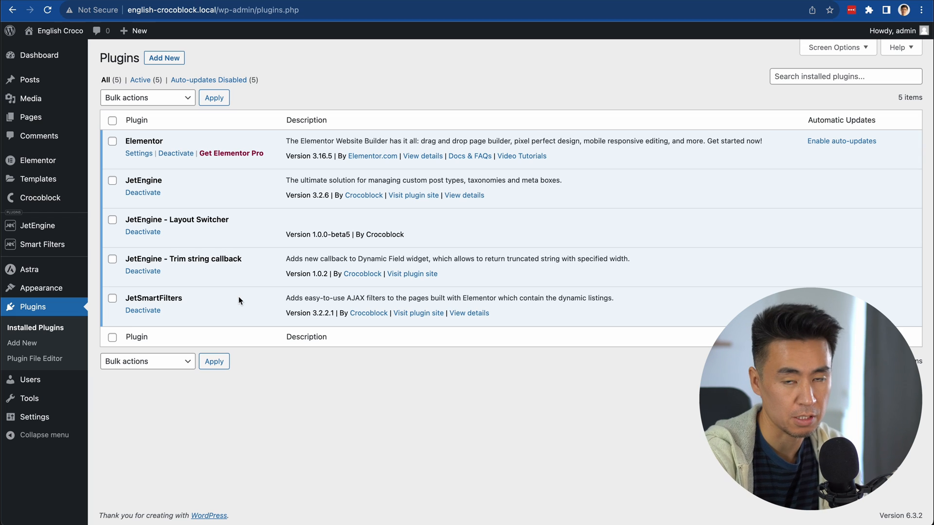
mouse_move(409, 409)
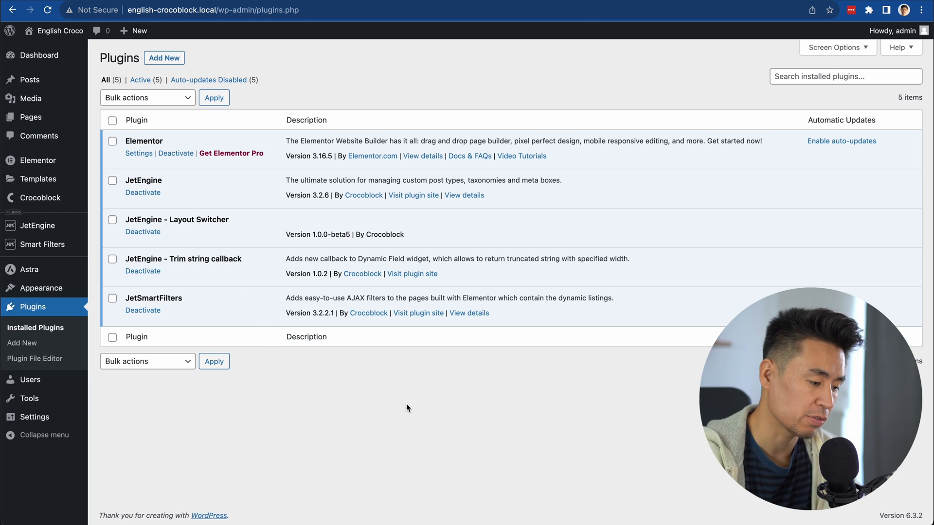
mouse_move(327, 433)
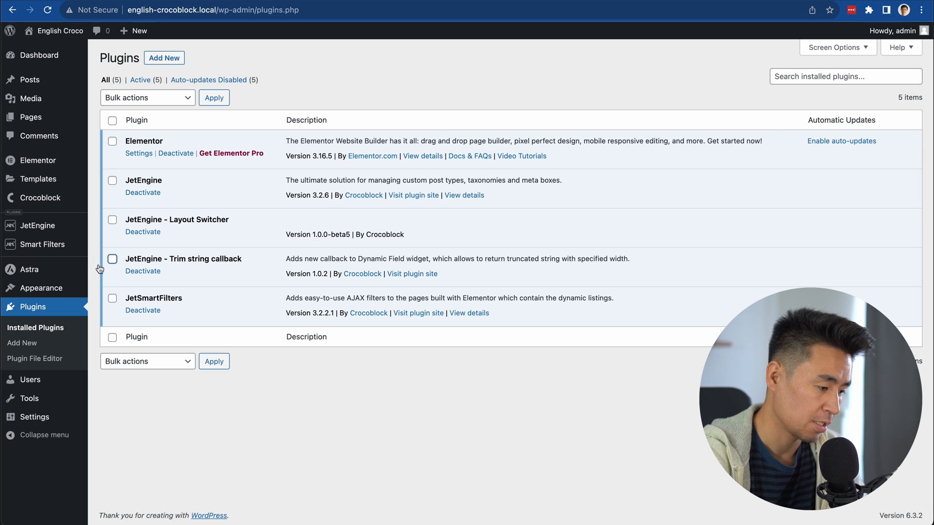
Create a JetEngine Posts listing item named 'Post Grid List Item' using the Elementor view.
click(38, 225)
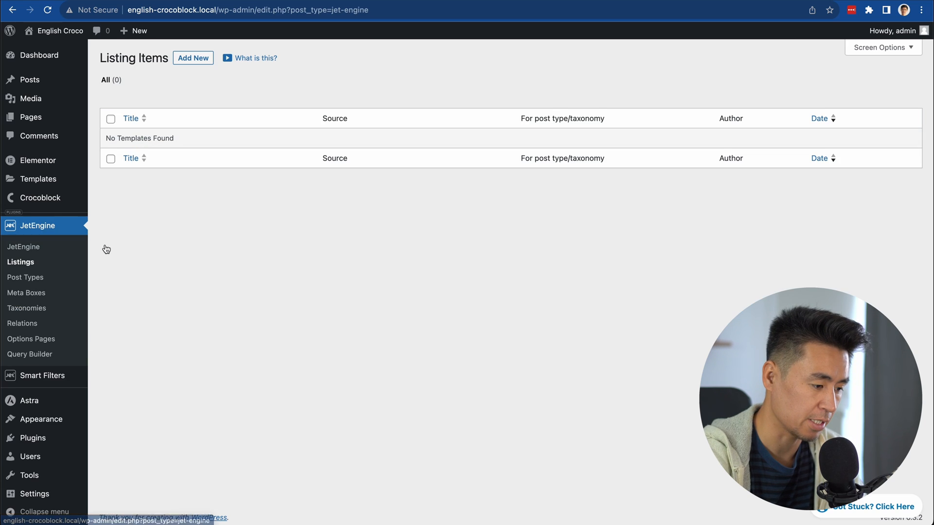
click(192, 57)
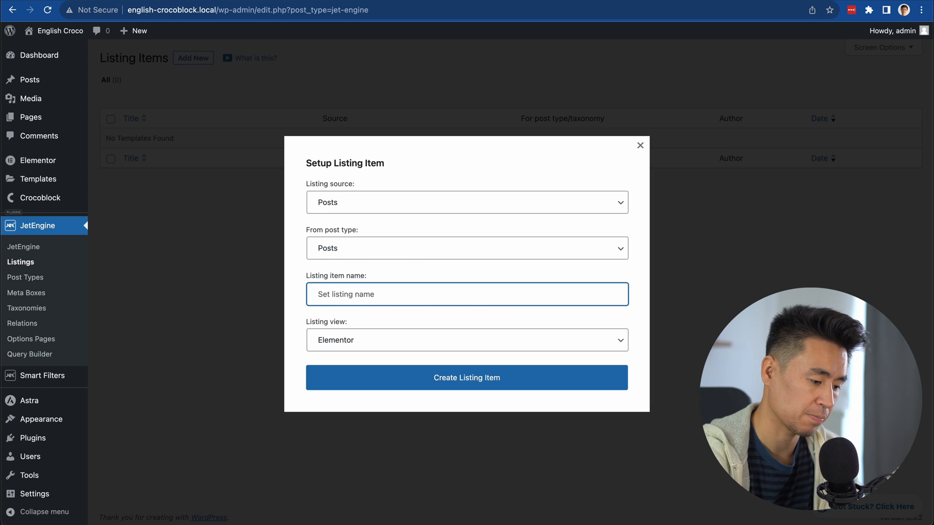
text(Post Grid Item)
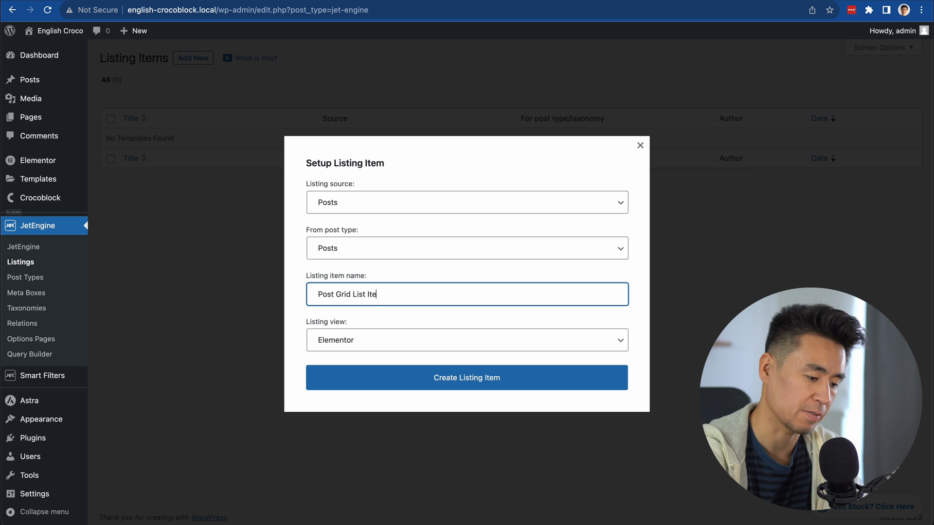
click(467, 378)
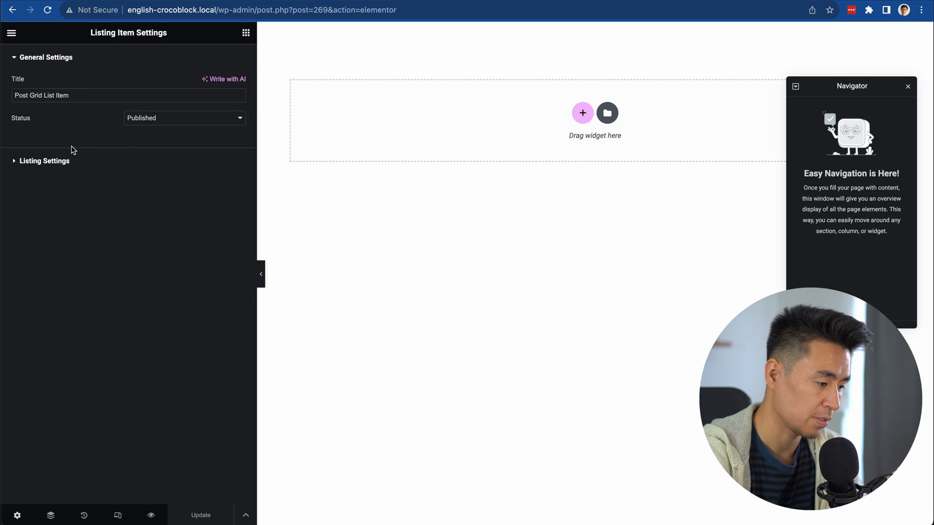
Add a Dynamic Image and a post-title Dynamic Field with an H3 tag to the listing.
click(44, 161)
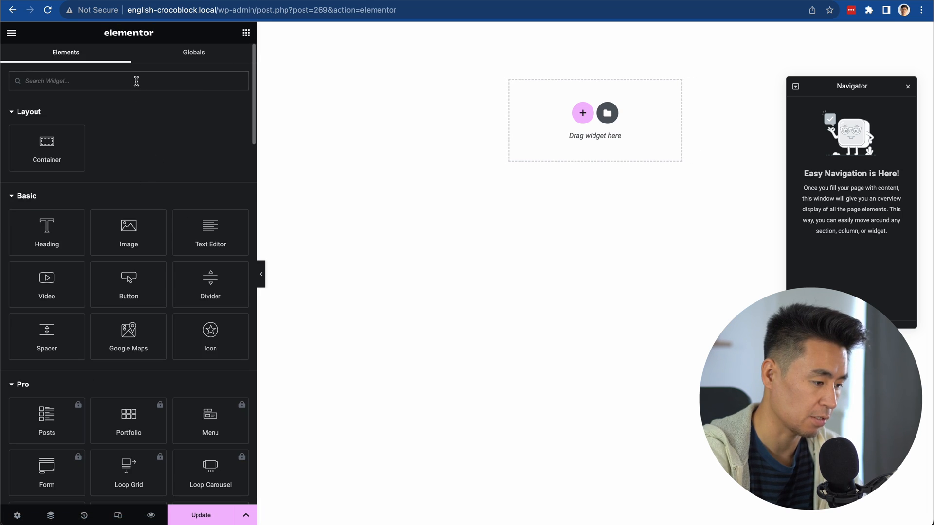
text(dyna)
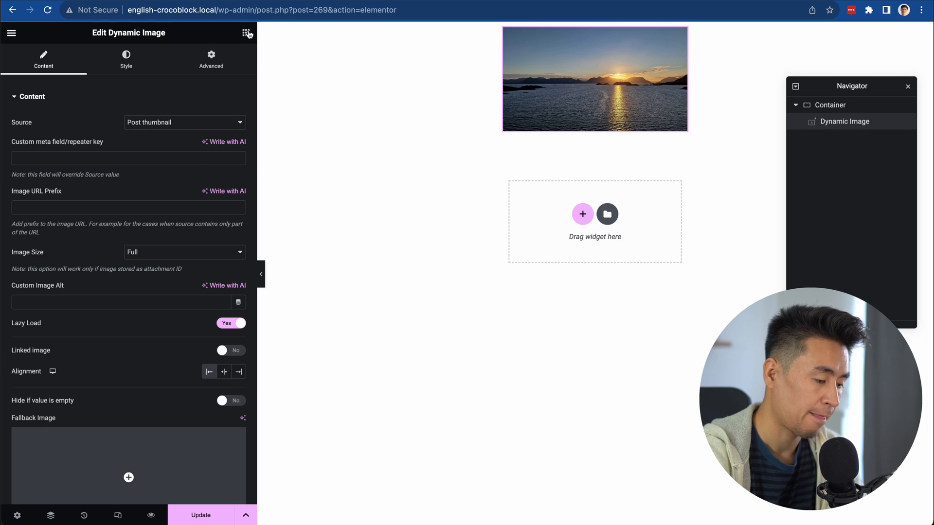
click(246, 33)
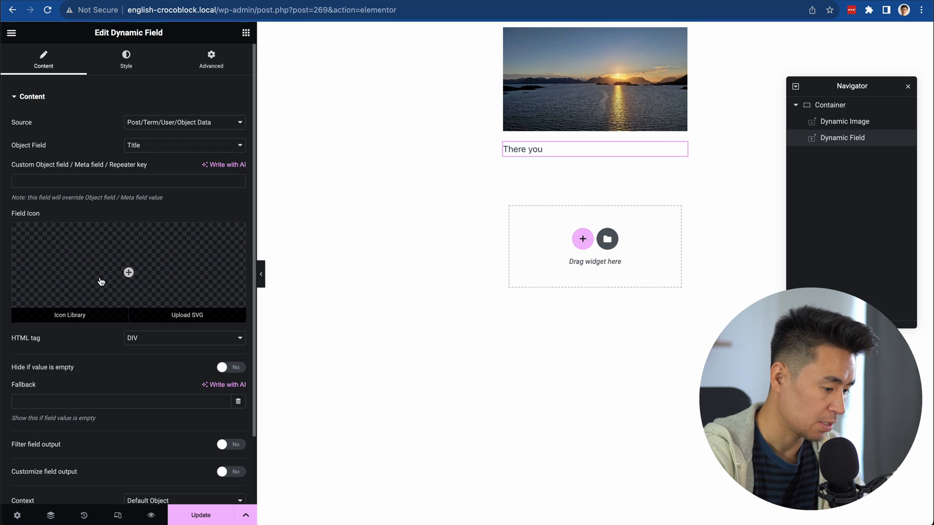
mouse_move(525, 172)
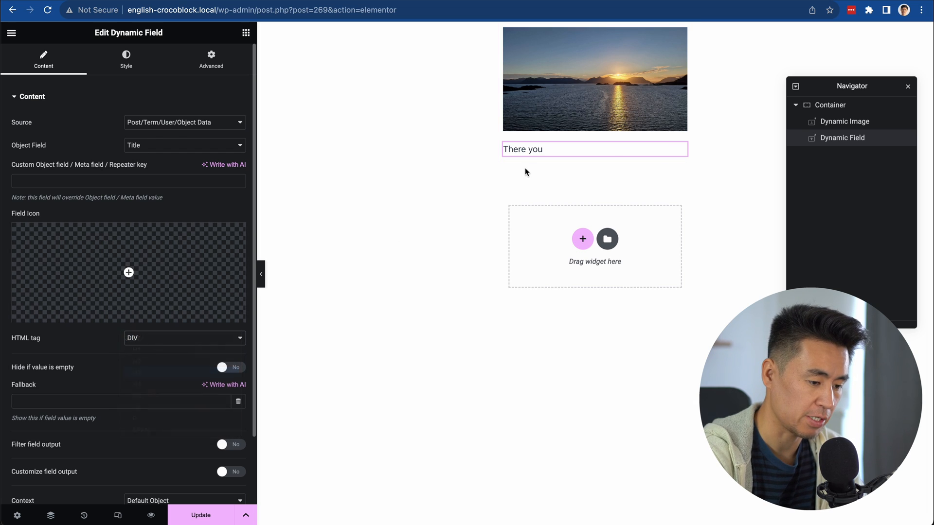
click(183, 337)
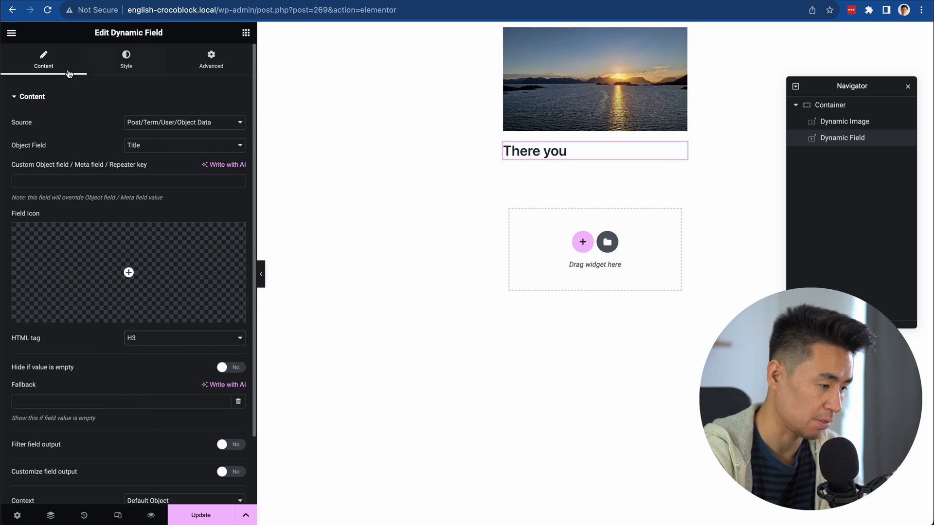
click(830, 105)
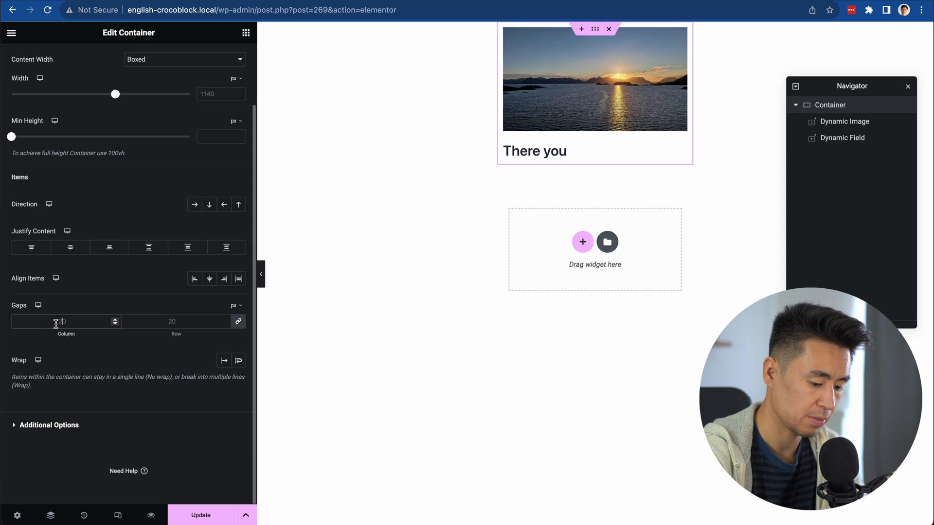
Give the title Dynamic Field 10px padding in Advanced settings.
click(211, 59)
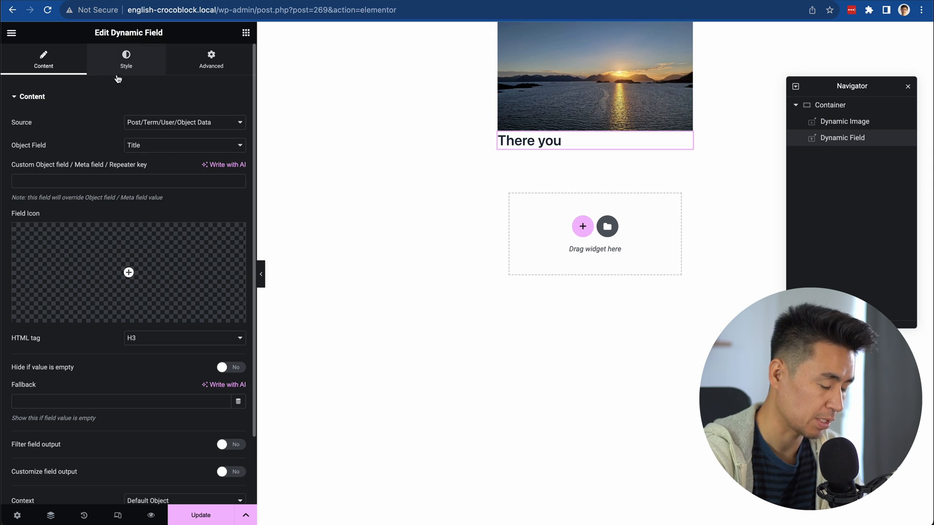
click(210, 60)
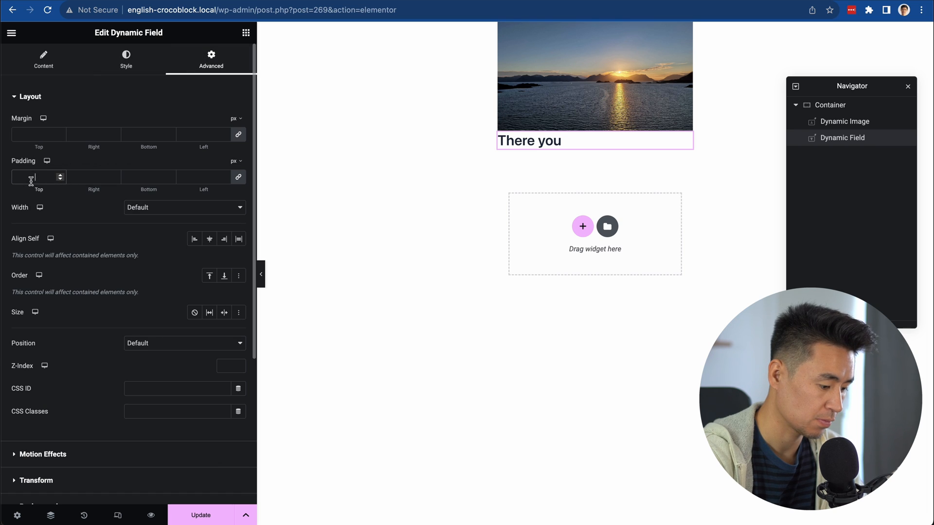
text(10)
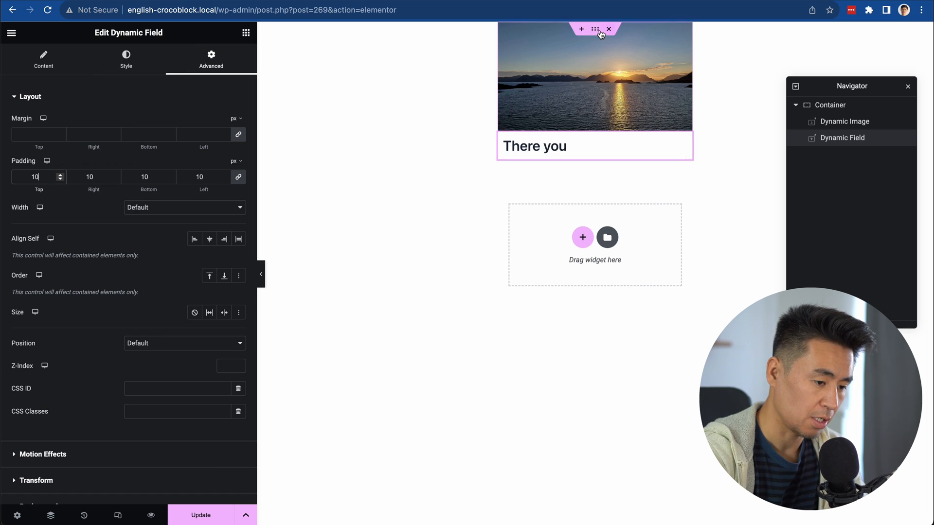
Give the card container a solid border of width 1.
click(829, 105)
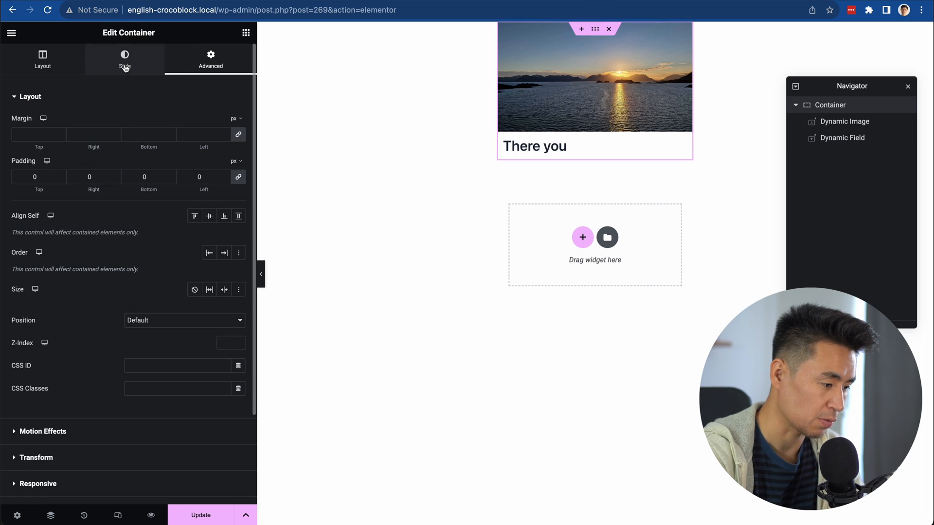
click(125, 59)
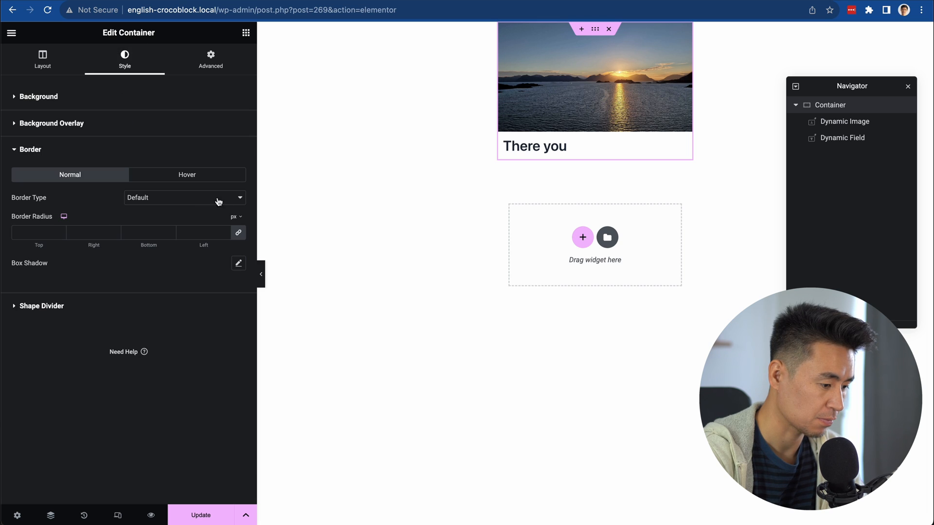
click(184, 197)
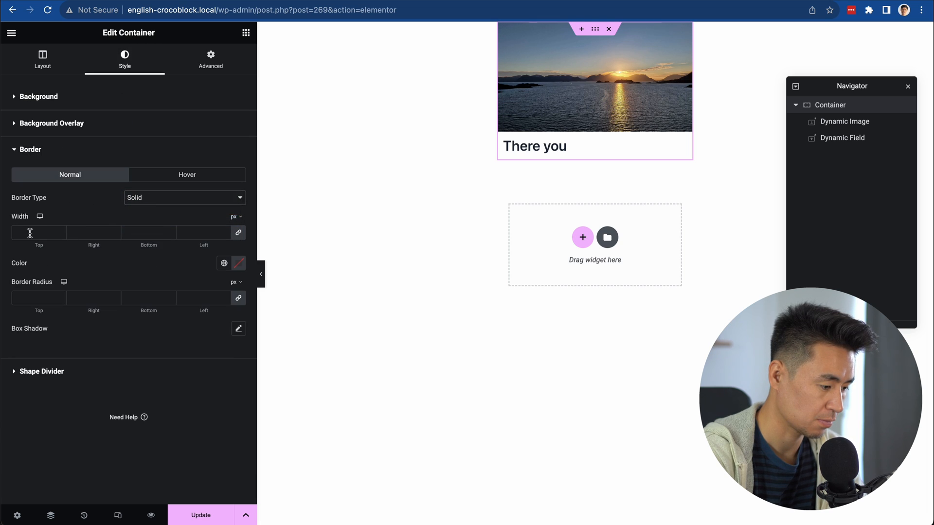
text(1)
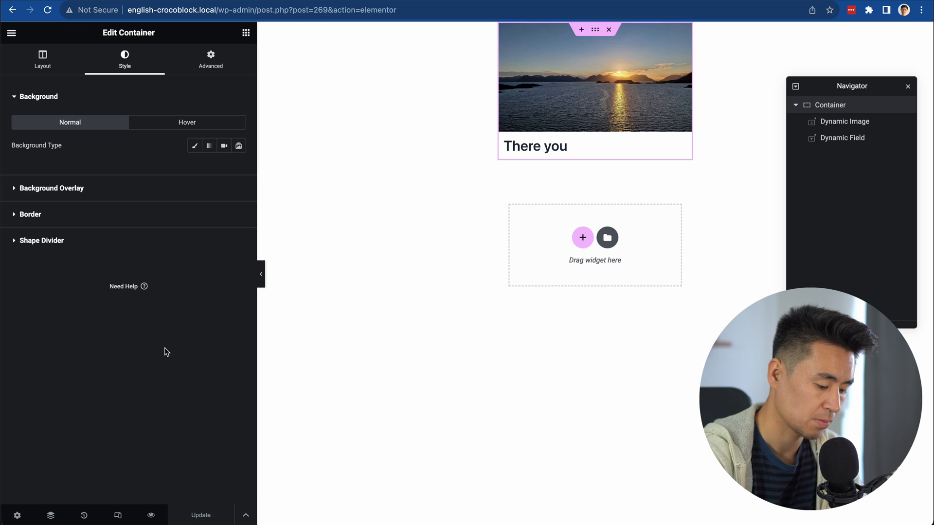
click(10, 33)
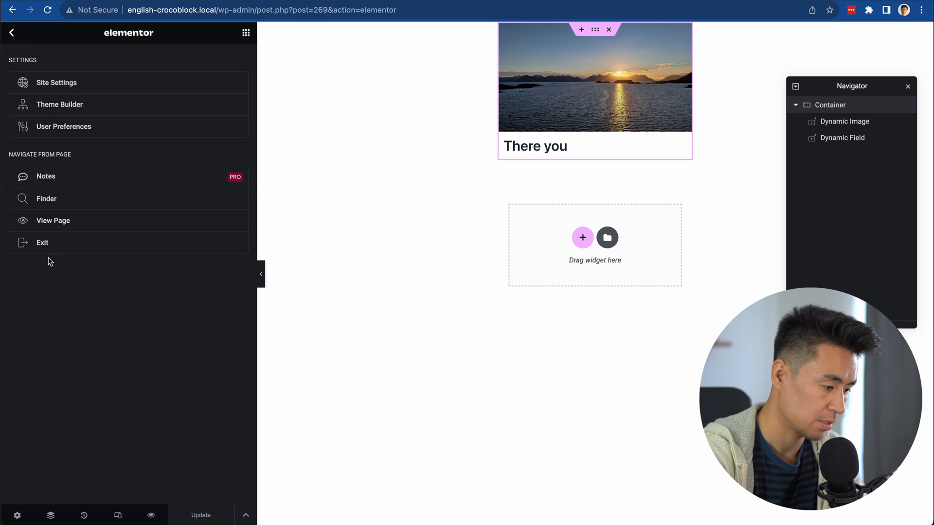
Create a second Posts listing item named 'Post List Listing Item' with the Elementor view.
click(43, 243)
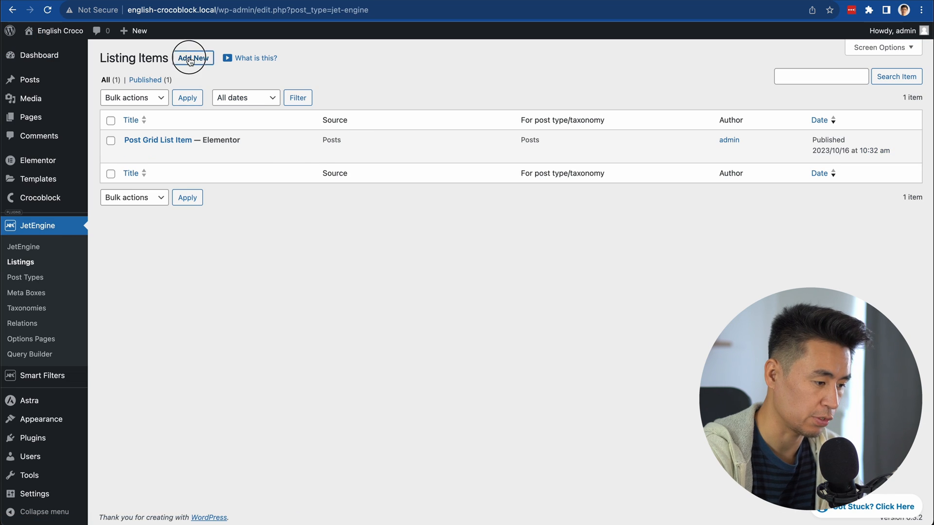
click(192, 58)
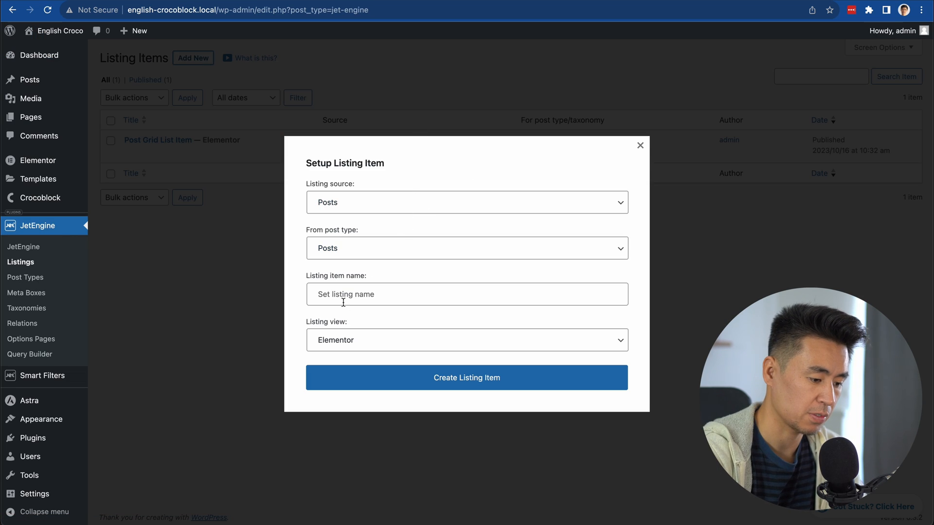
text(Post)
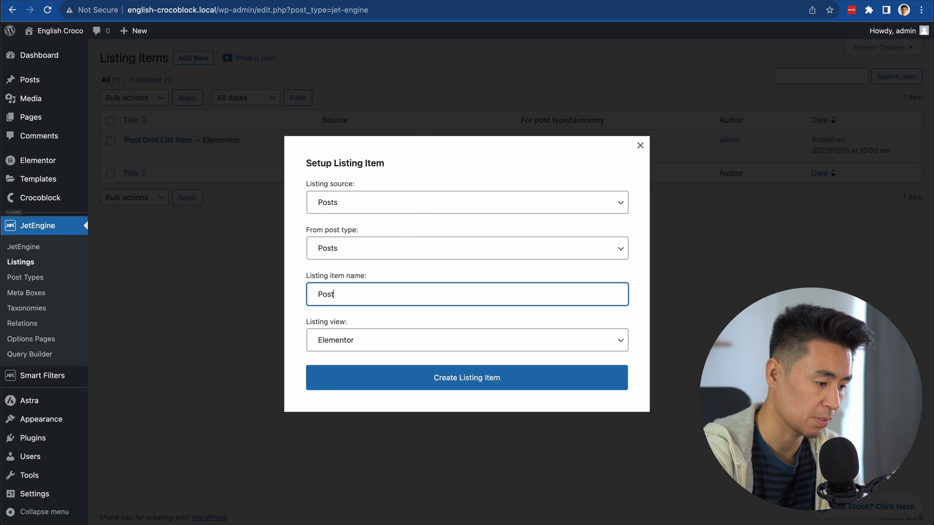
text(List)
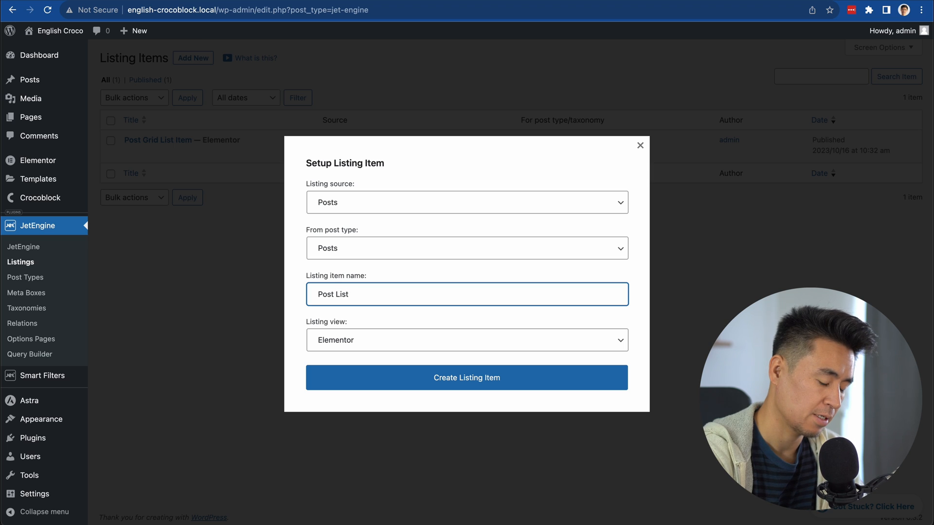
text(List)
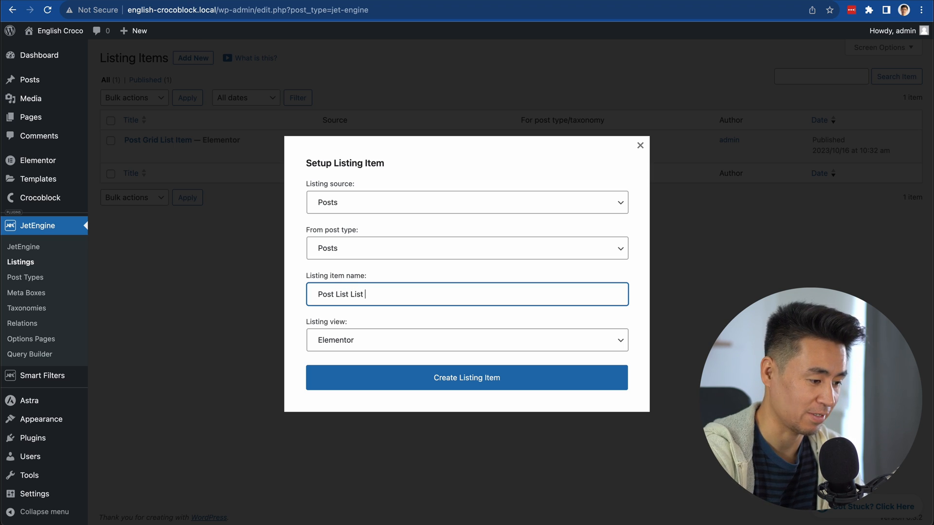
text(Item)
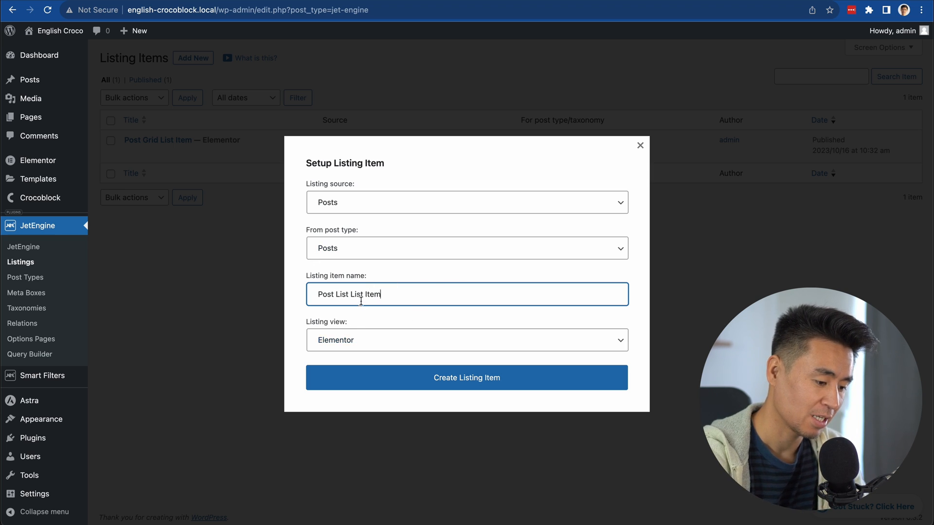
text(ing)
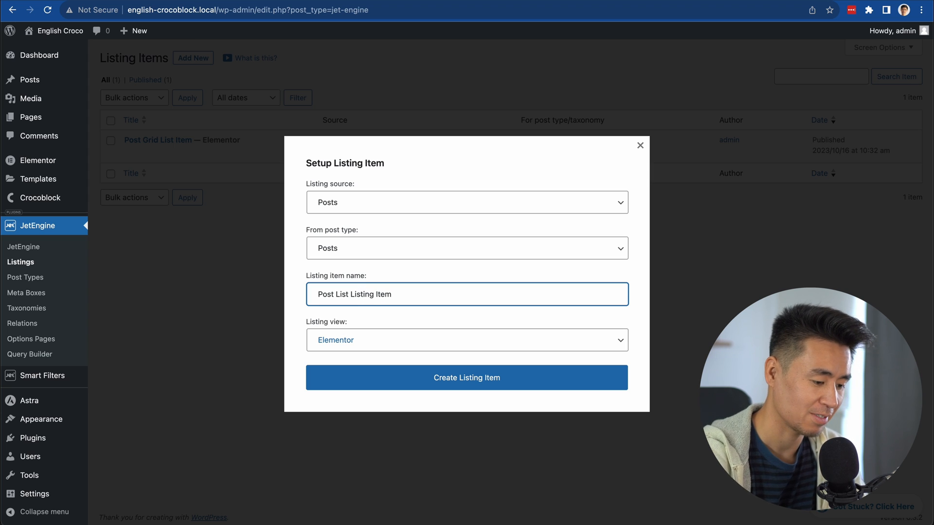
click(466, 377)
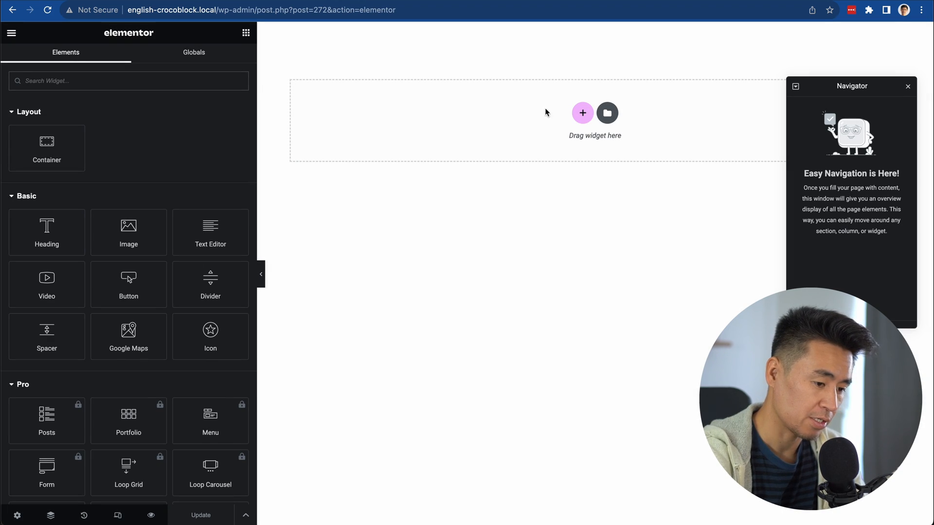
Add a two-column structure holding the post image and an H3 title field.
click(581, 113)
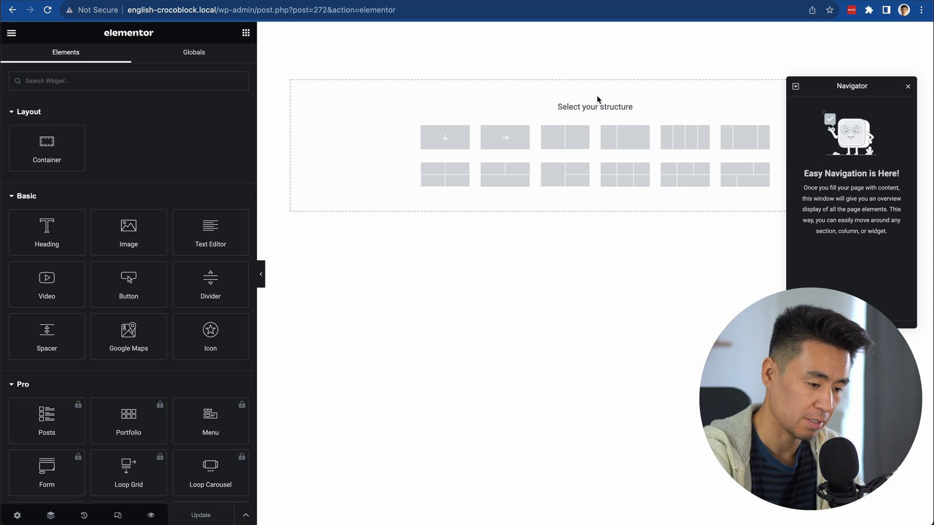
click(504, 138)
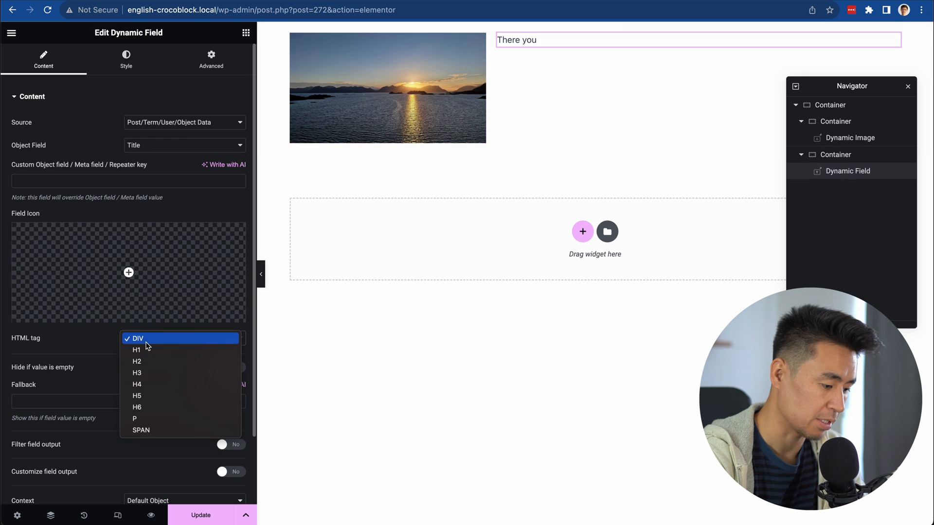
click(137, 373)
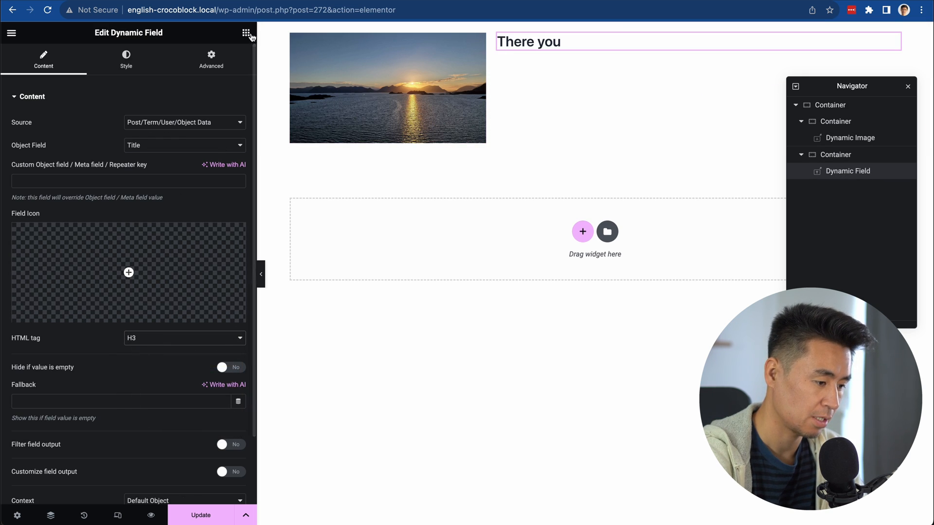
Add a Dynamic Field showing post content, trimmed to 140 characters.
click(244, 33)
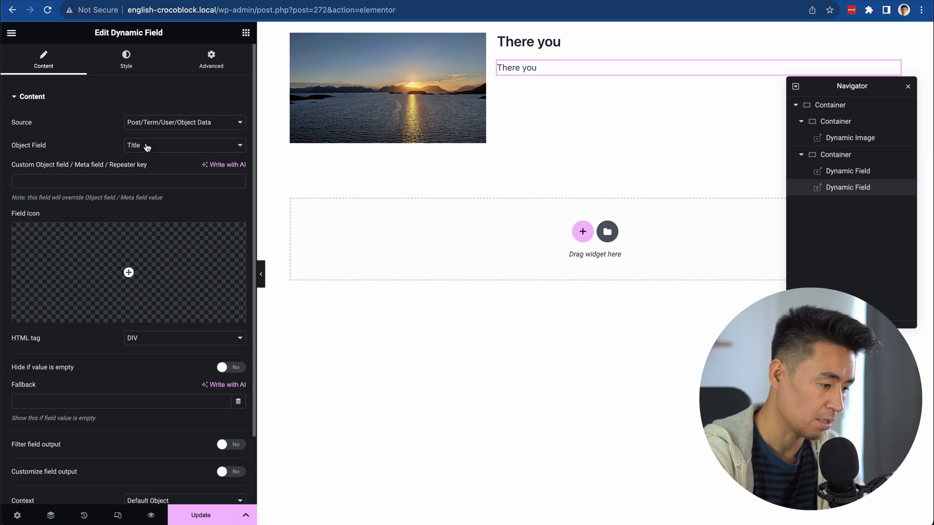
click(184, 145)
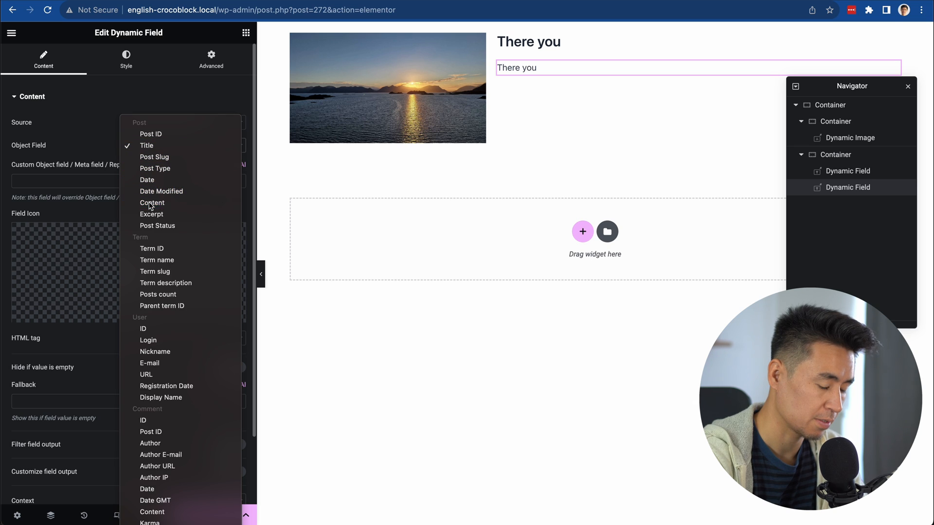
click(151, 202)
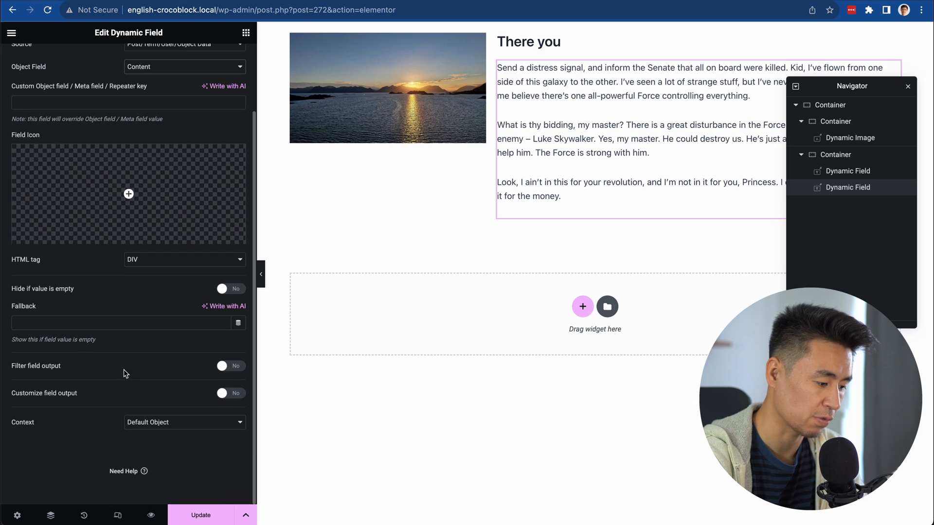
mouse_move(131, 396)
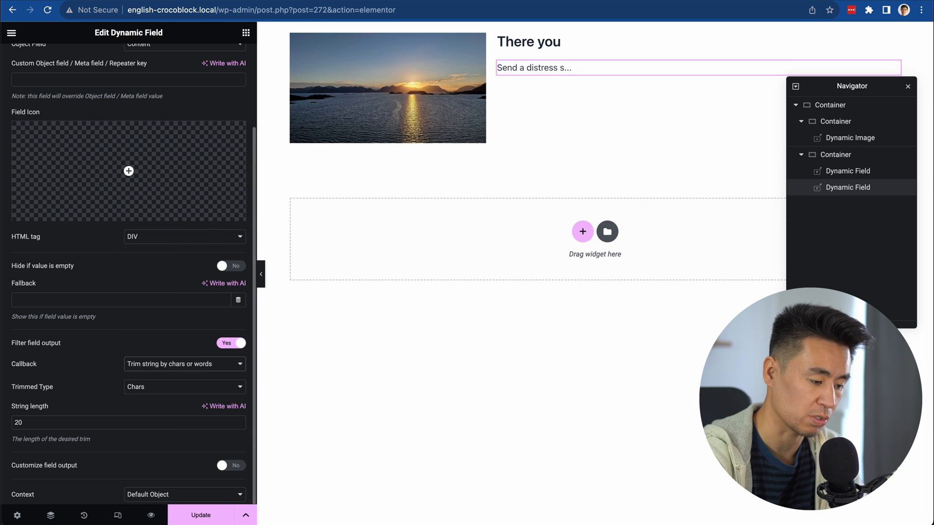
mouse_move(80, 426)
text(140)
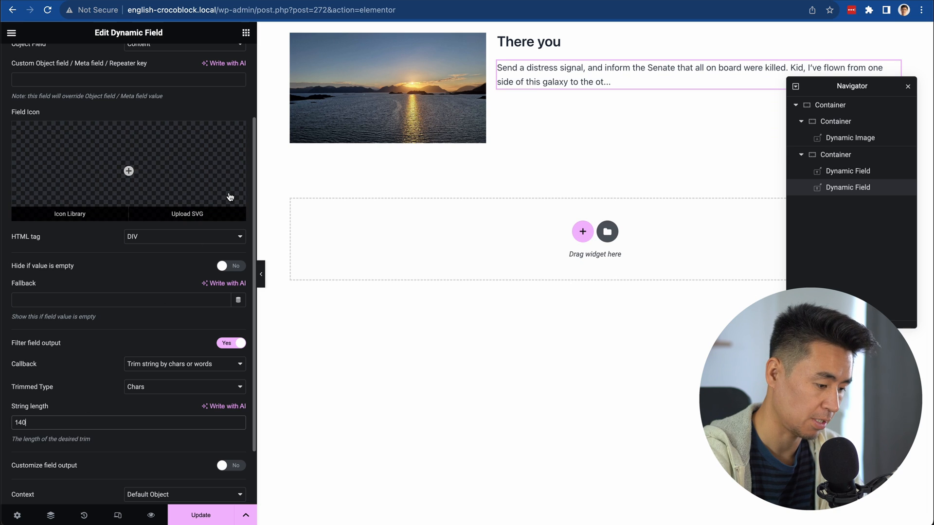
click(388, 88)
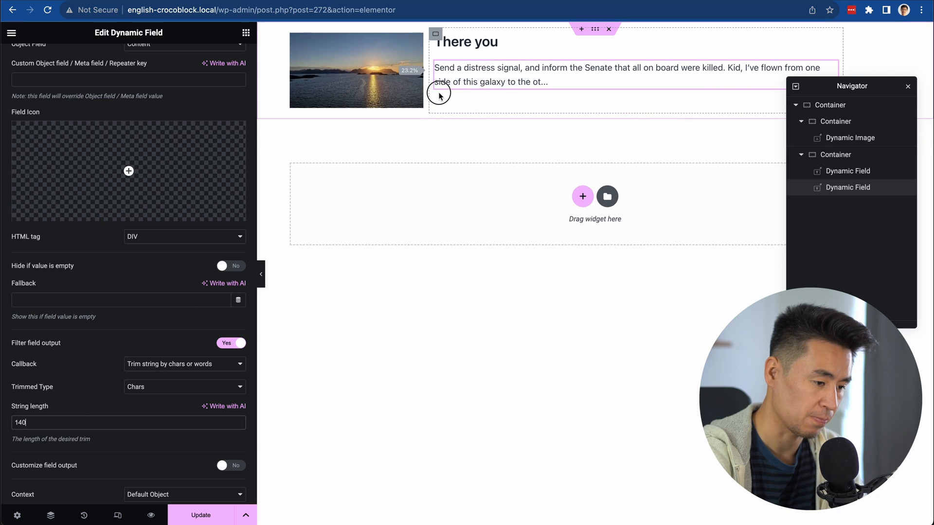
Narrow the image column to about 20% width and review the containers' padding.
click(835, 155)
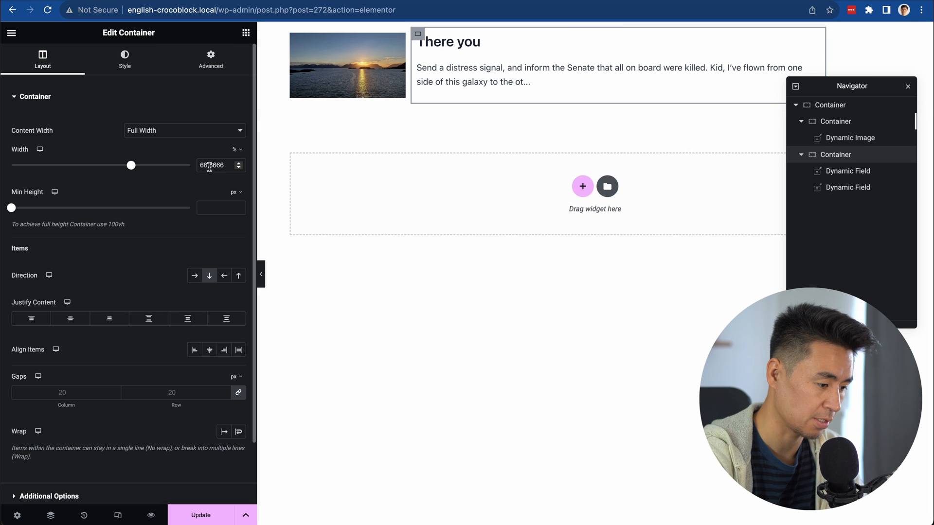
drag(131, 165, 189, 165)
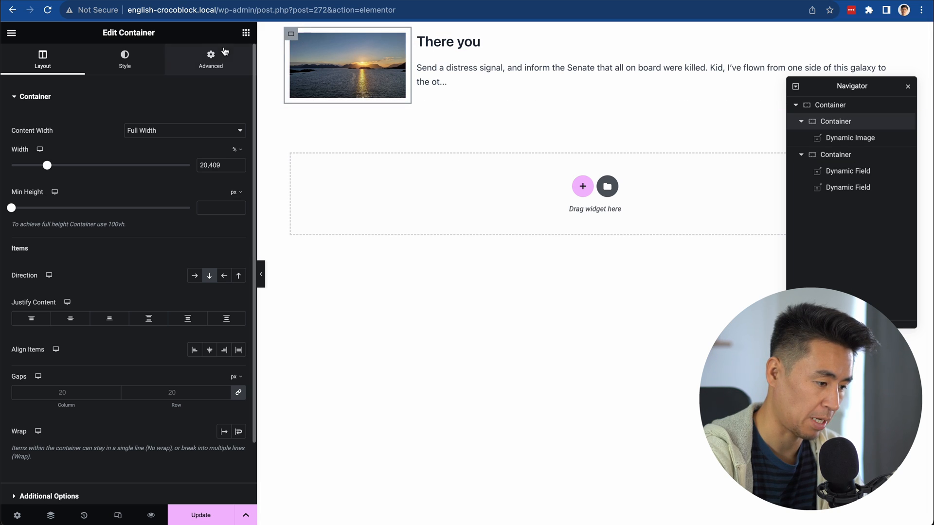
click(210, 59)
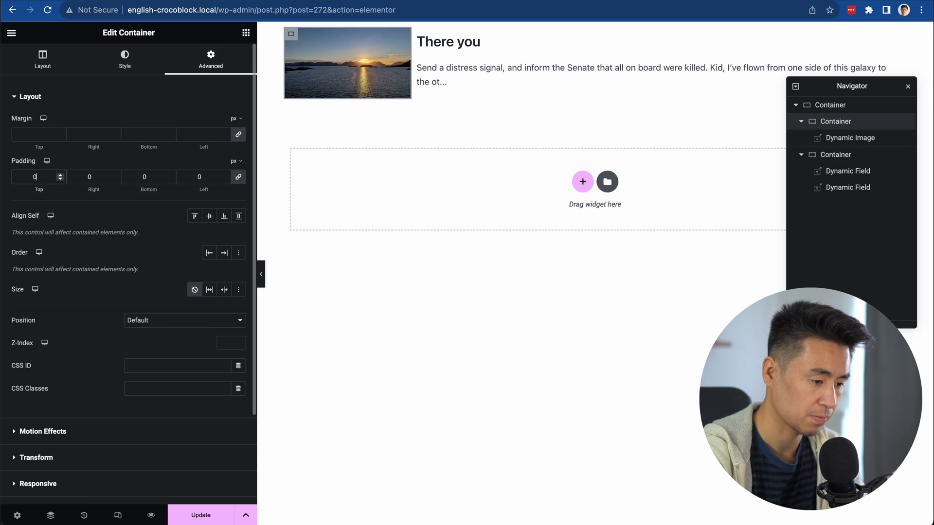
click(43, 59)
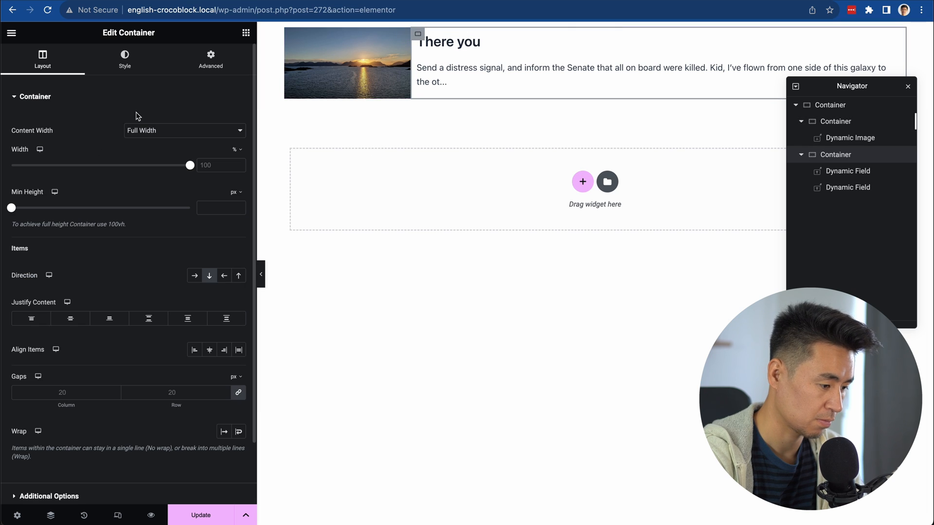
click(210, 59)
text(0)
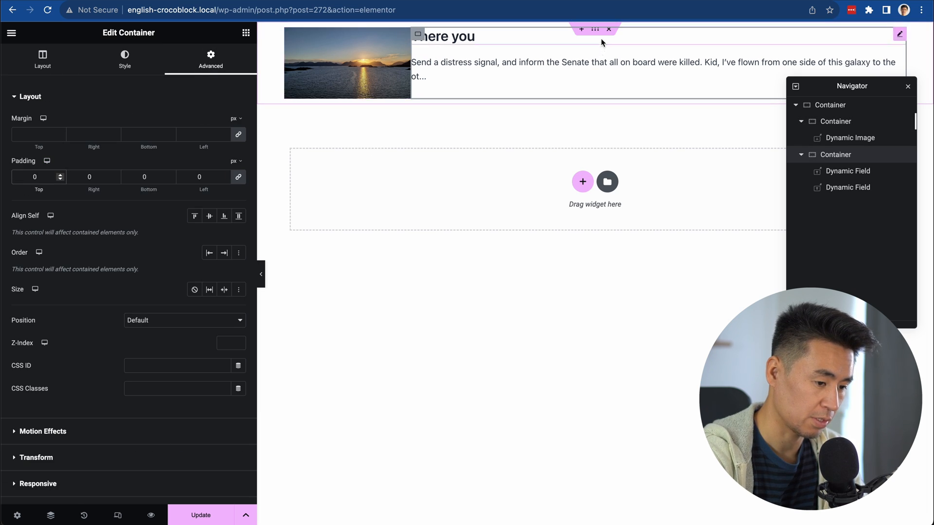
click(42, 58)
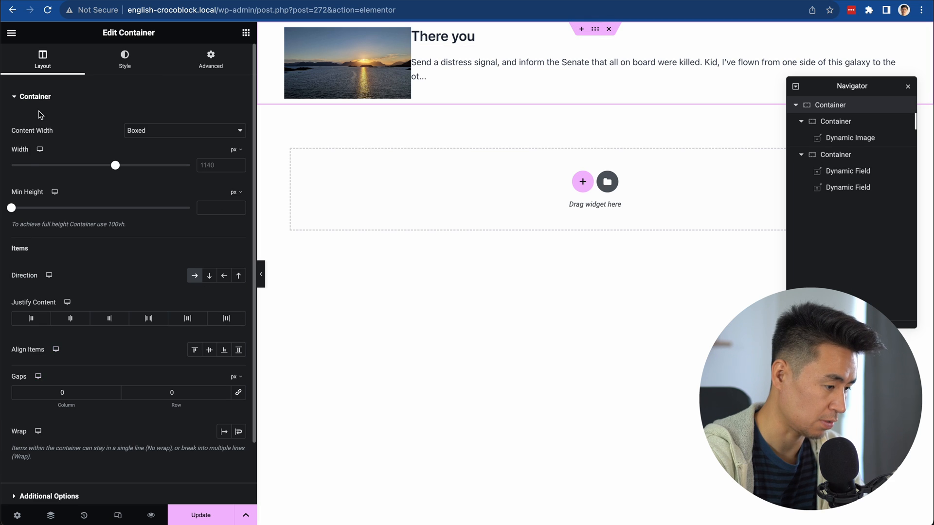
scroll(down, 3)
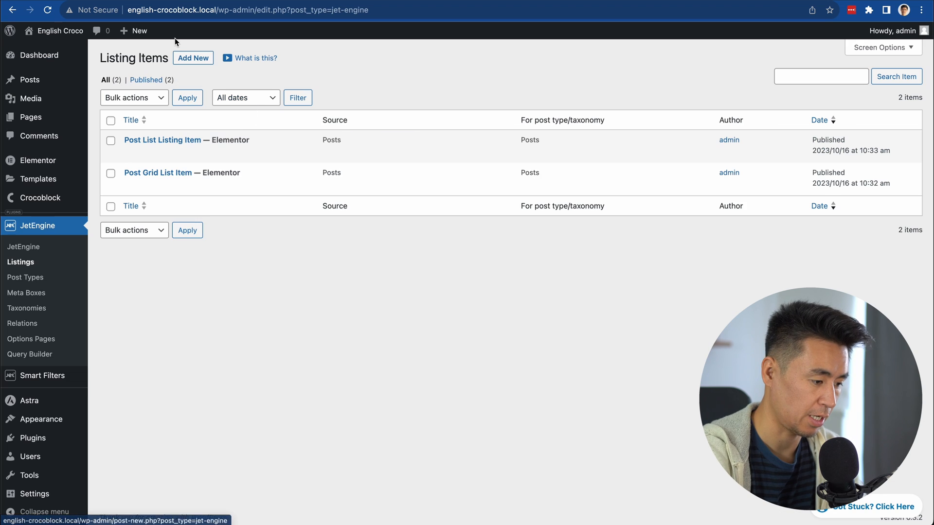
Add a page titled 'Grid/List switch test' using Elementor Canvas and open it in Elementor.
click(134, 30)
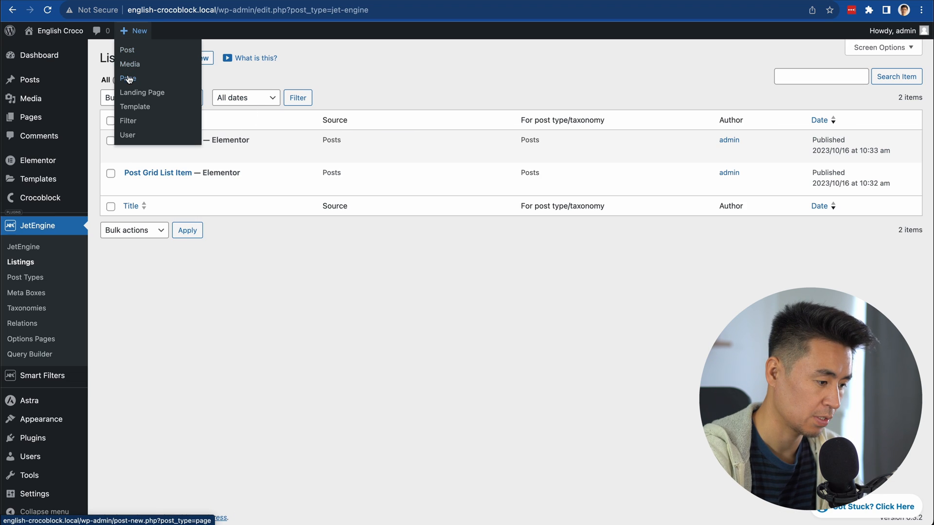
click(128, 78)
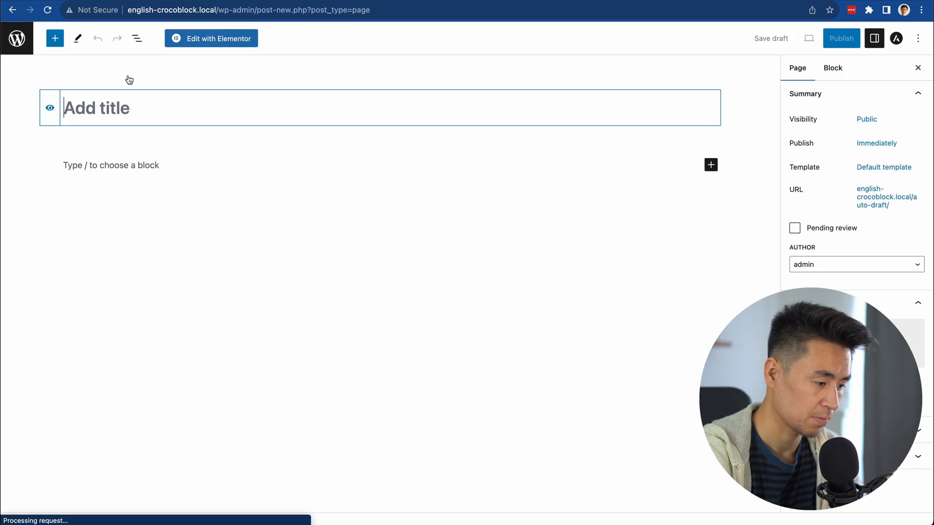
click(884, 167)
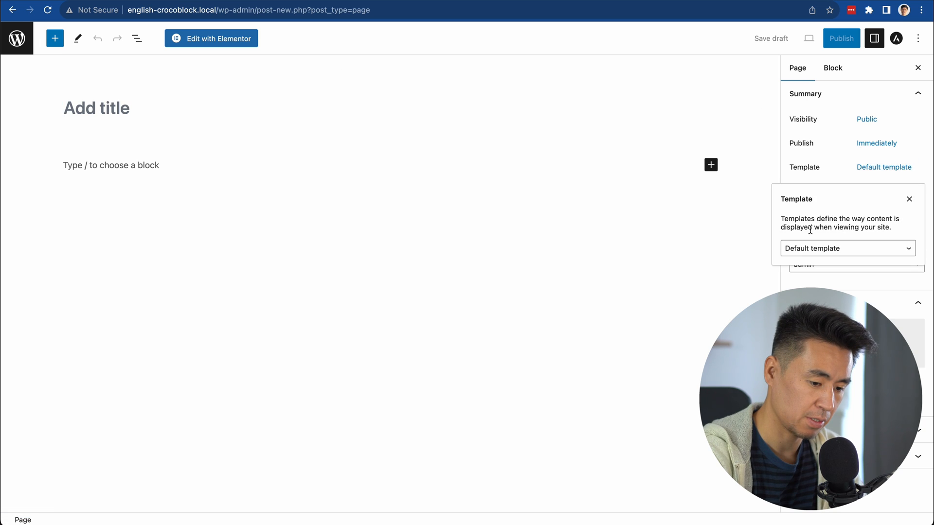
click(846, 249)
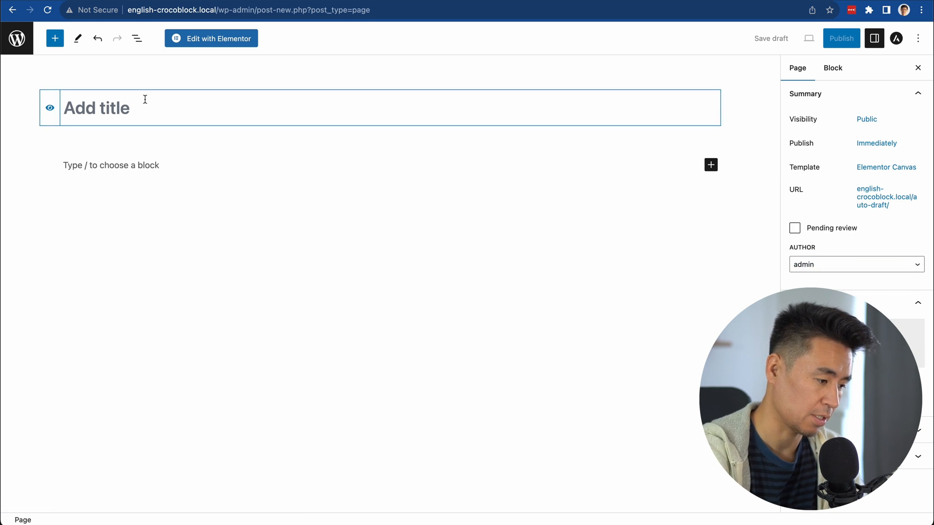
text(Grid/List)
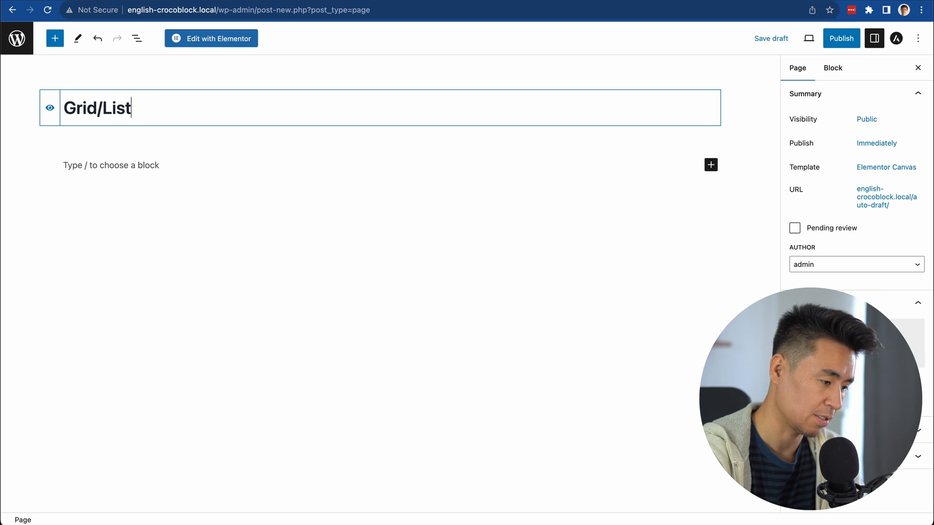
text(switch tew)
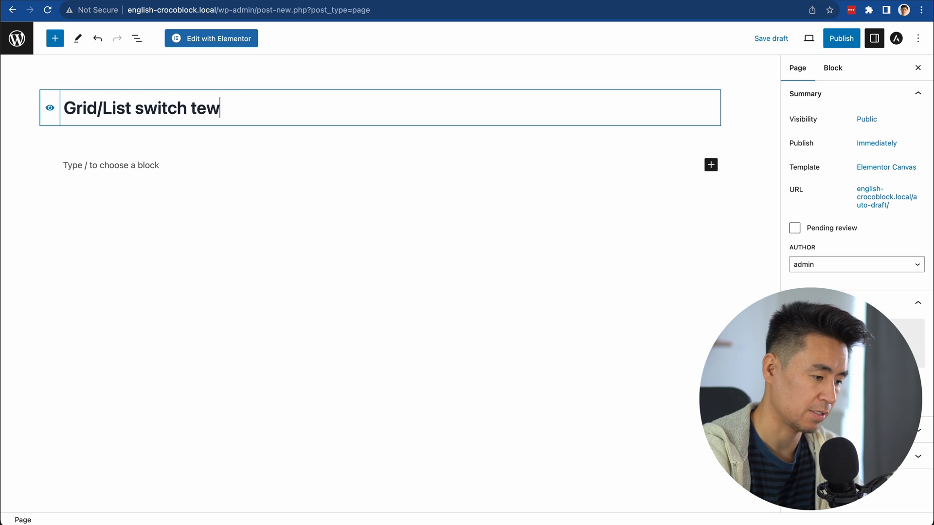
text(st)
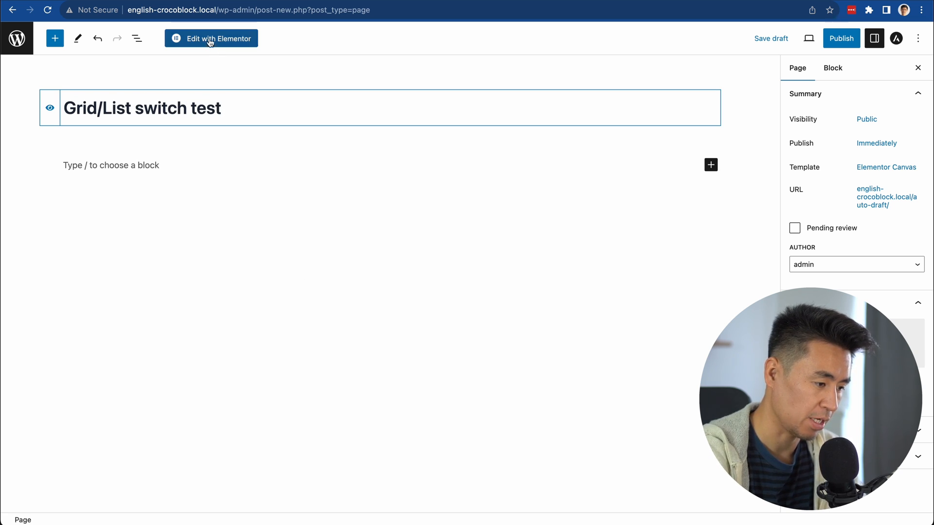
click(210, 38)
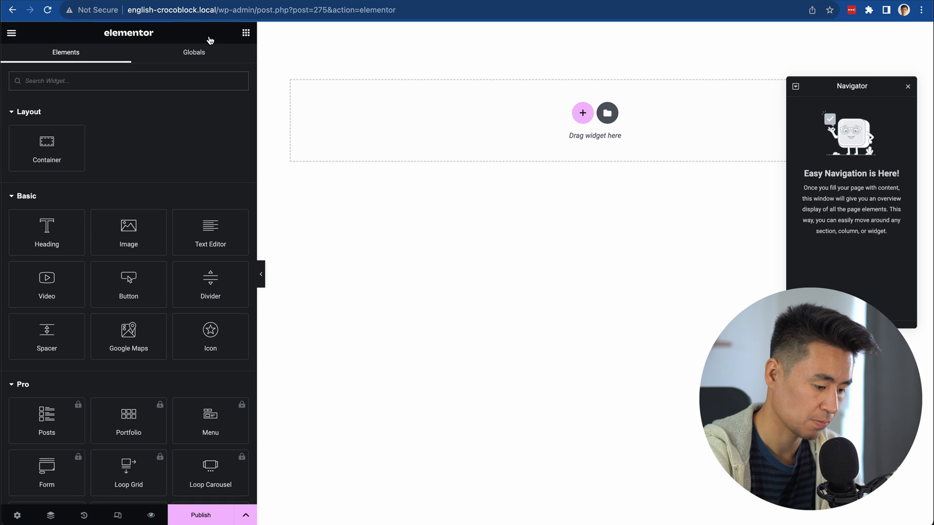
Add a Layout Switcher and a Listing Grid showing Post Grid List Item.
click(908, 85)
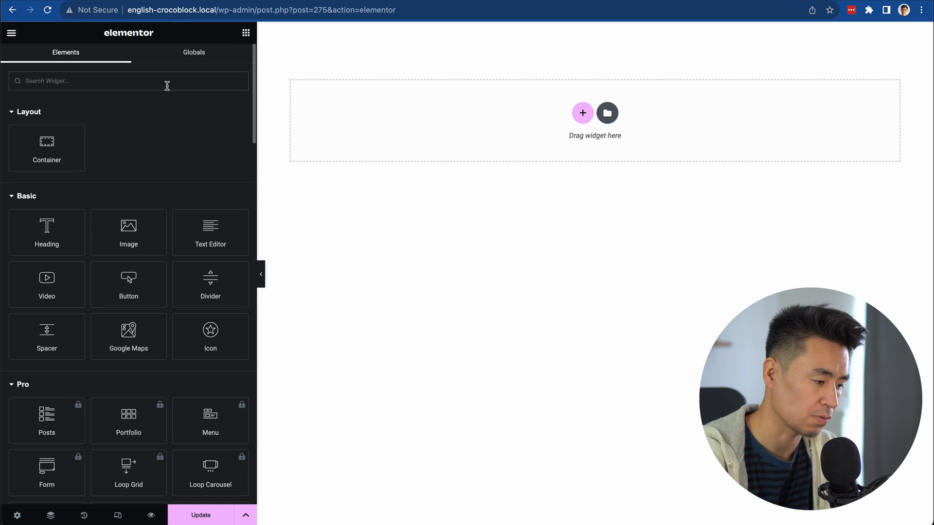
text(layout)
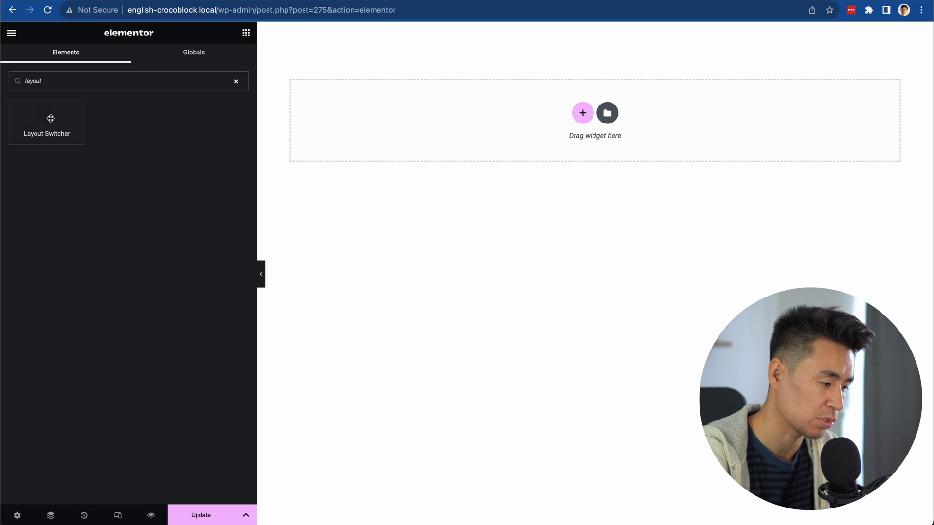
click(47, 122)
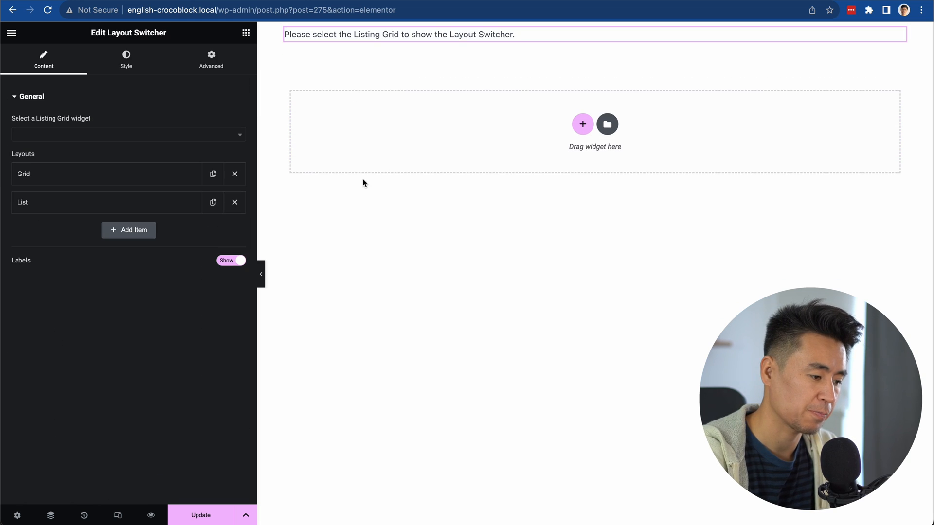
mouse_move(415, 176)
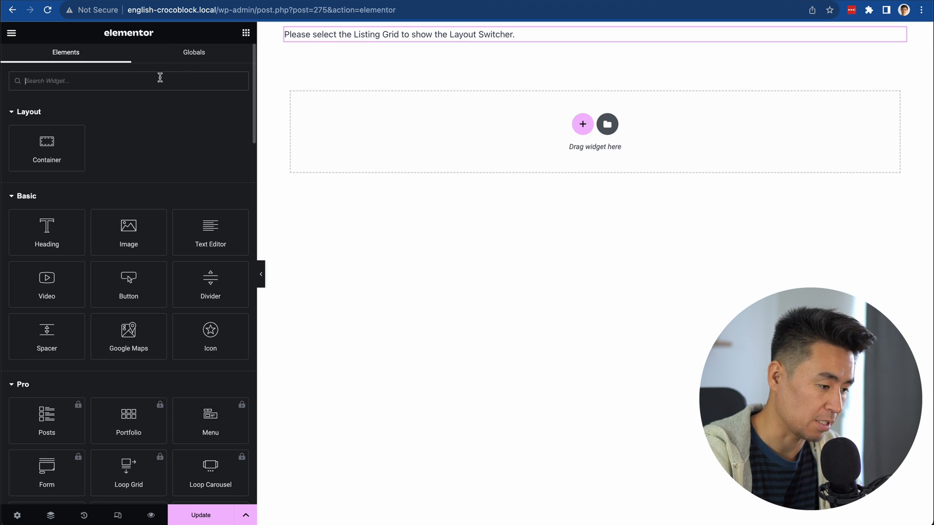
text(lis)
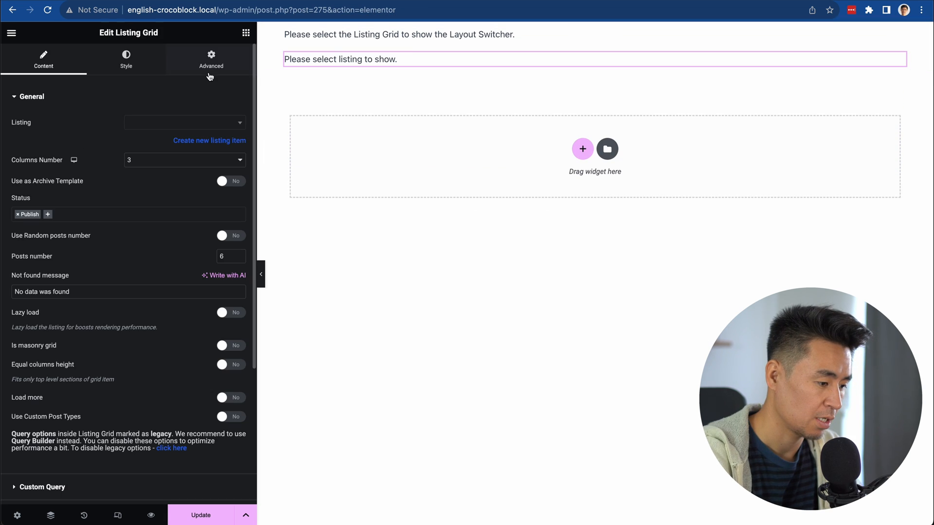
click(184, 122)
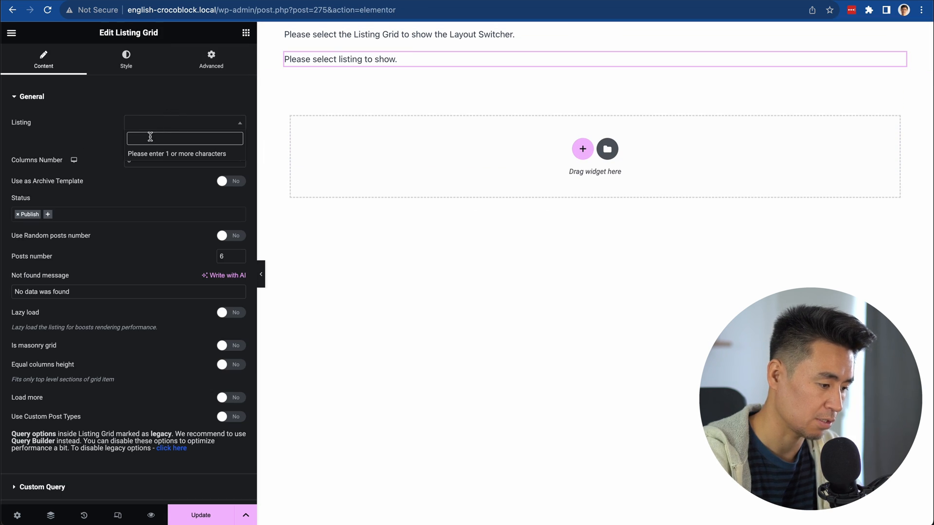
text(grid)
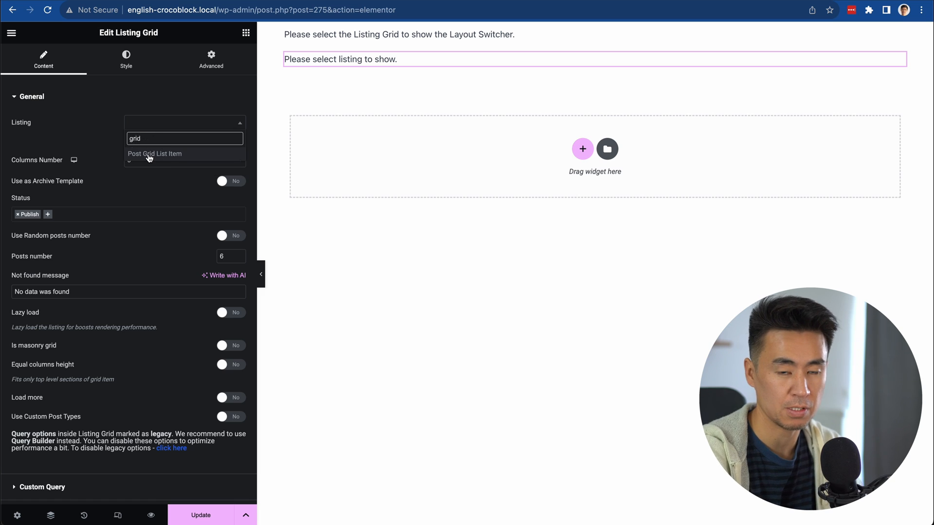
click(154, 154)
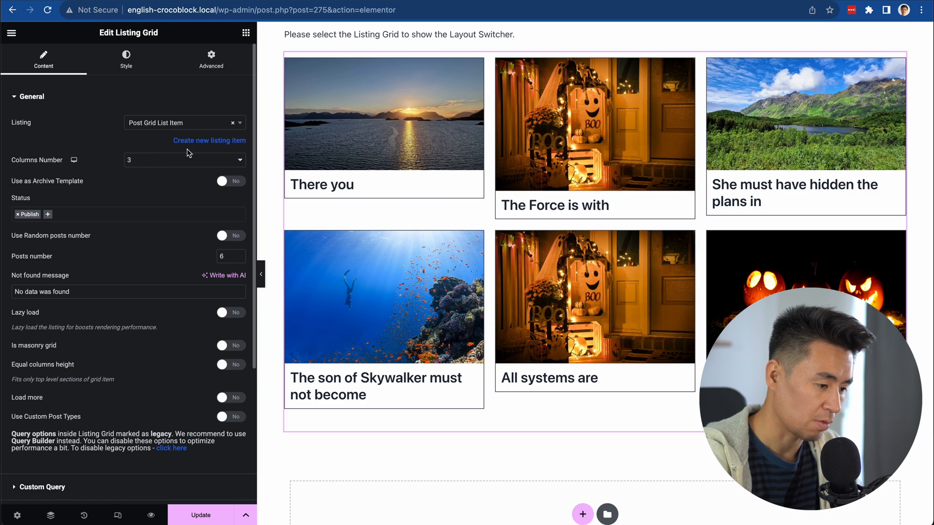
Link the switcher to Listing Grid (bbbd910) and preview the page.
click(398, 34)
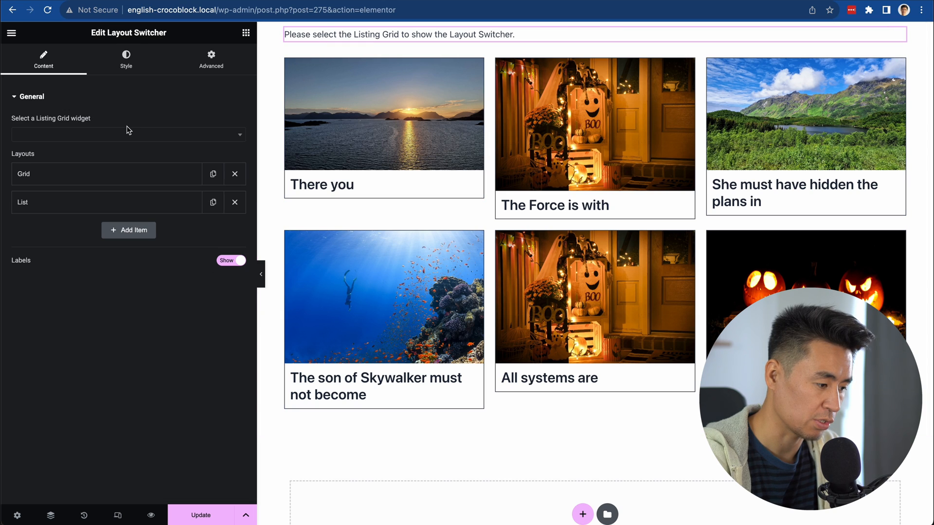
click(128, 134)
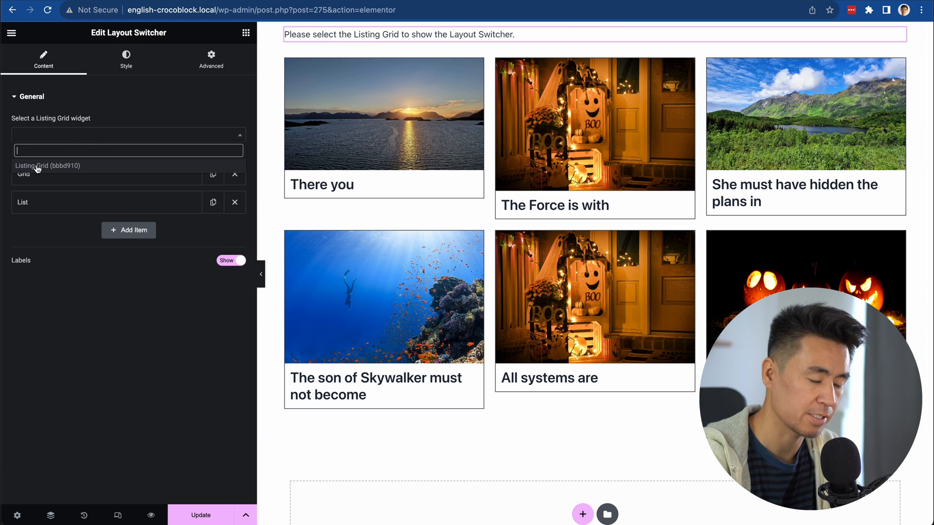
click(48, 166)
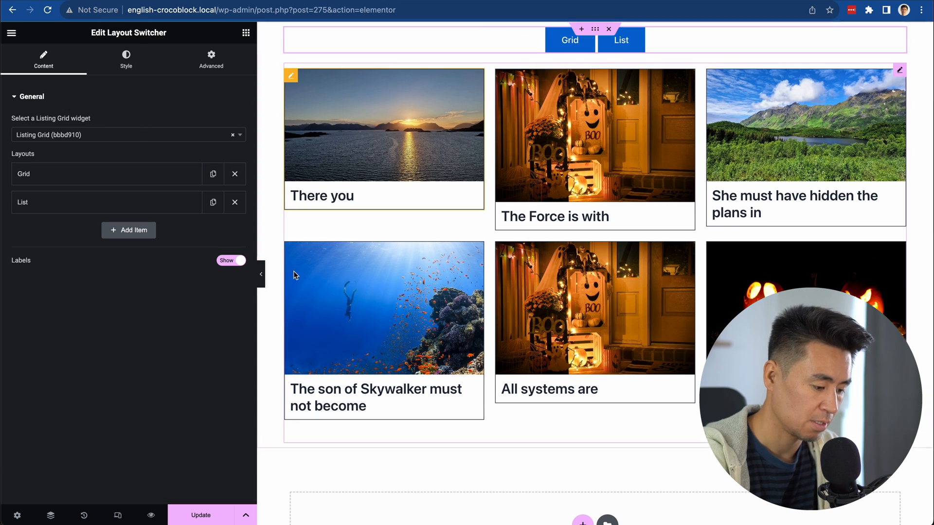
click(201, 514)
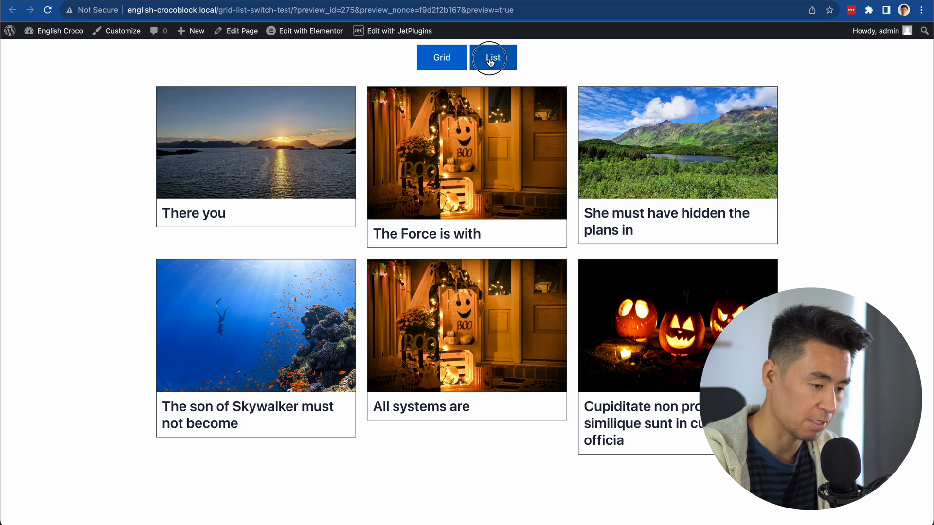
Toggle the preview through List, Grid and List, then head back to editing.
click(493, 57)
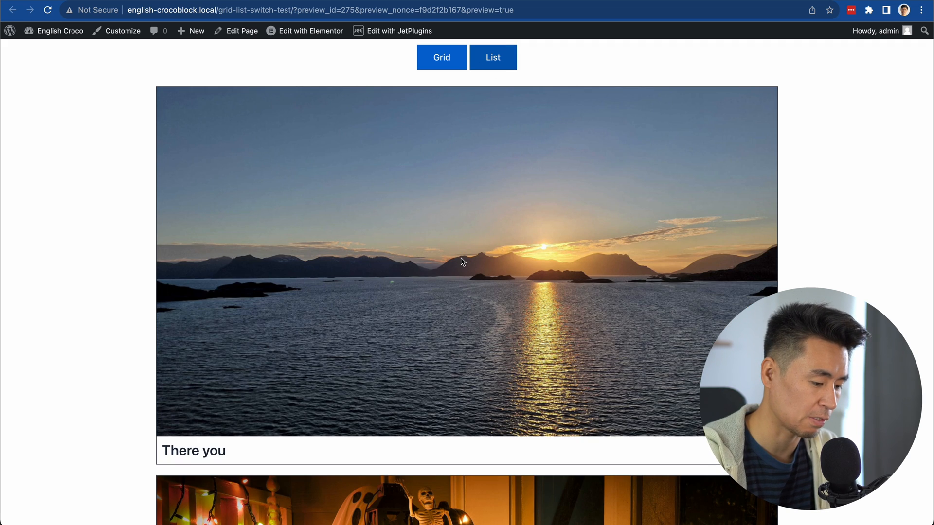
mouse_move(238, 398)
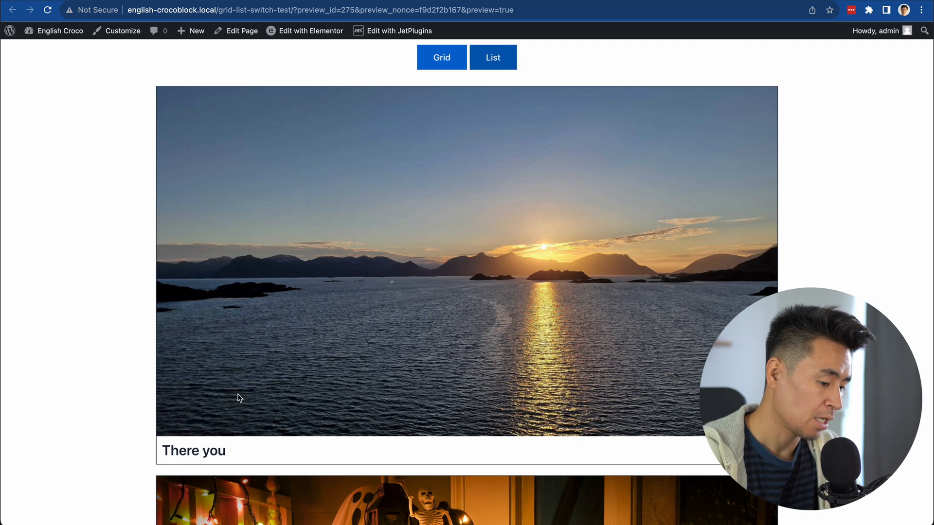
click(441, 57)
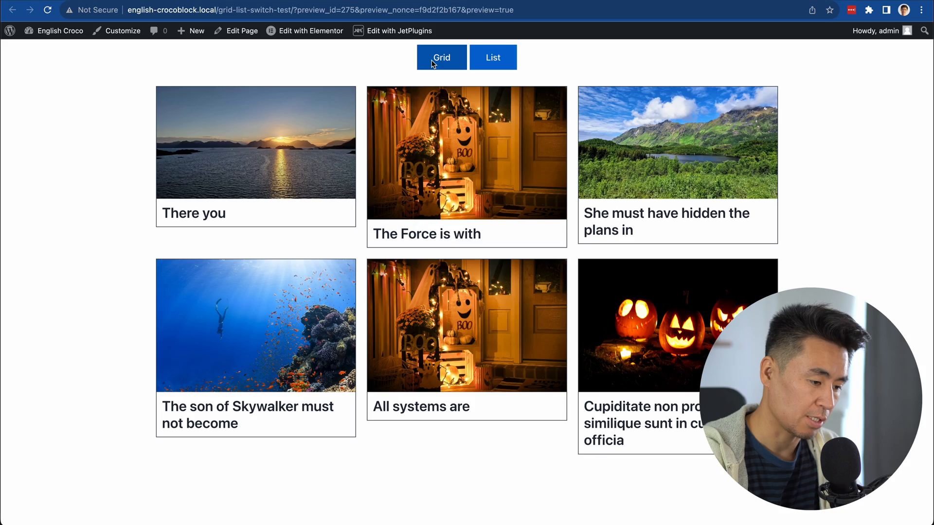
click(493, 58)
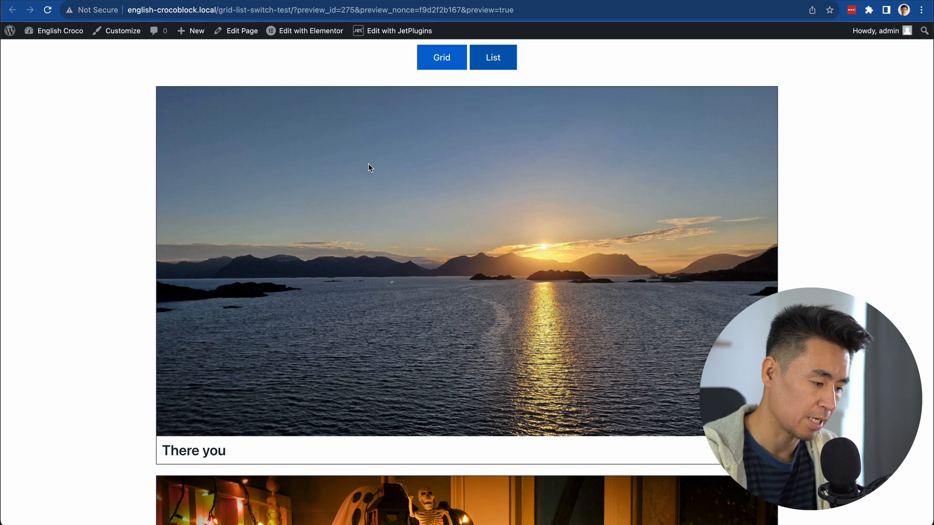
mouse_move(406, 260)
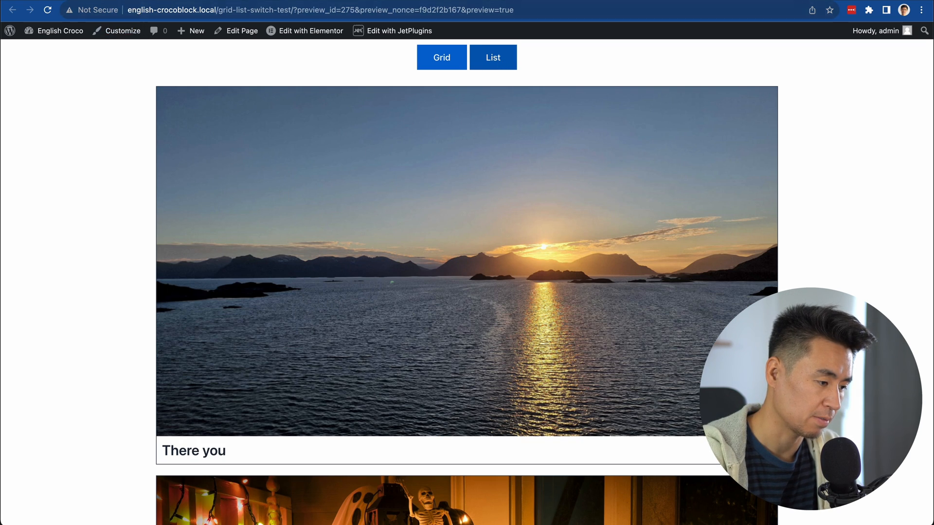
click(310, 30)
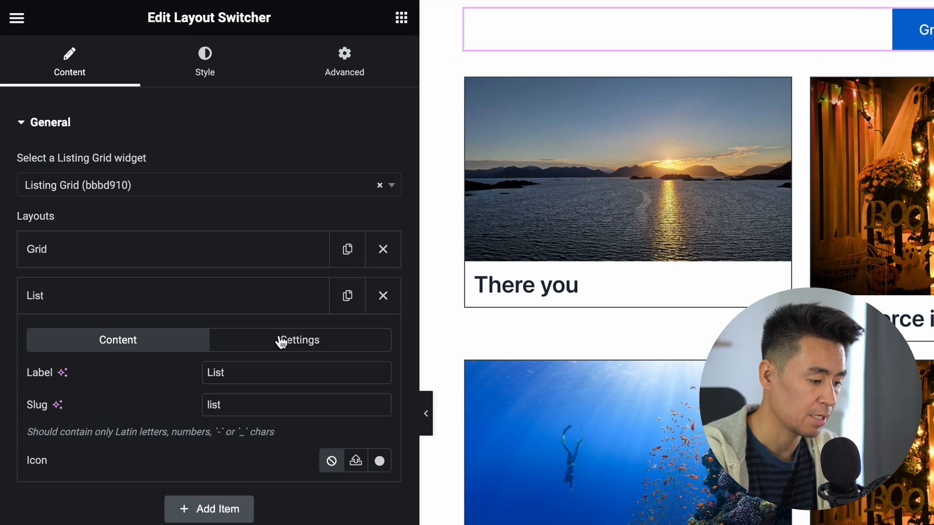
Set the List layout's Listing to Post List Listing Item.
click(299, 340)
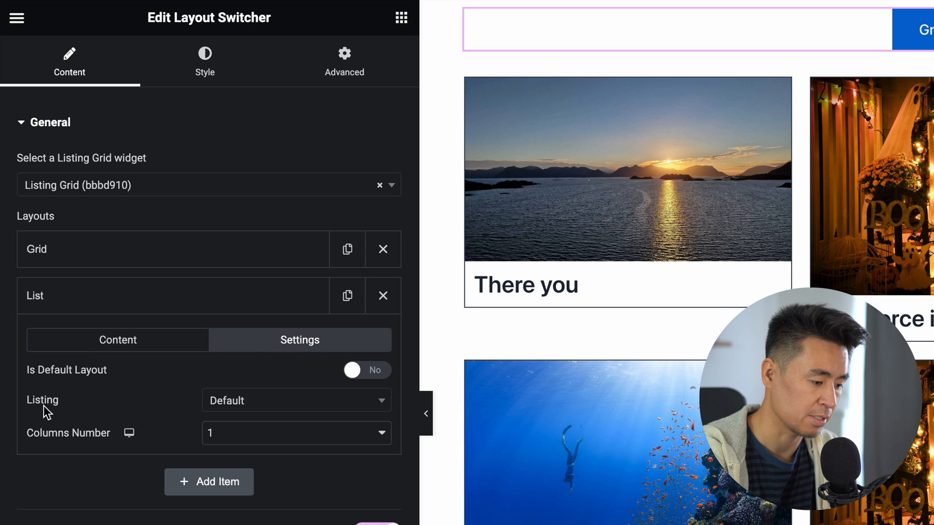
click(295, 401)
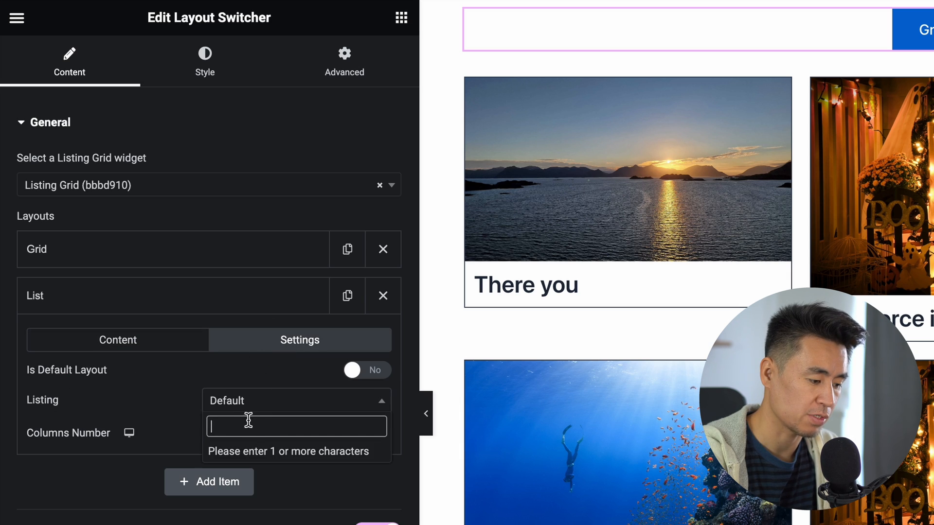
text(list)
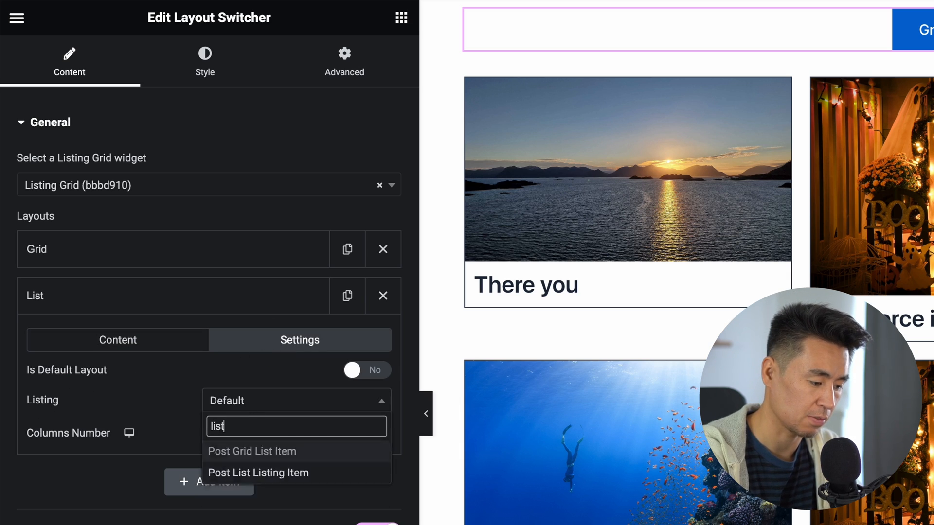
click(258, 473)
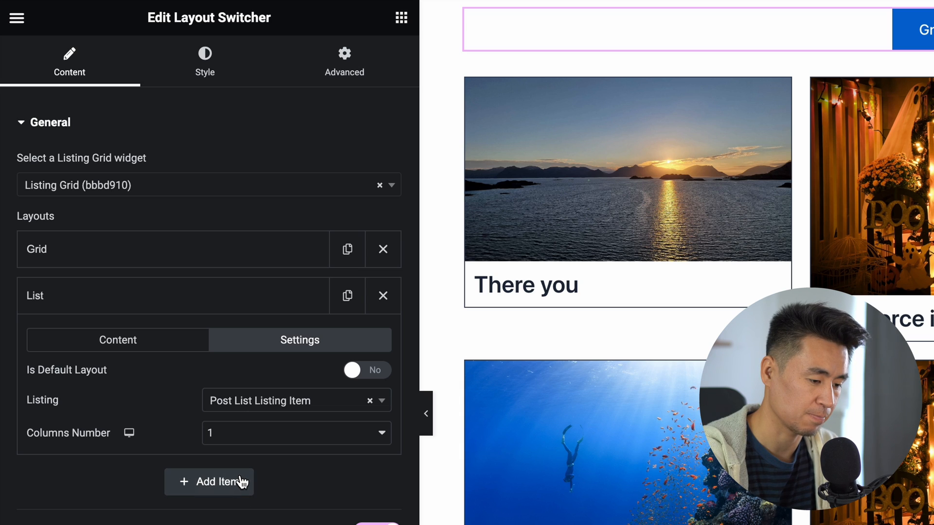
mouse_move(175, 517)
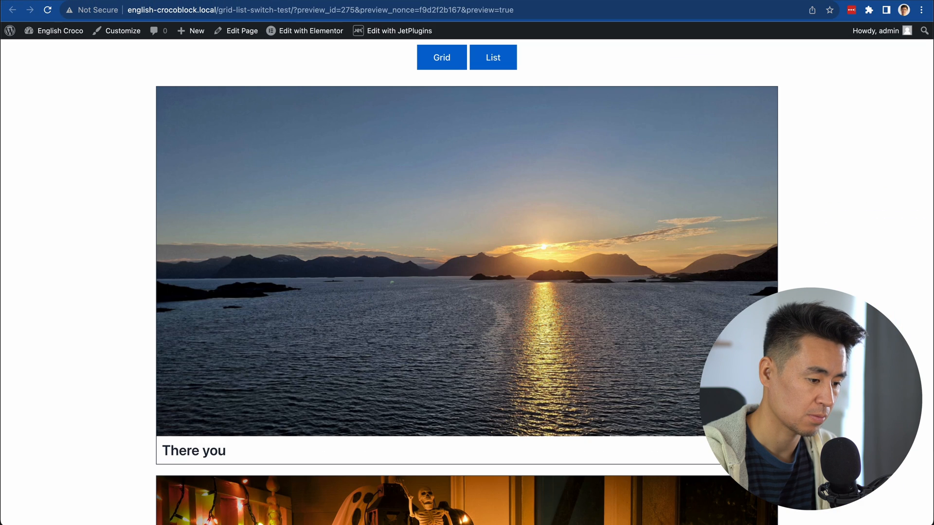
Check the preview's three-column Grid, then the new image-beside-title List layout.
click(441, 58)
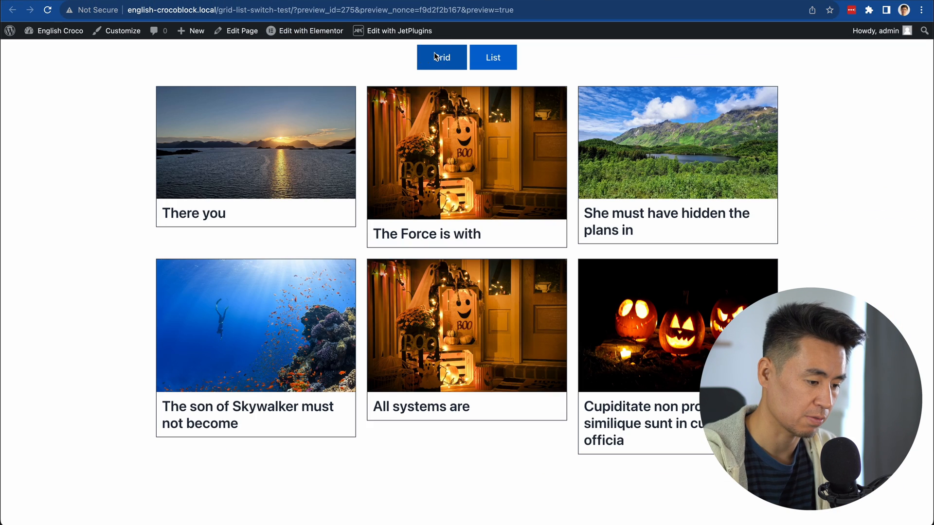
click(493, 57)
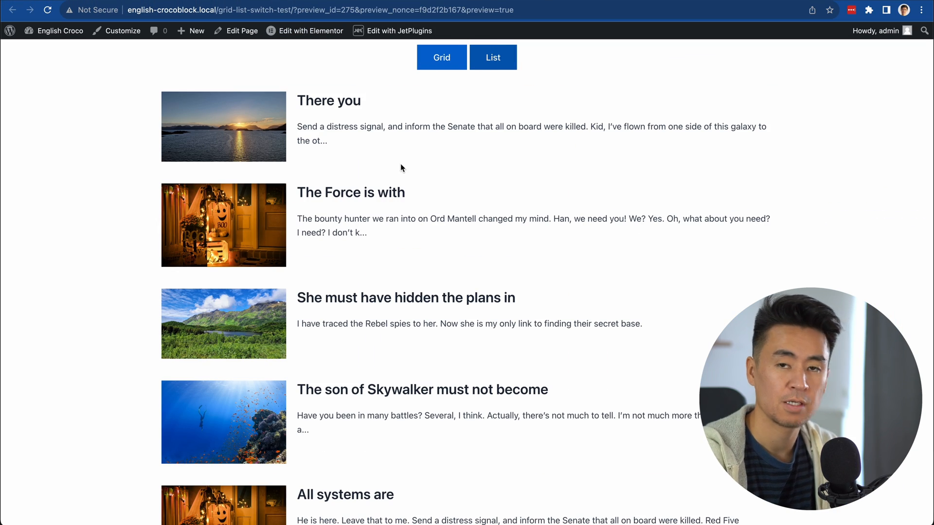
mouse_move(399, 278)
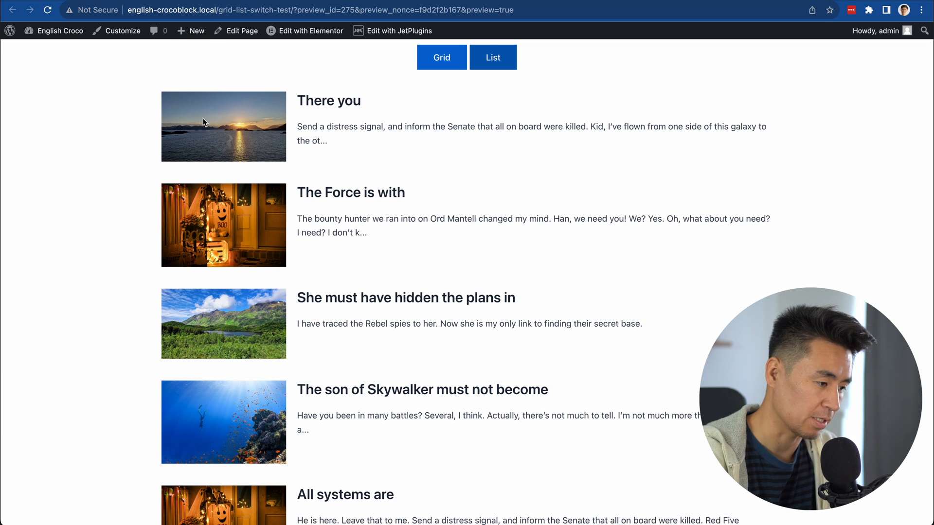
Give the Grid switcher item the Th icon.
click(305, 30)
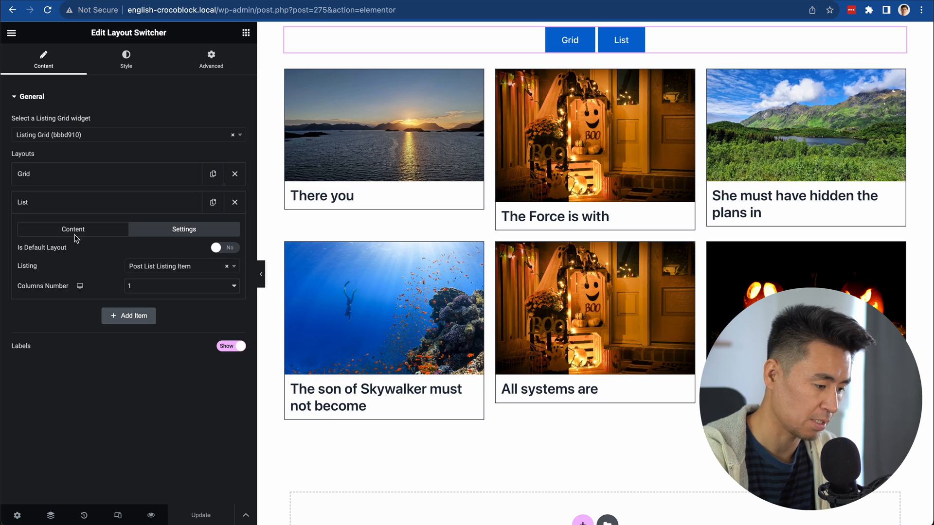
click(184, 229)
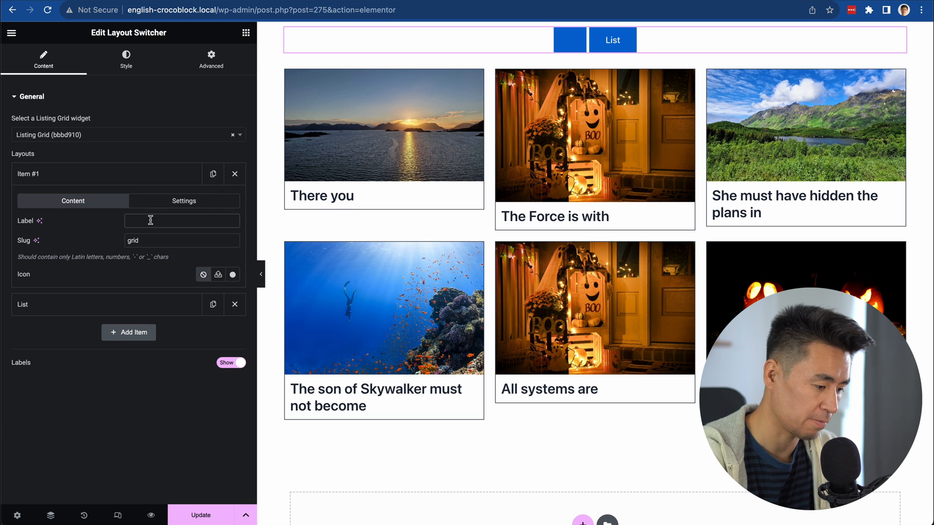
click(217, 275)
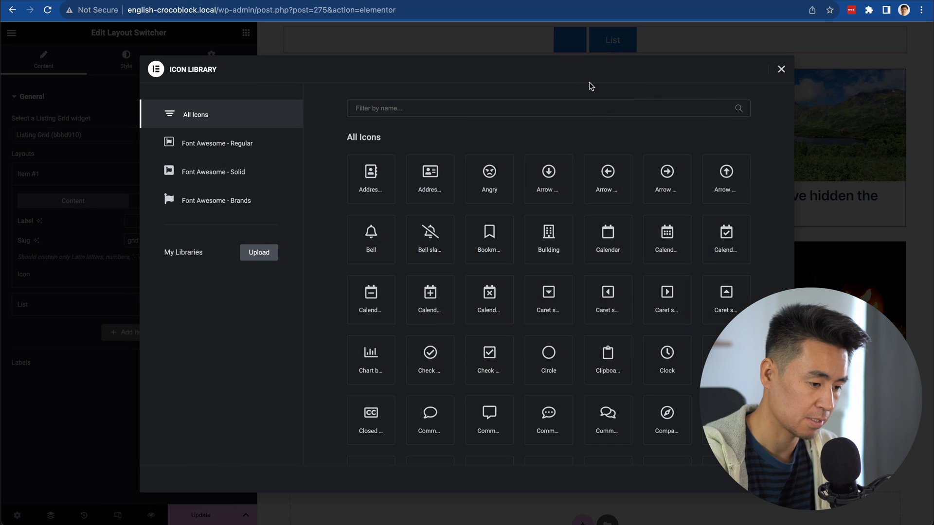
text(th)
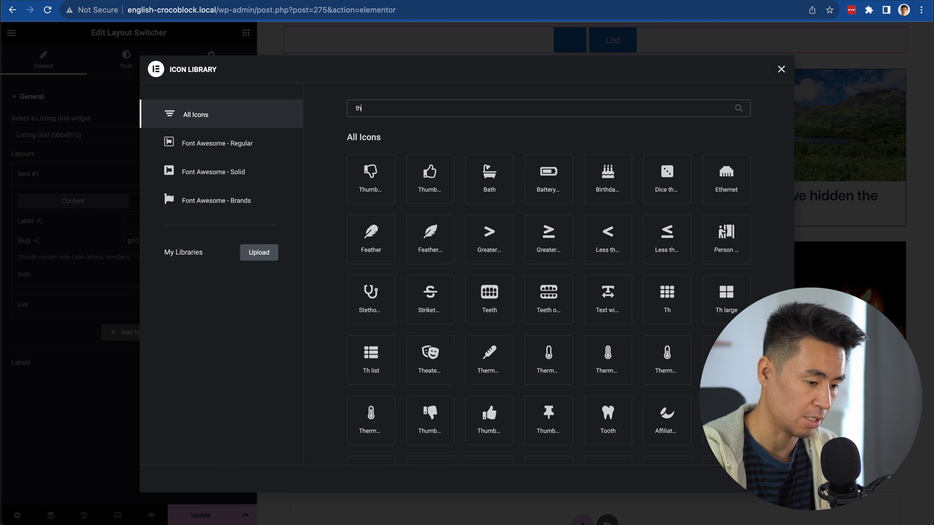
click(666, 299)
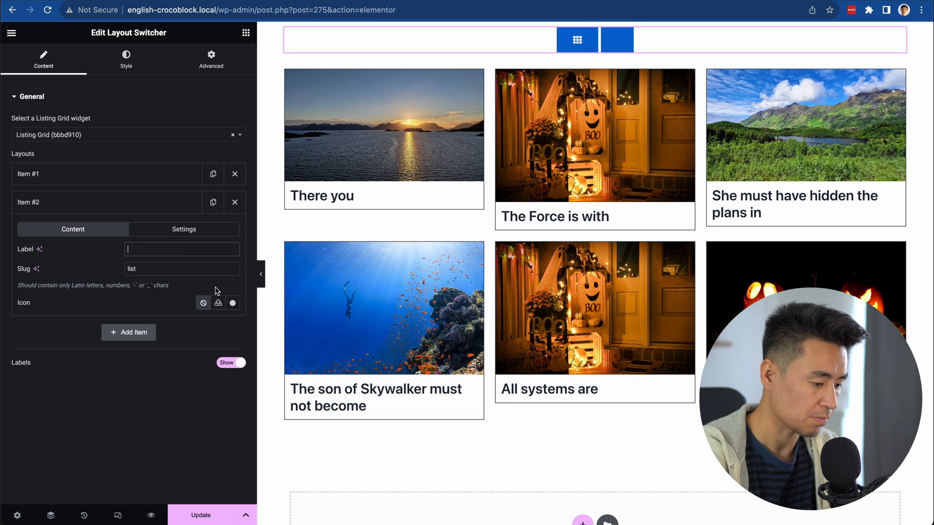
Give the List switcher item the List icon.
click(217, 303)
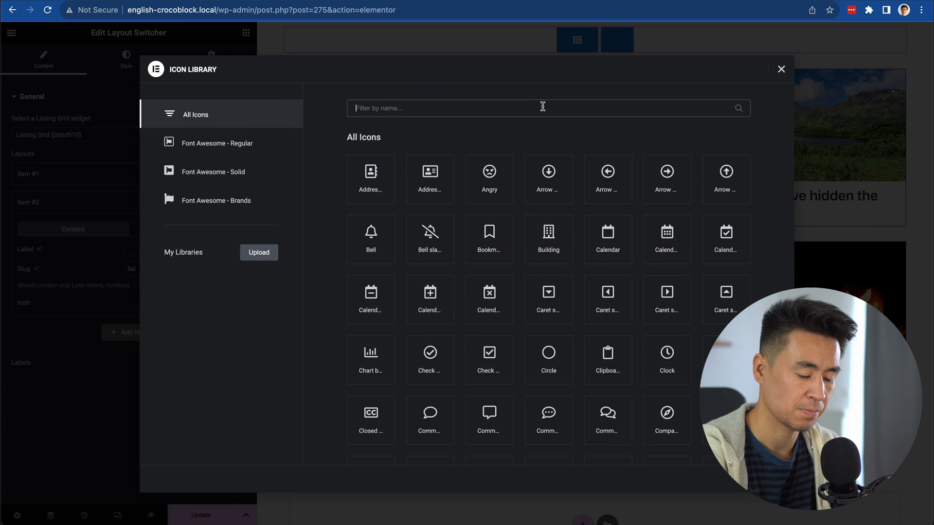
text(list)
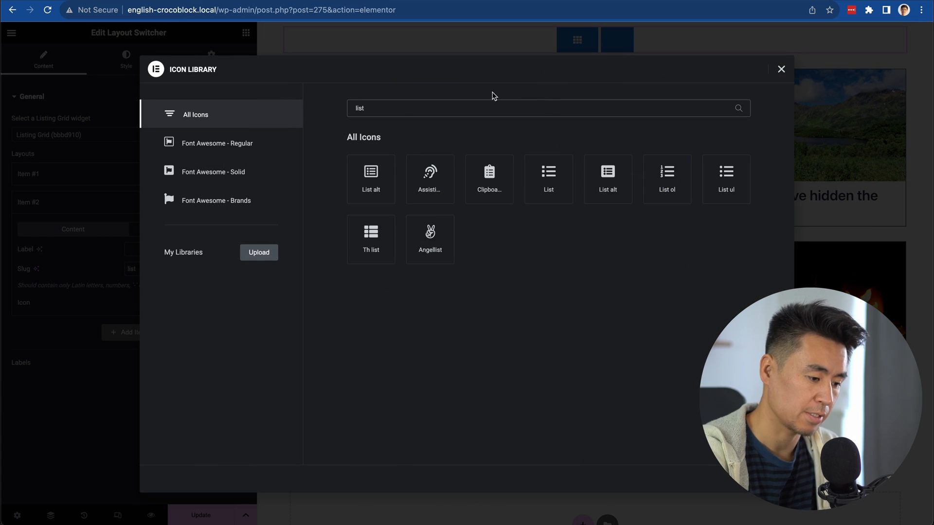
click(548, 178)
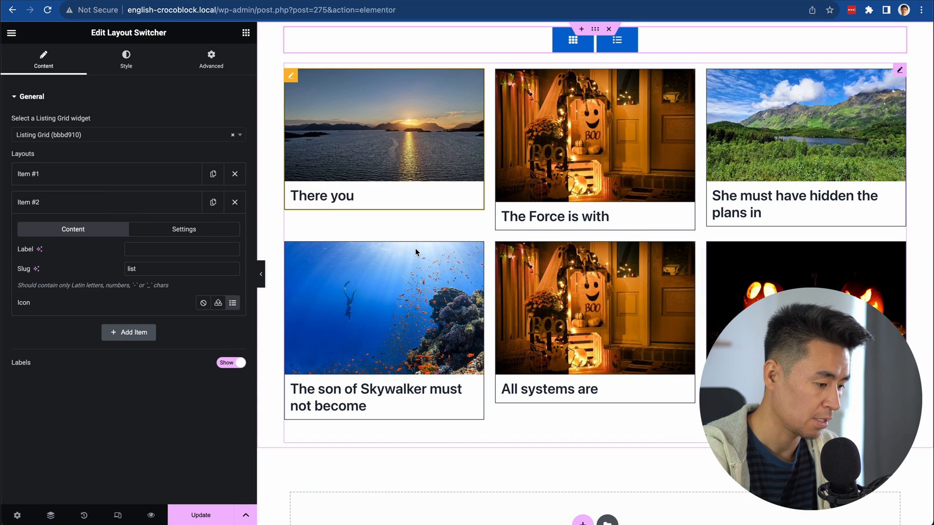
click(182, 249)
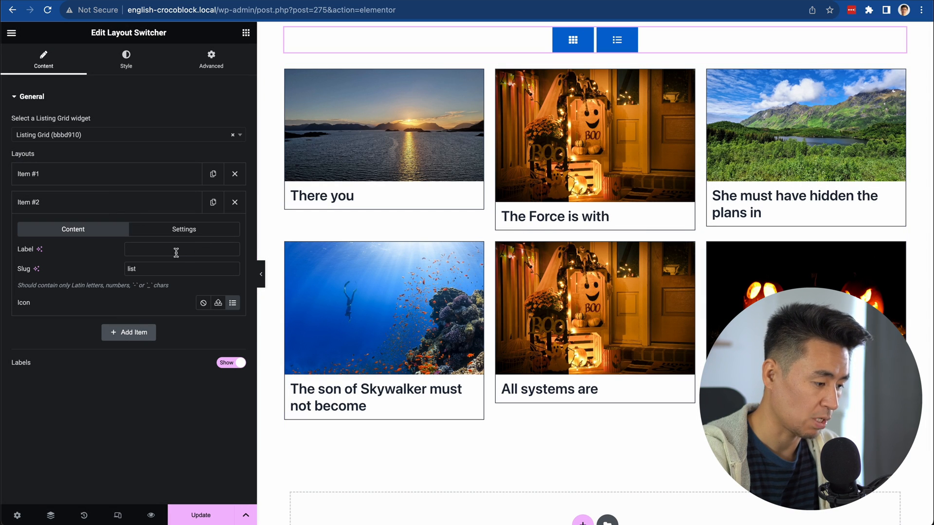
mouse_move(56, 283)
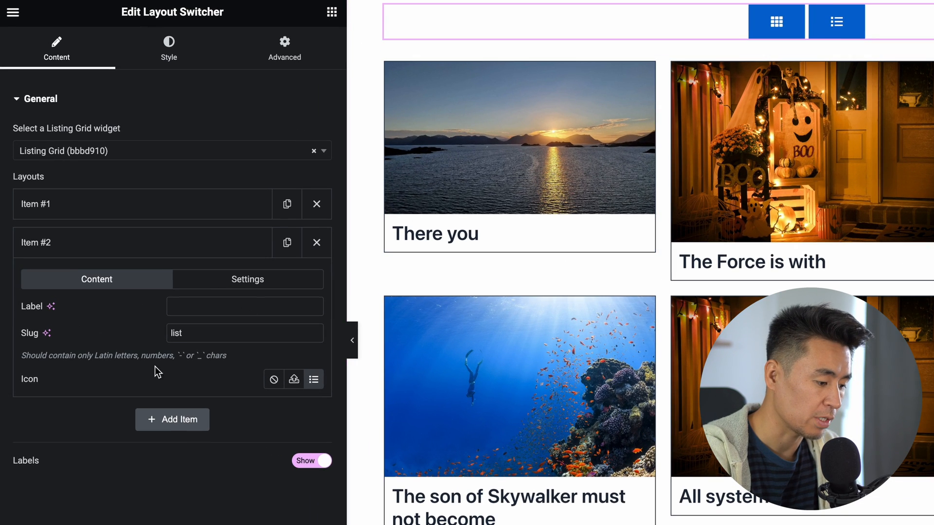
Add a third switcher layout set to two columns.
click(172, 420)
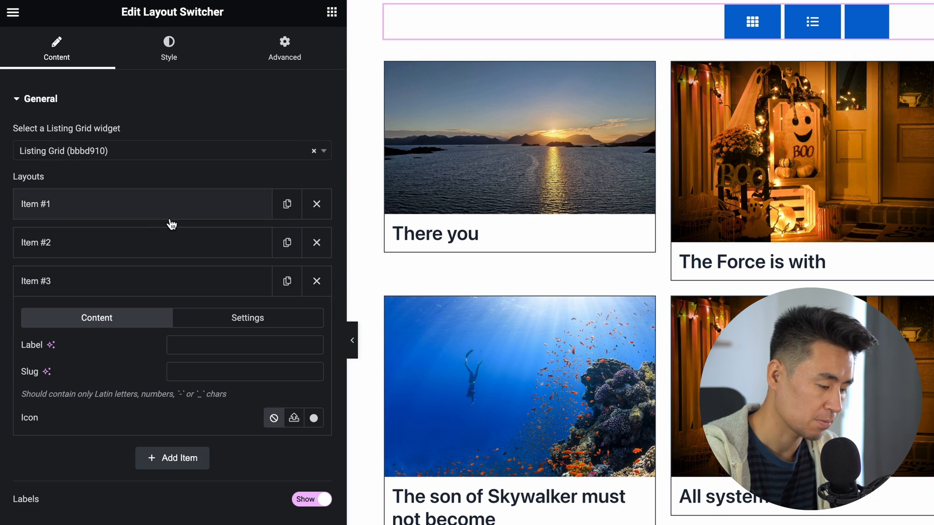
click(247, 318)
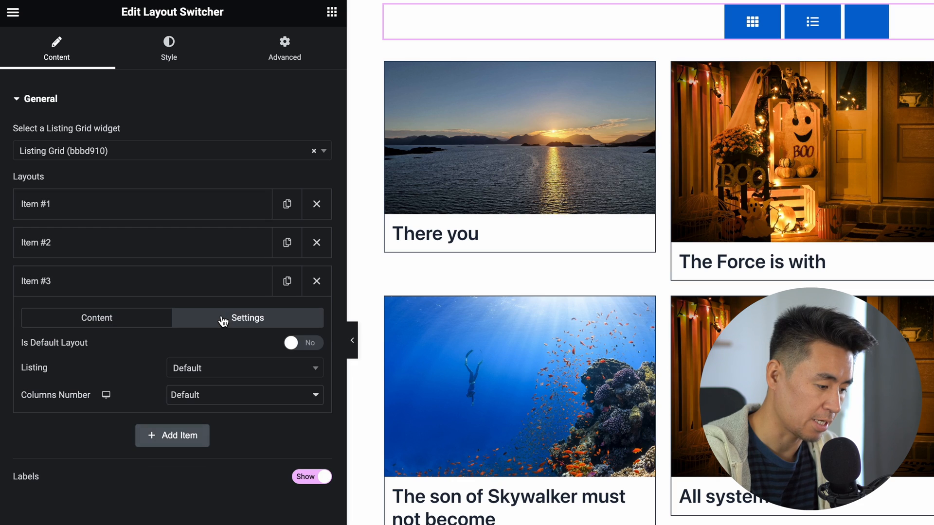
mouse_move(213, 374)
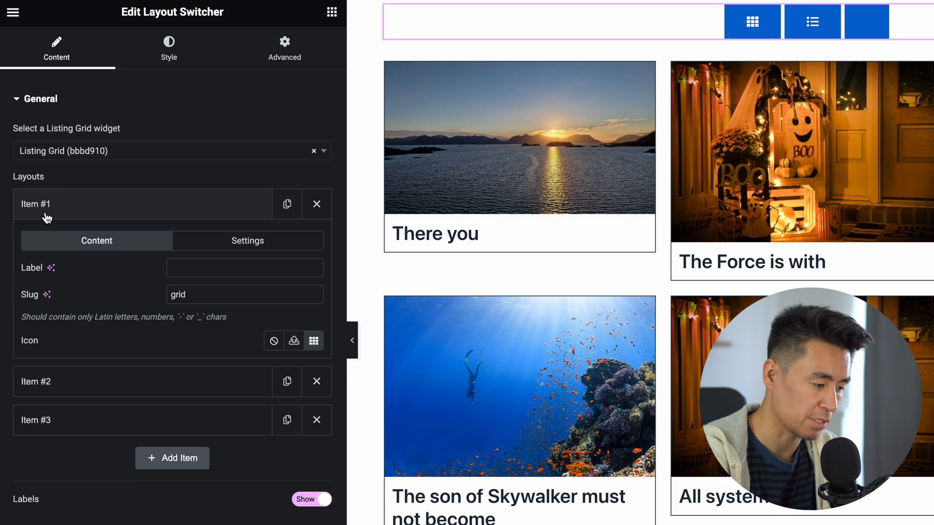
click(247, 240)
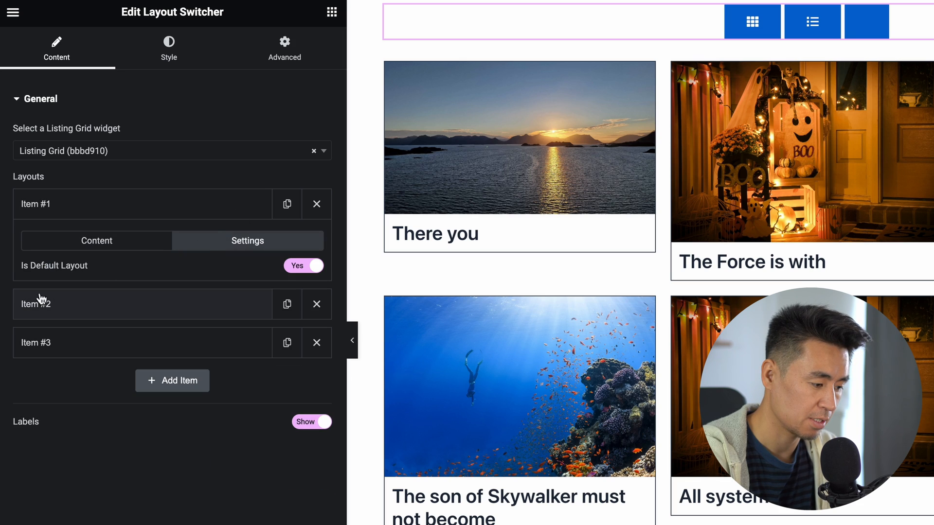
mouse_move(336, 283)
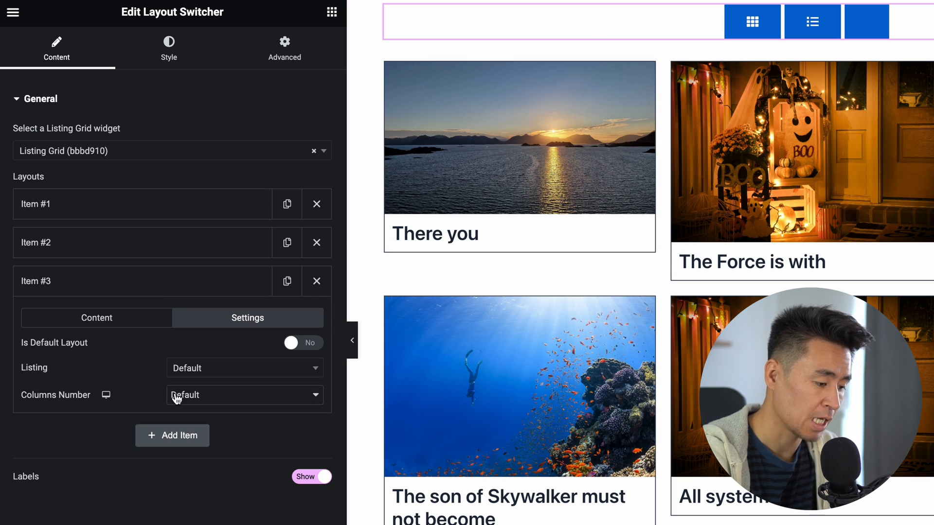
mouse_move(230, 395)
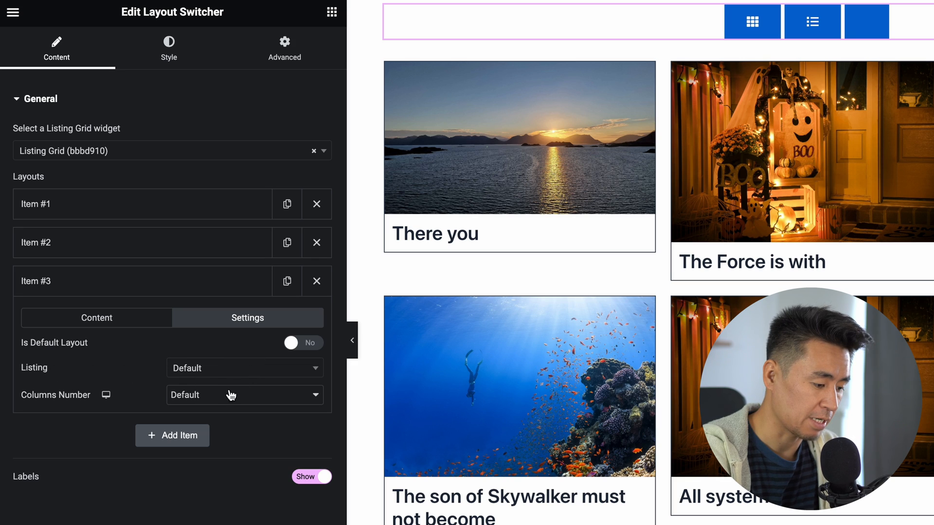
click(245, 395)
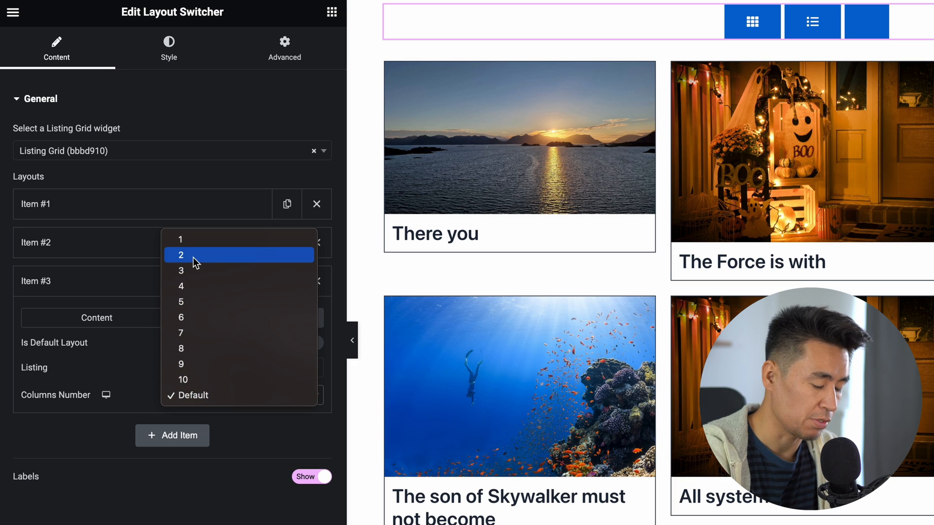
click(181, 255)
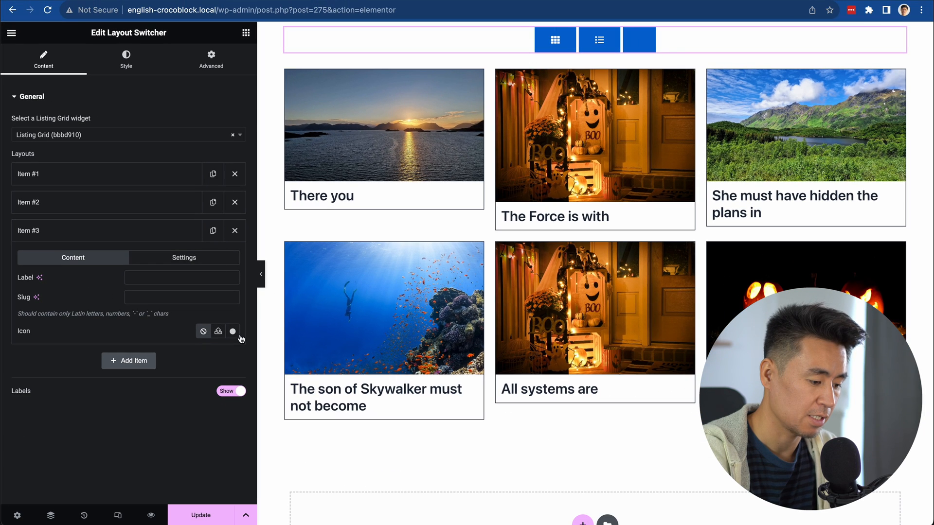
Give the third layout the Th large icon and save the page.
click(218, 331)
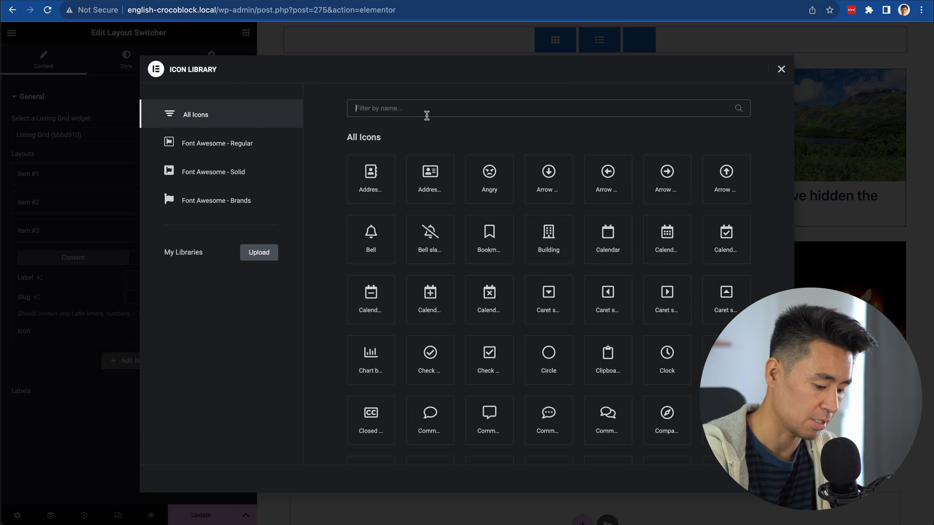
text(th)
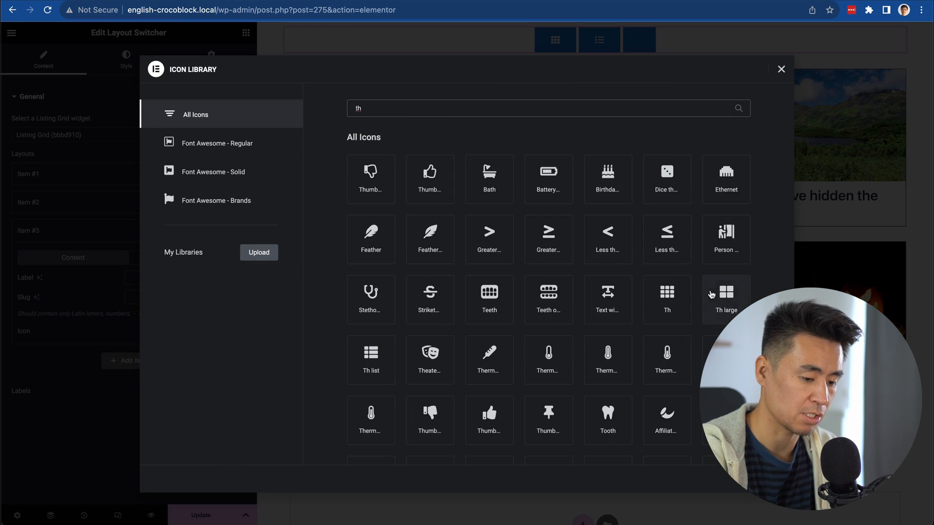
click(781, 69)
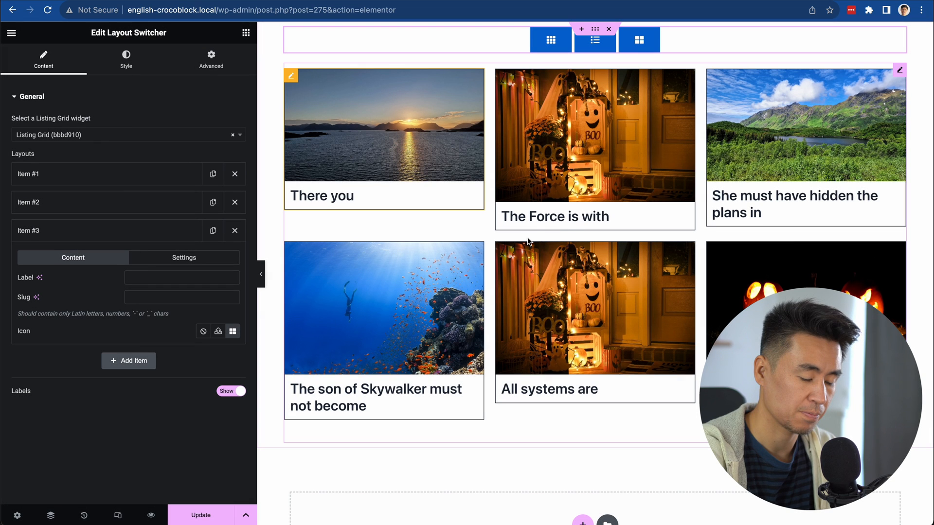
click(201, 515)
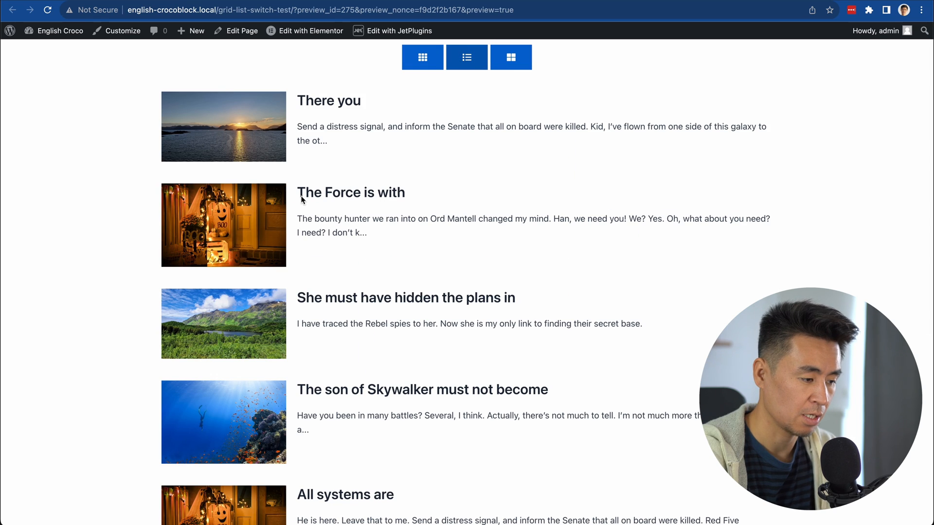
Return from the preview to the Elementor editor.
click(310, 30)
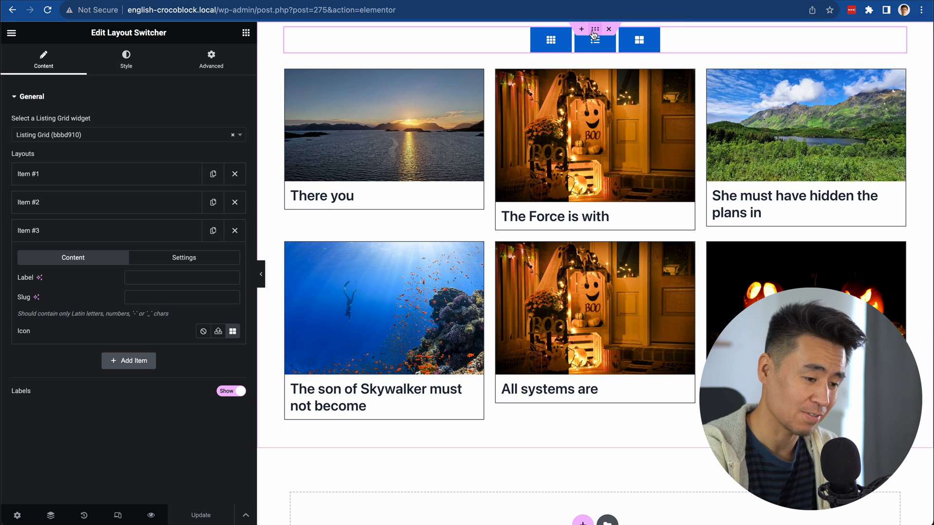
Collapse Item #3 and add top margin to the switcher's container.
click(36, 231)
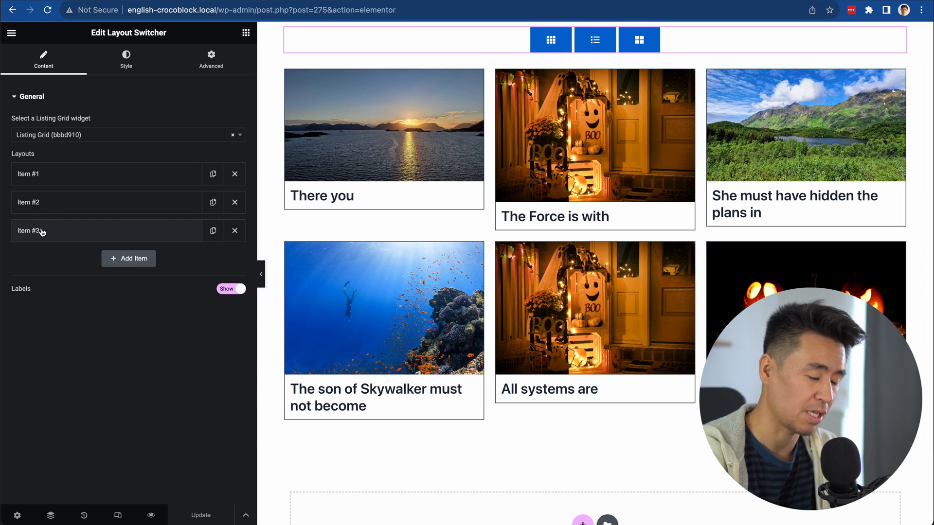
mouse_move(31, 233)
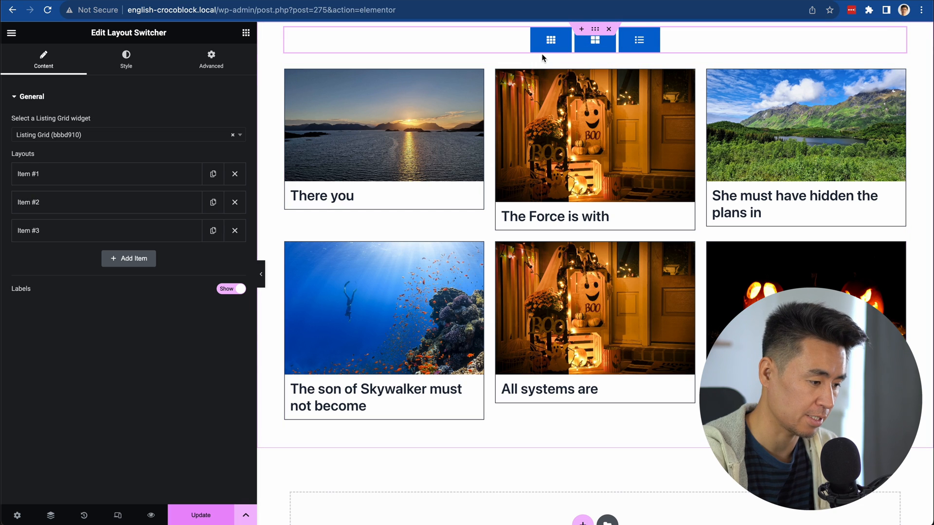
click(594, 28)
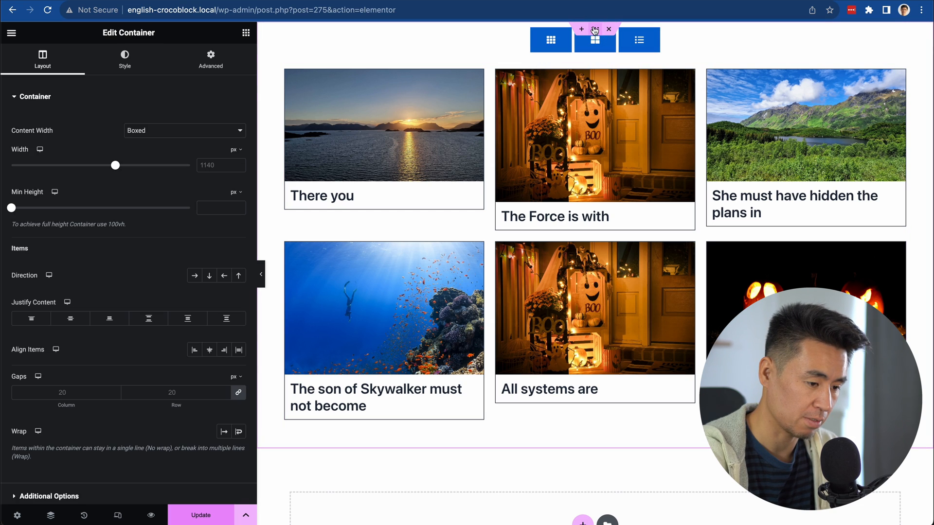
click(210, 59)
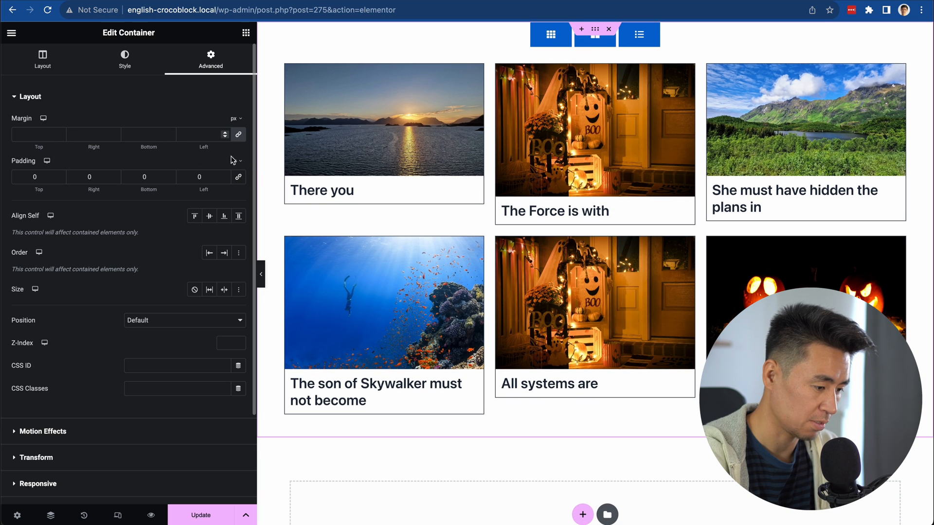
click(34, 135)
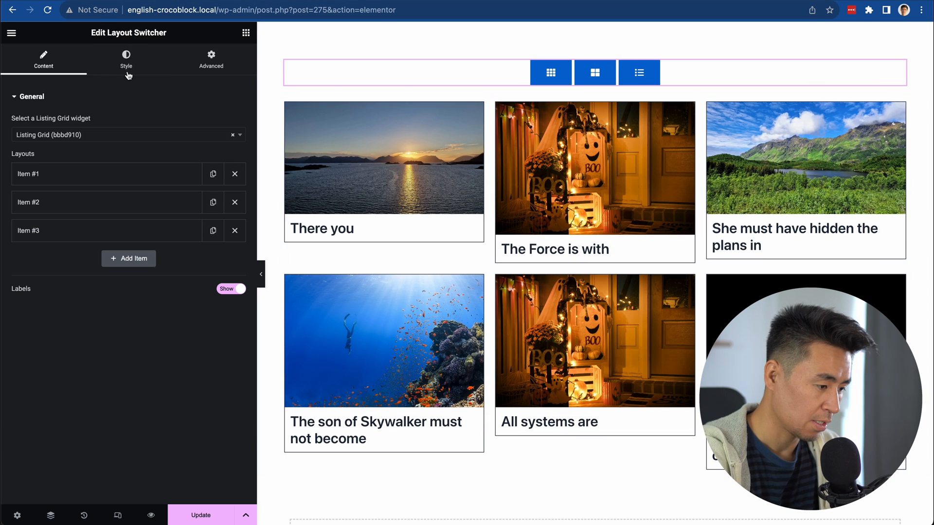
Right-align the switcher buttons with an 8px gap between them.
click(125, 59)
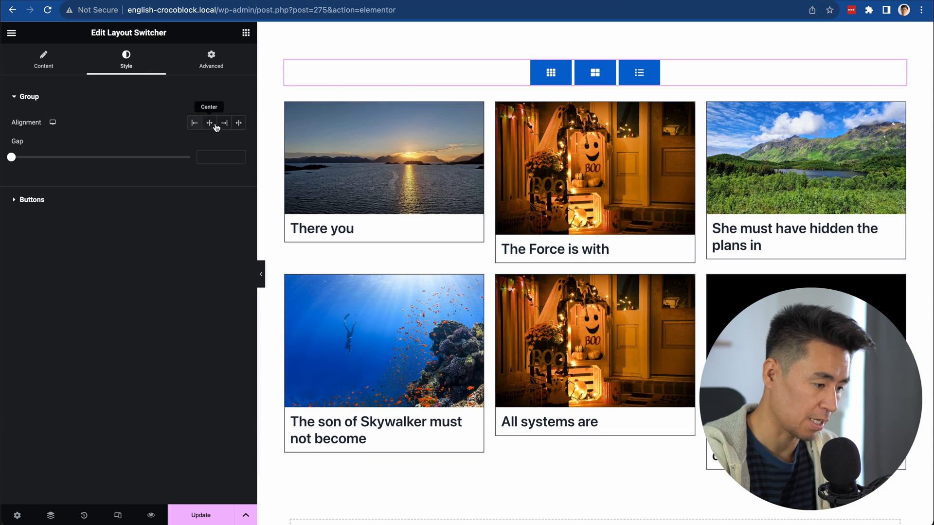
click(225, 123)
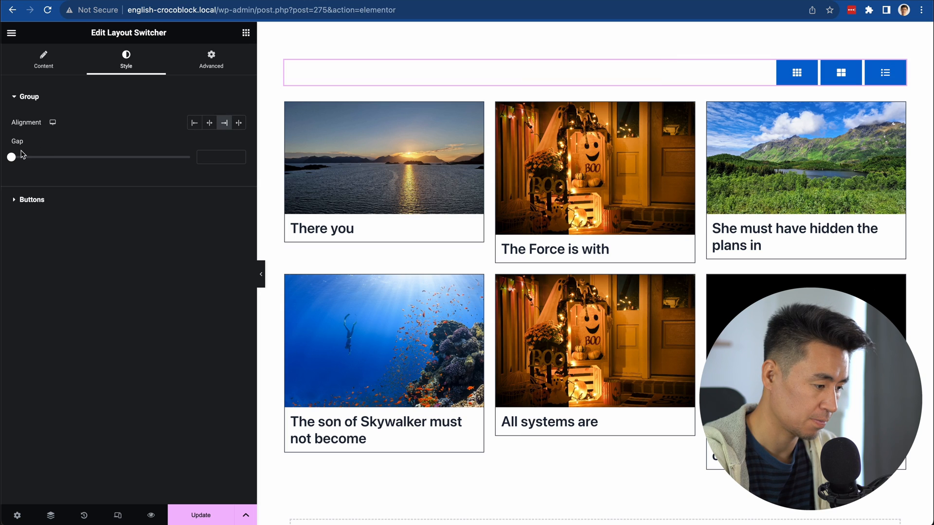
drag(11, 156, 42, 157)
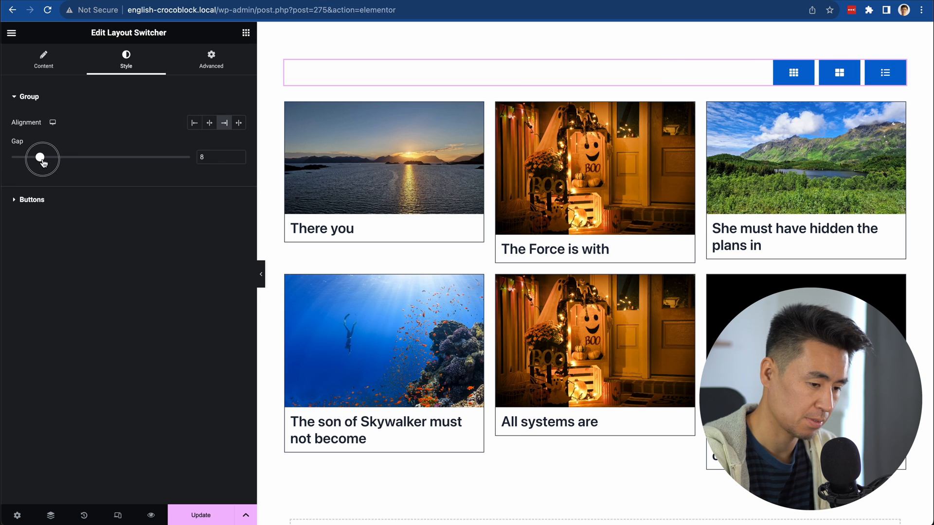
Enlarge the switcher button icons to size 21.
click(32, 200)
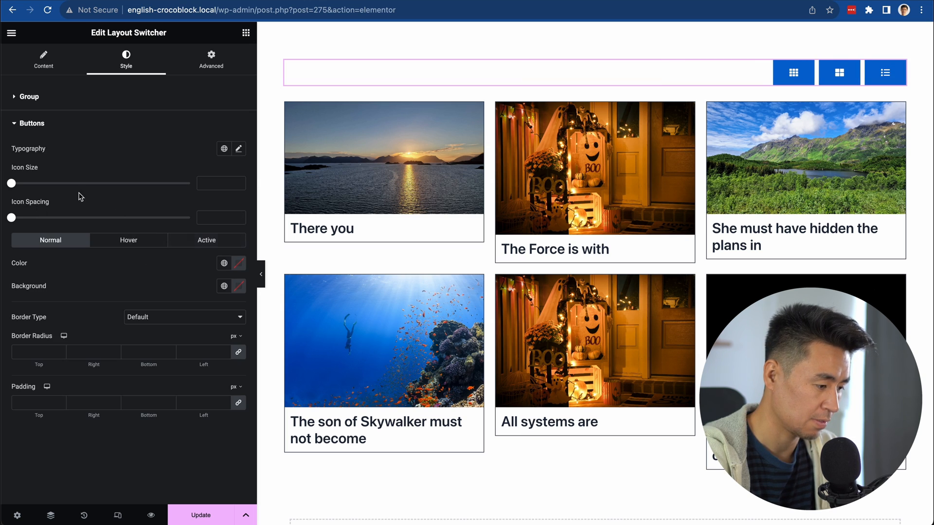
drag(10, 183, 30, 183)
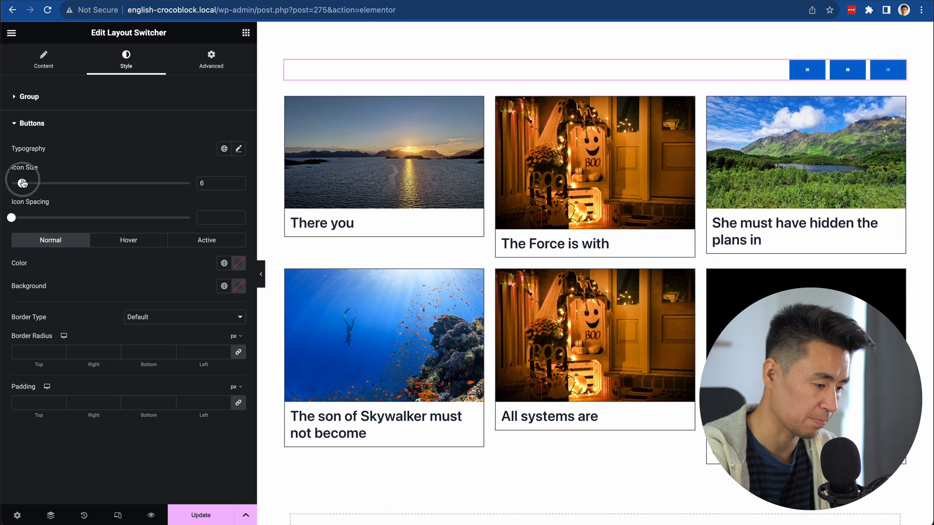
drag(22, 184, 49, 184)
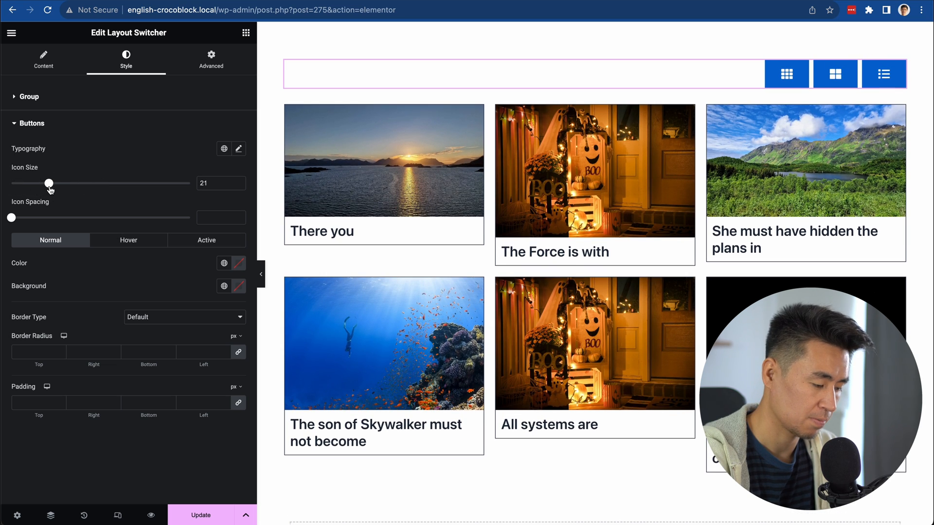
mouse_move(34, 218)
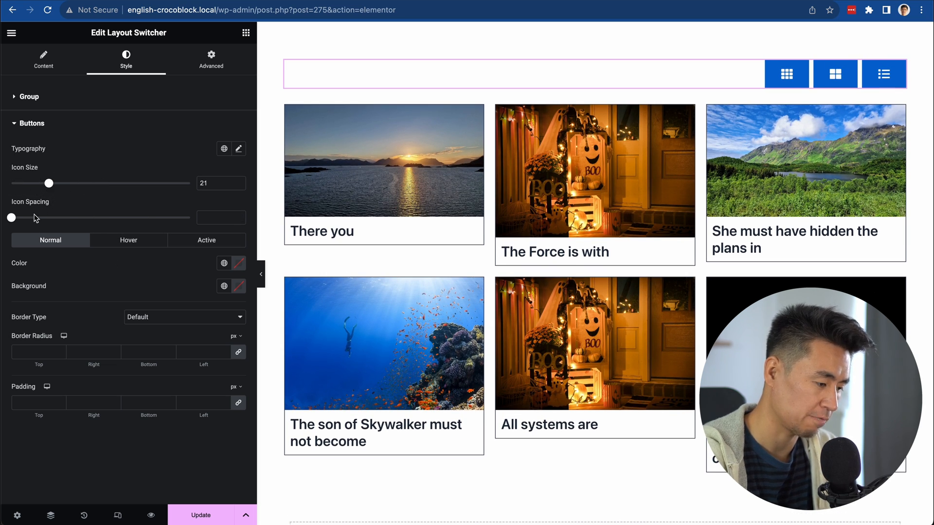
mouse_move(83, 214)
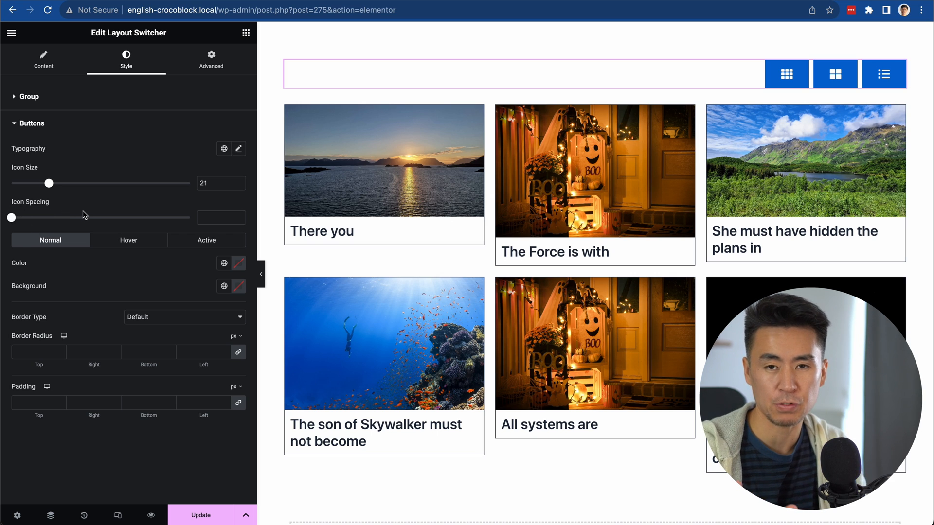
mouse_move(136, 260)
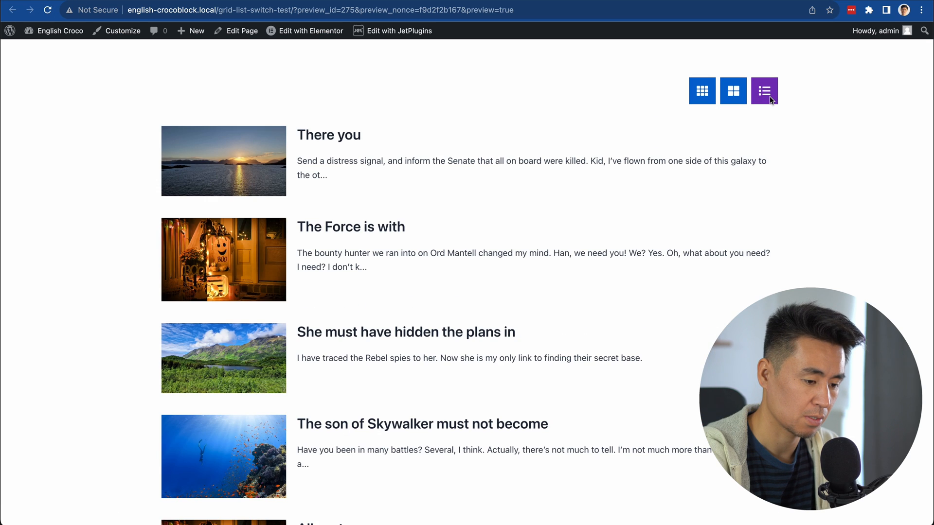
Switch the preview to three-column, then two-column grid, and leave for the dashboard.
click(701, 91)
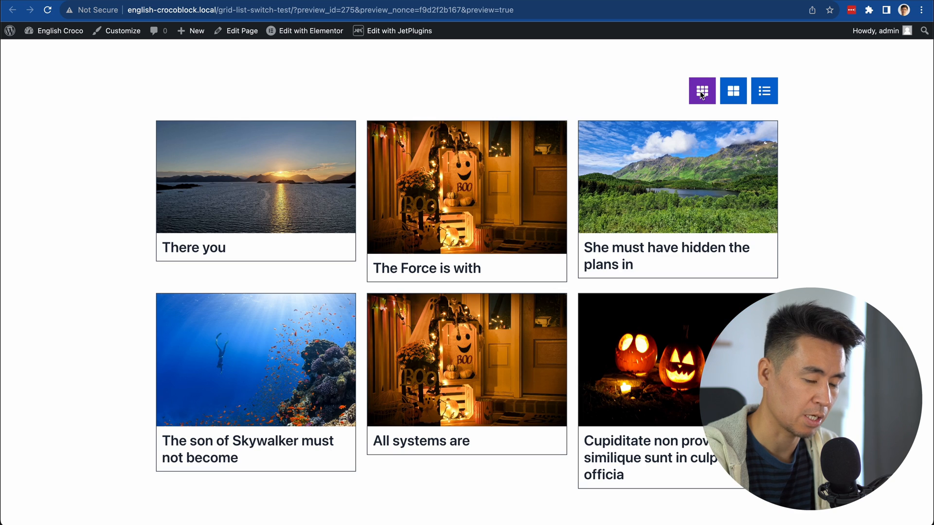
mouse_move(668, 93)
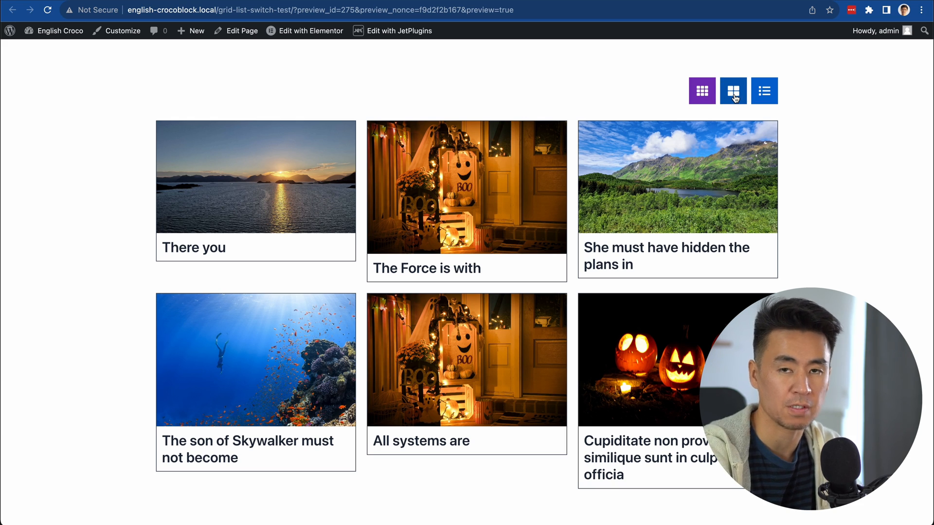
click(732, 90)
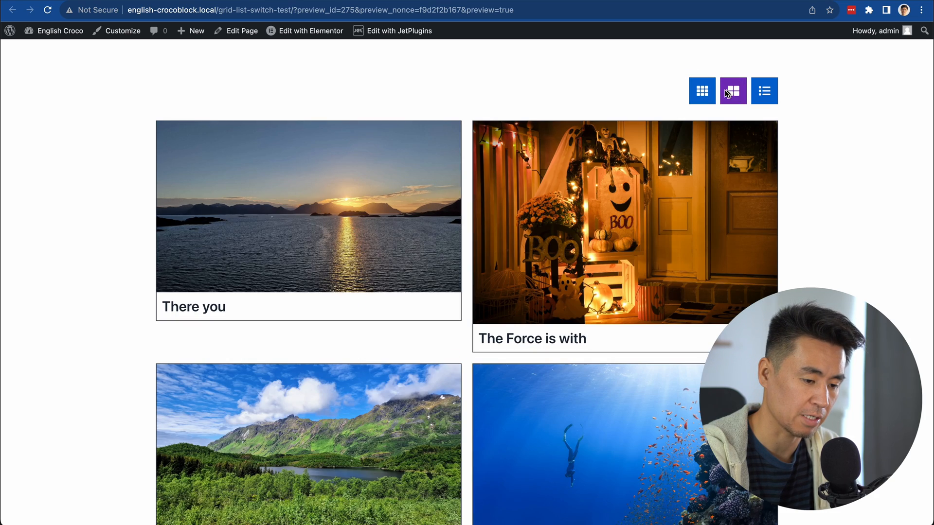
click(765, 91)
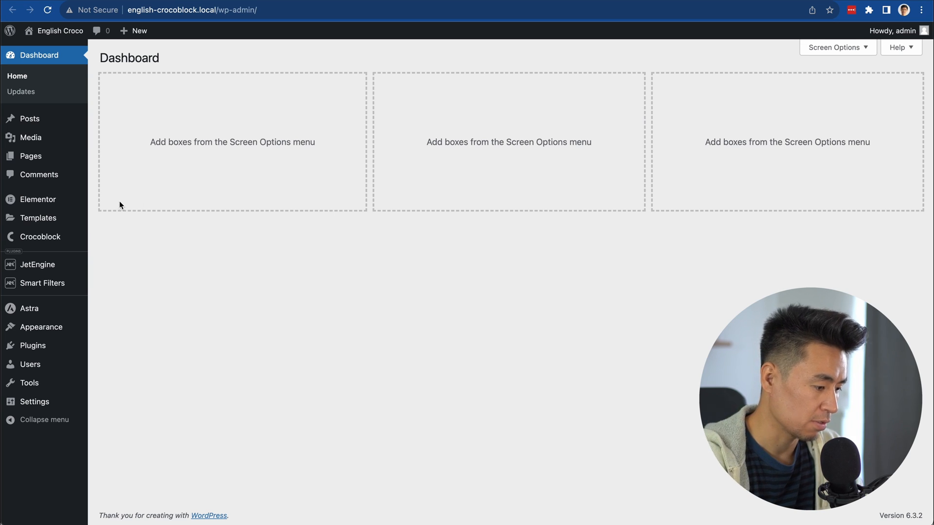
Create and save a Search-type 'Text Search' filter, then return to the filters list.
click(43, 283)
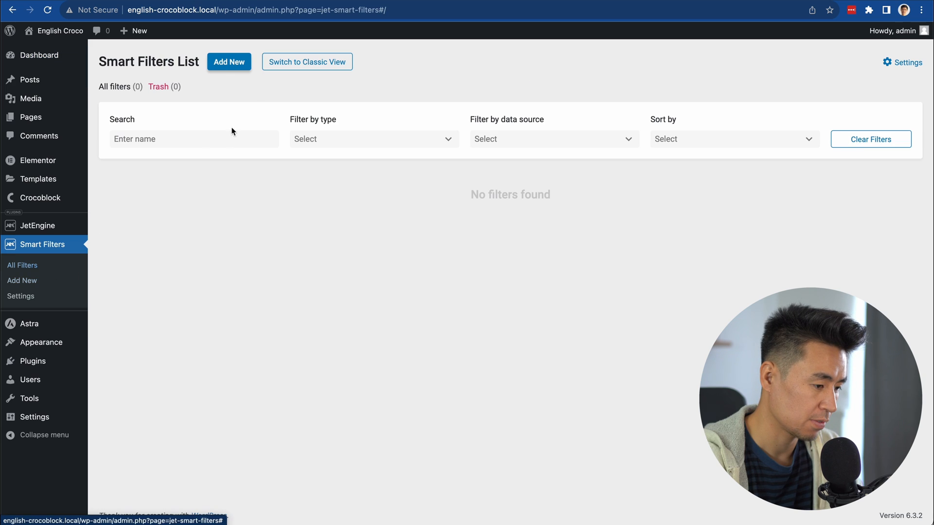
click(229, 62)
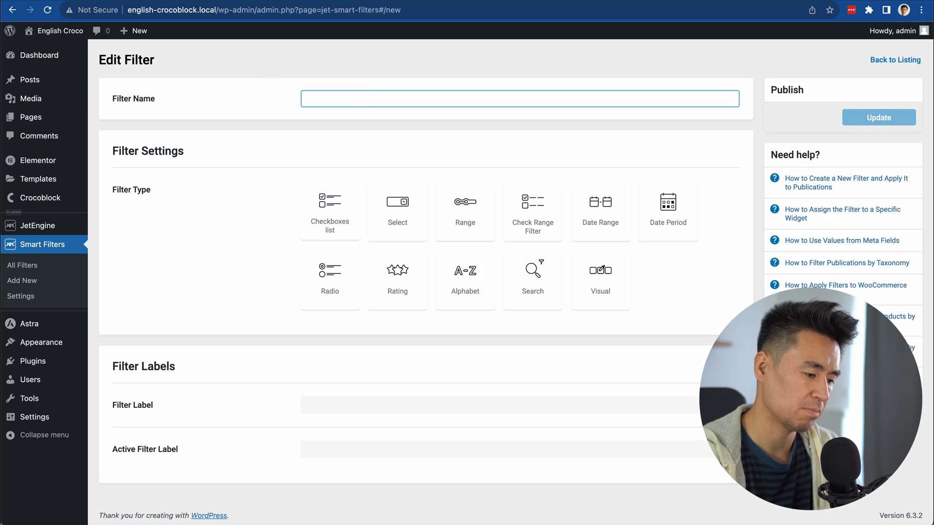
text(Text Search)
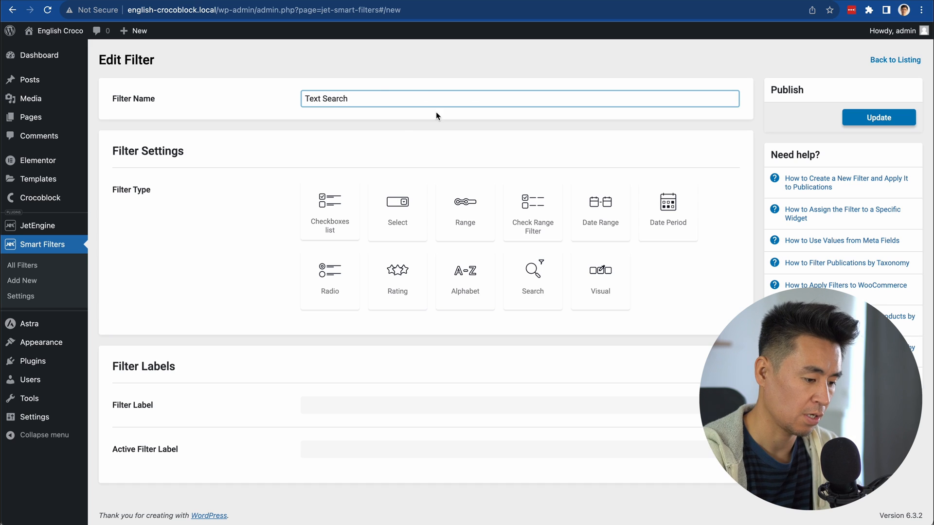
click(532, 280)
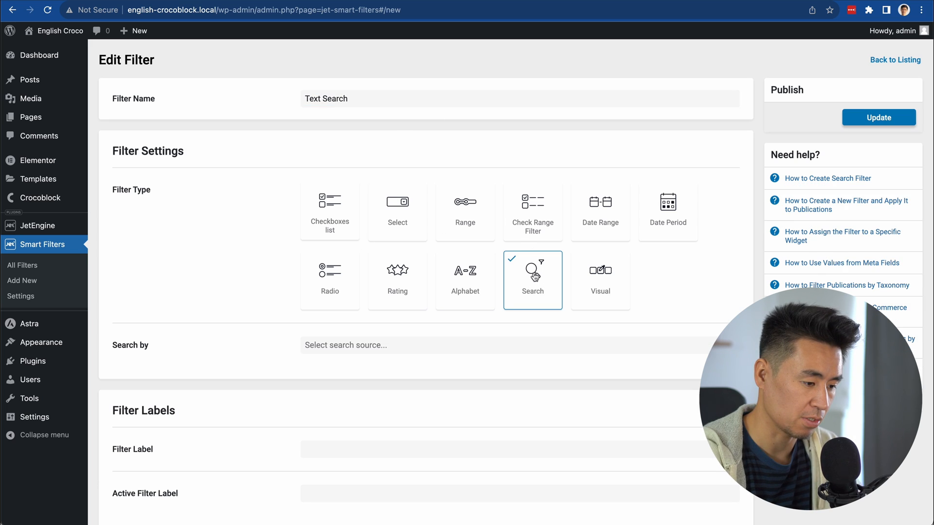
scroll(down, 3)
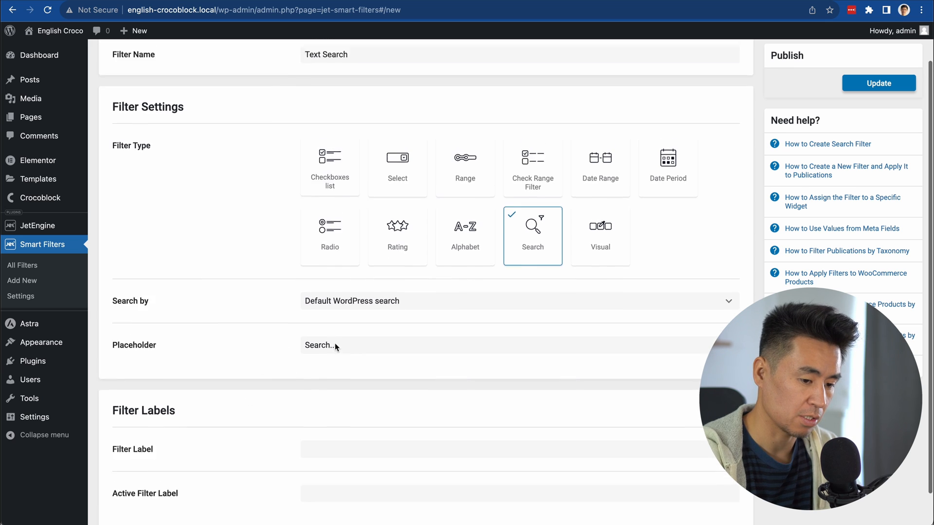
click(878, 82)
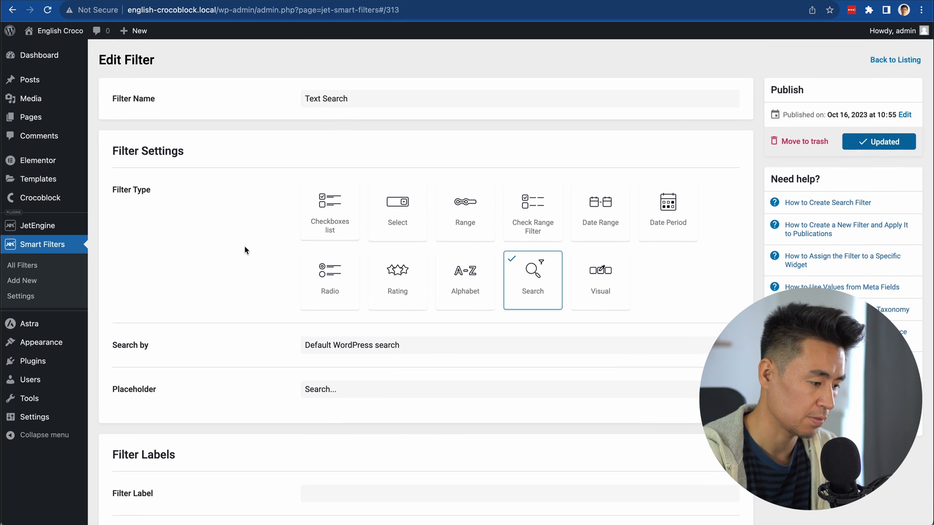
click(42, 244)
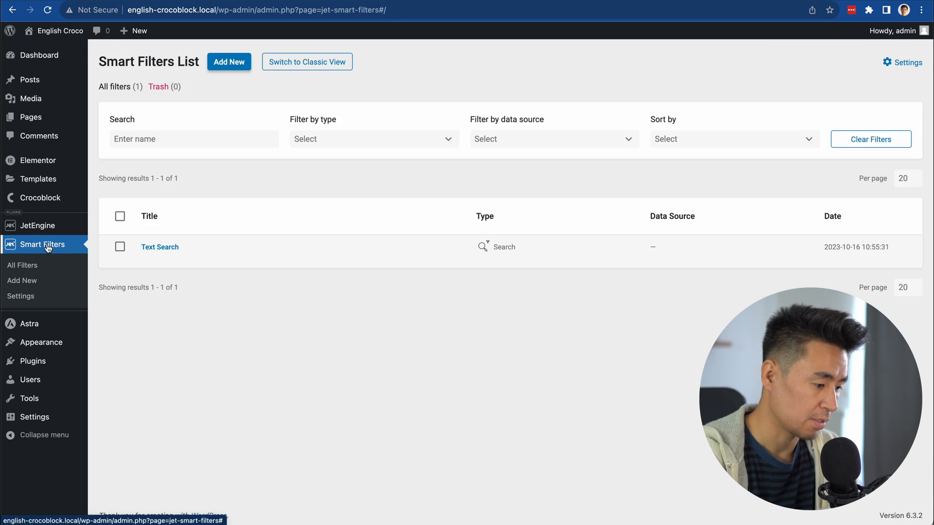
Create and publish 'Category Filter' as a Checkboxes list sourced from the Categories taxonomy.
click(229, 62)
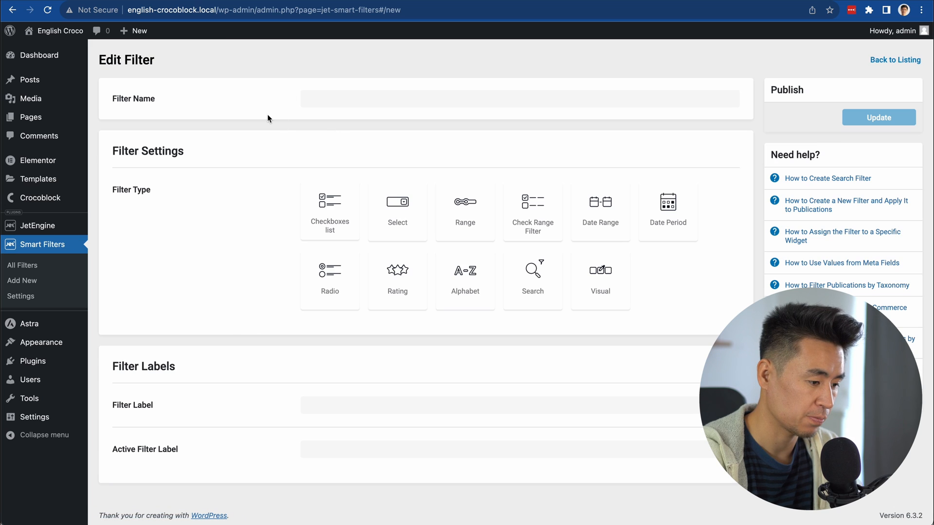
text(Ca)
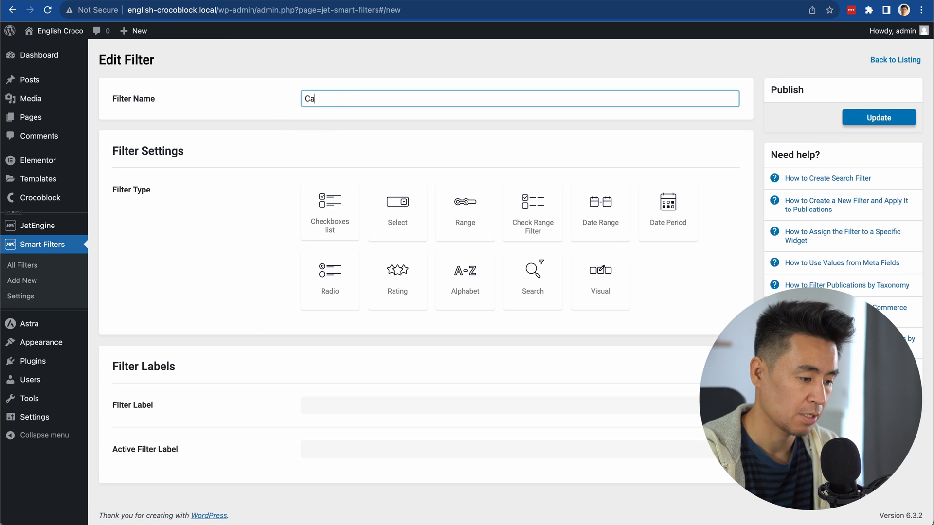
text(tegory Filter)
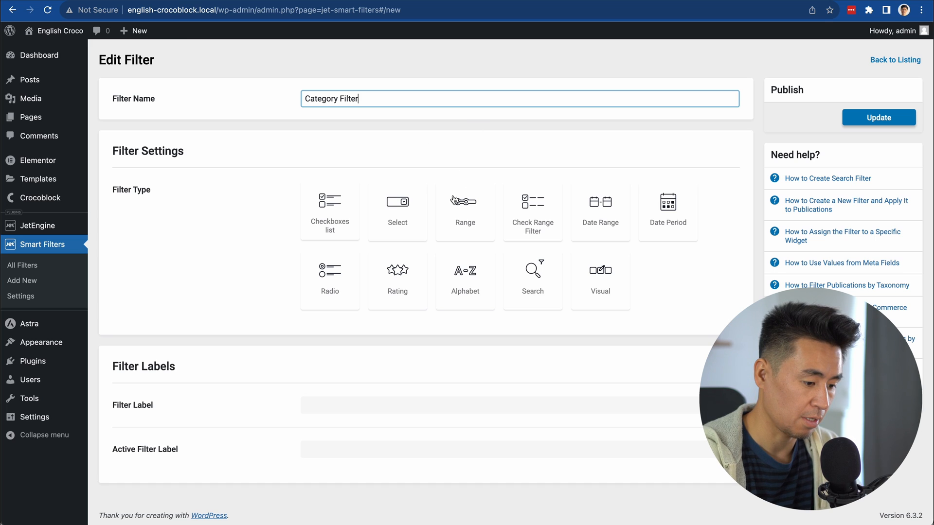
click(329, 211)
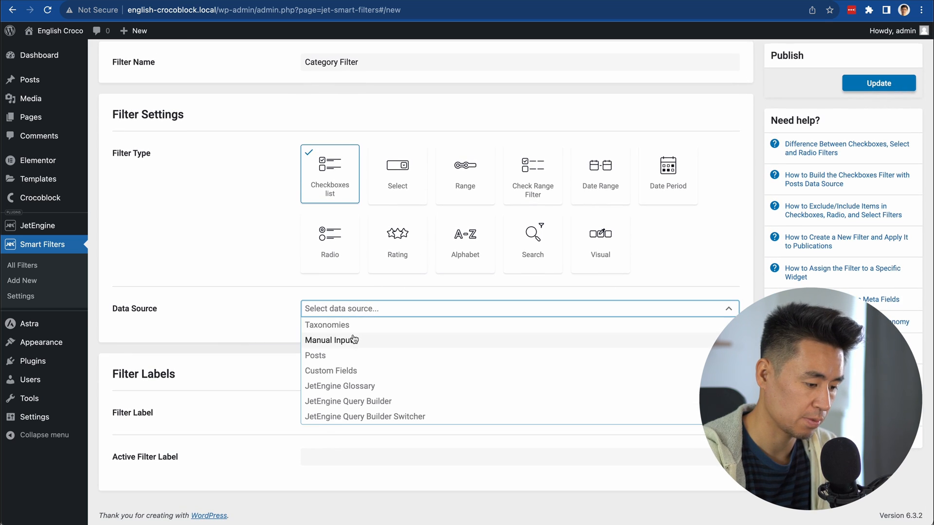
click(326, 324)
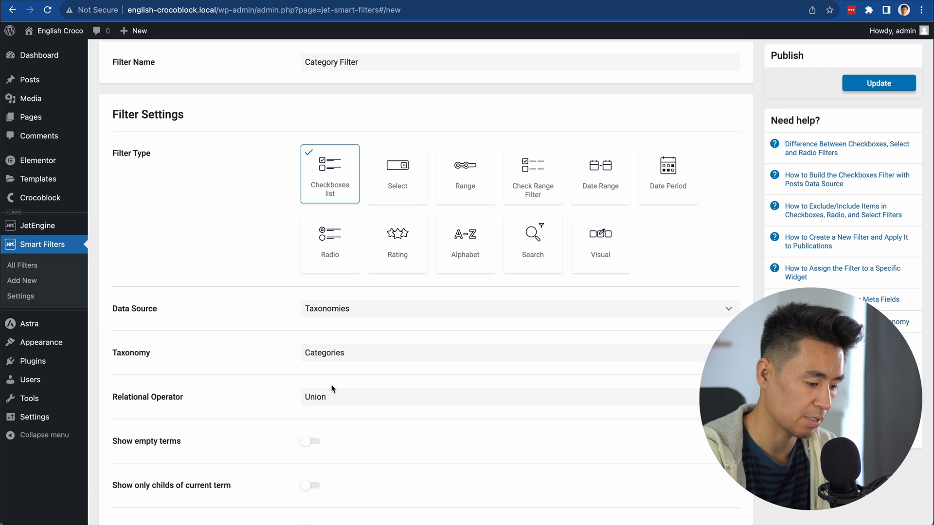
scroll(down, 3)
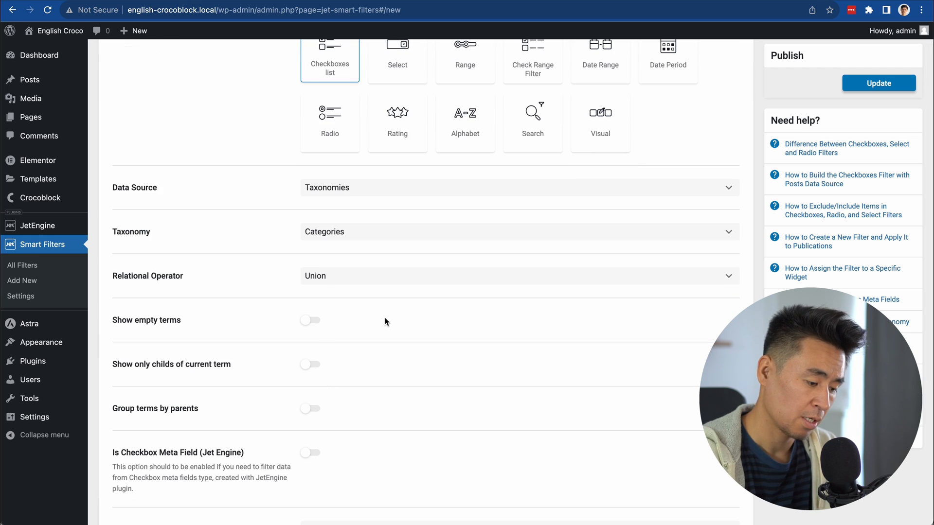
click(878, 83)
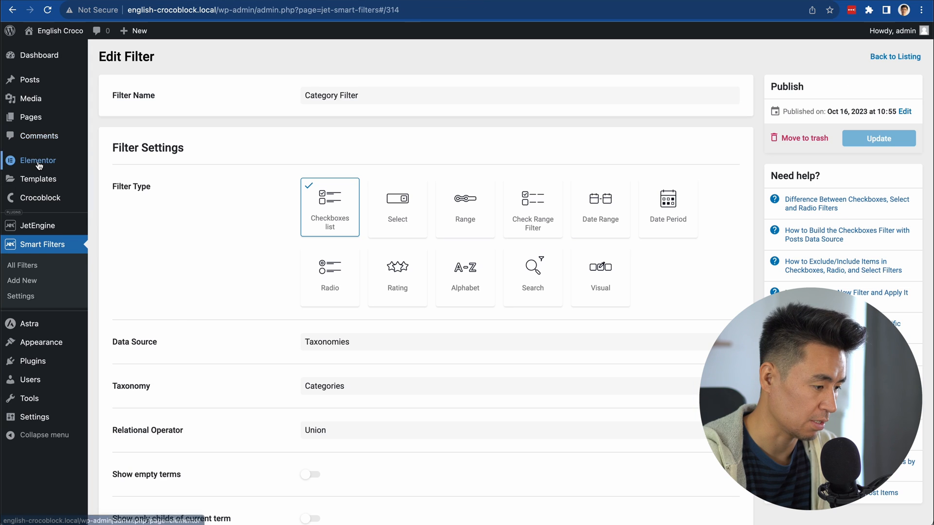
Open All Posts to review the posts' apple, banana and orange categories.
click(29, 79)
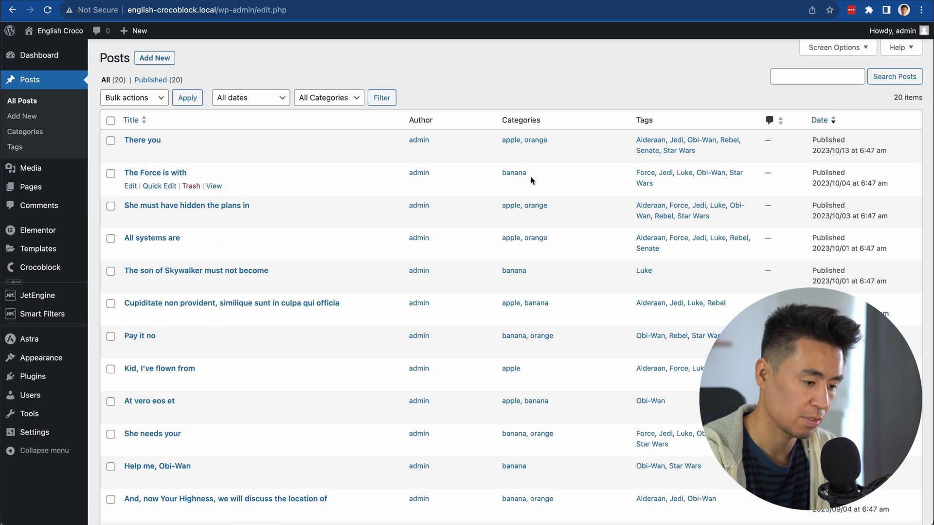
mouse_move(510, 213)
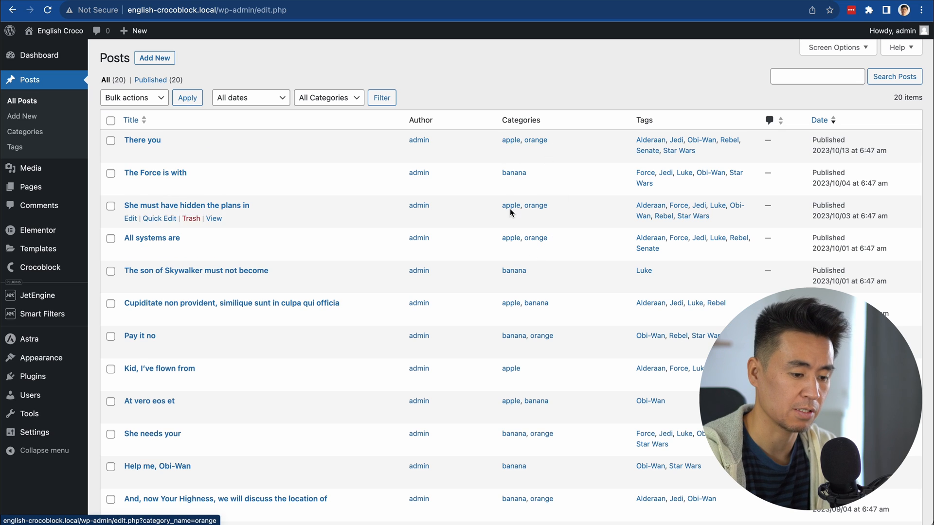
mouse_move(198, 96)
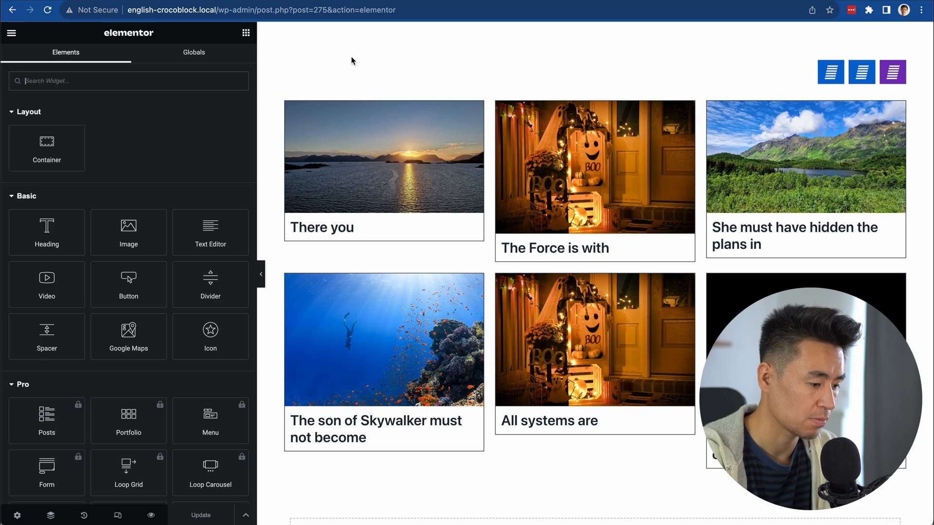
Add an empty left column beside the layout switcher and post listing grid.
click(548, 116)
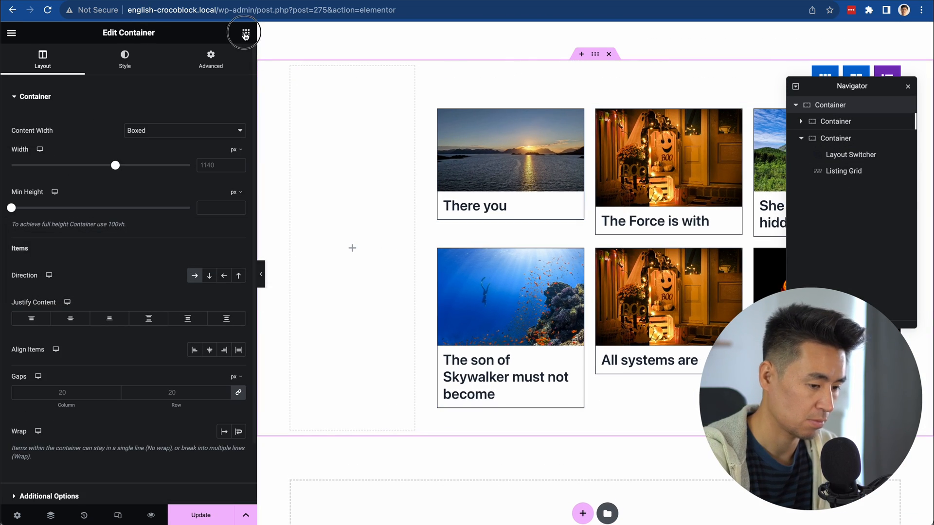
click(244, 33)
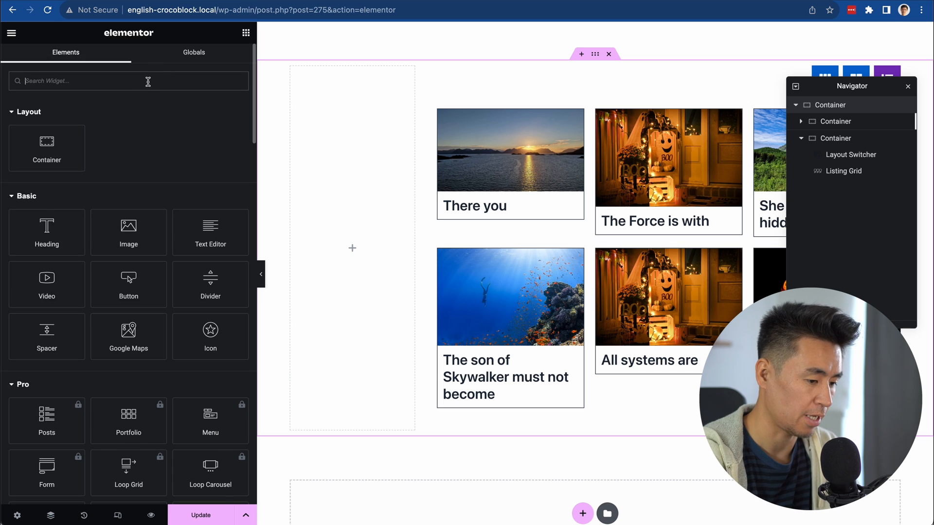
Add a Text Search filter for JetEngine applying AJAX on typing after 3 letters.
text(search)
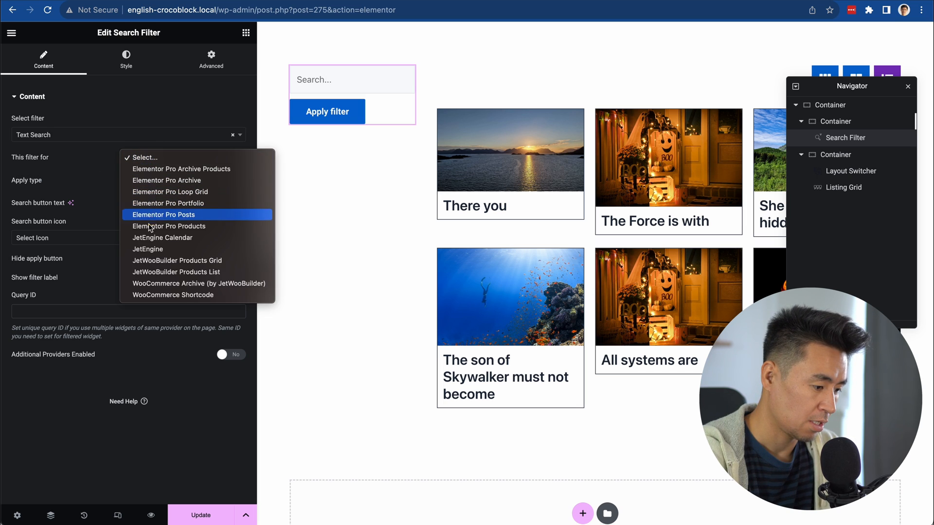
click(147, 249)
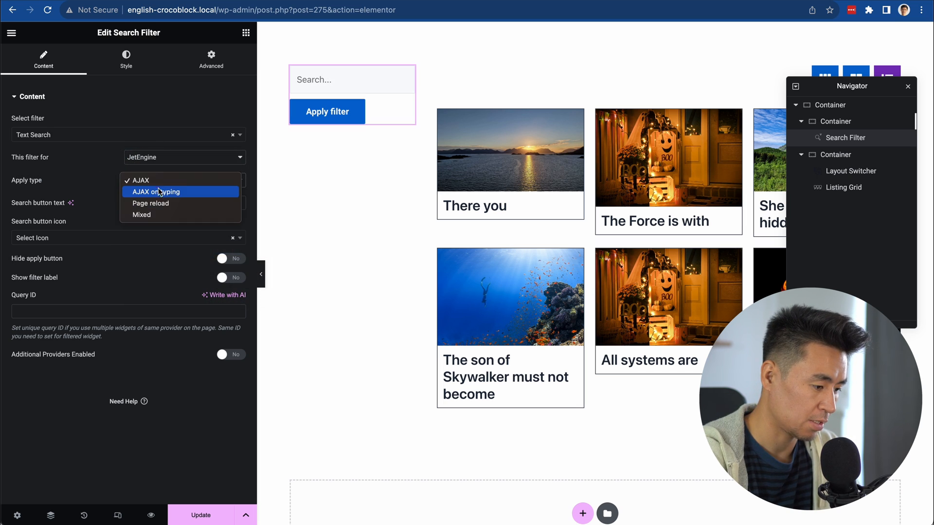
click(155, 192)
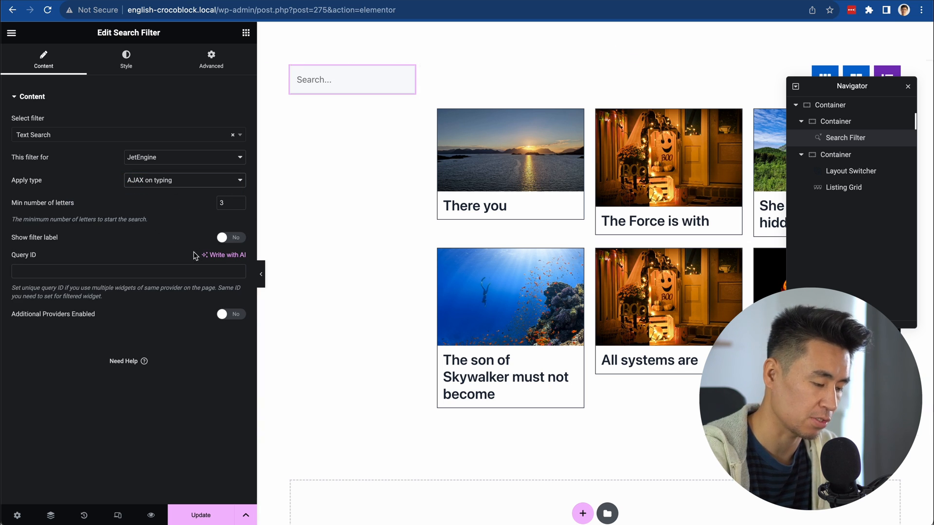
mouse_move(237, 46)
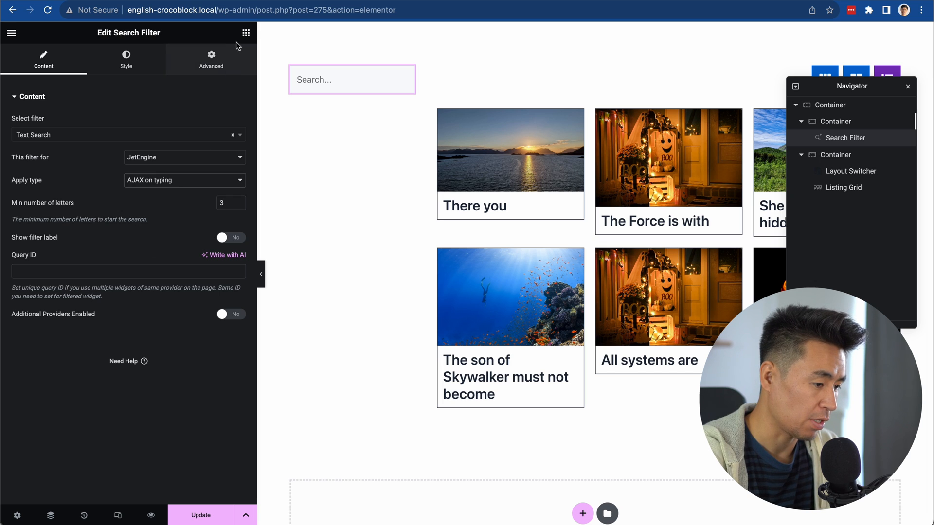
Add a Checkboxes Filter using Category Filter below the search, for JetEngine with Mixed apply type.
click(245, 32)
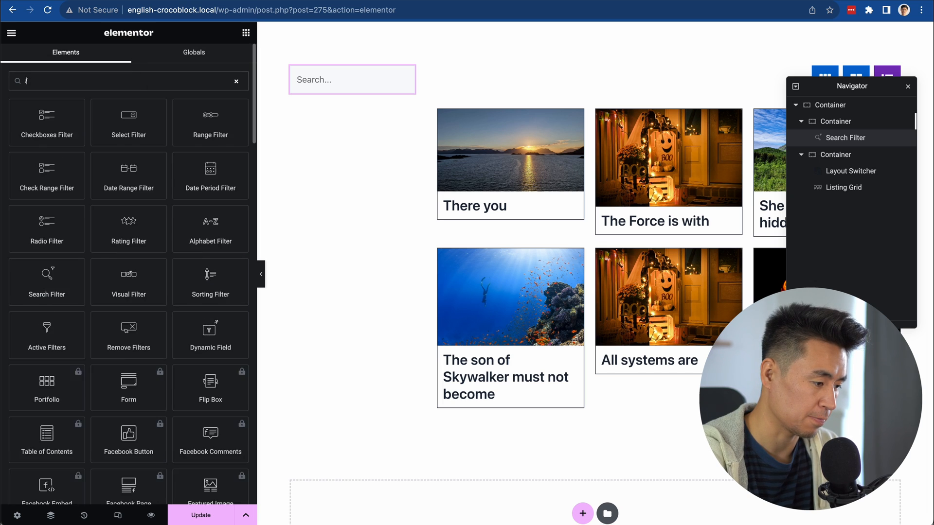
text(ilter)
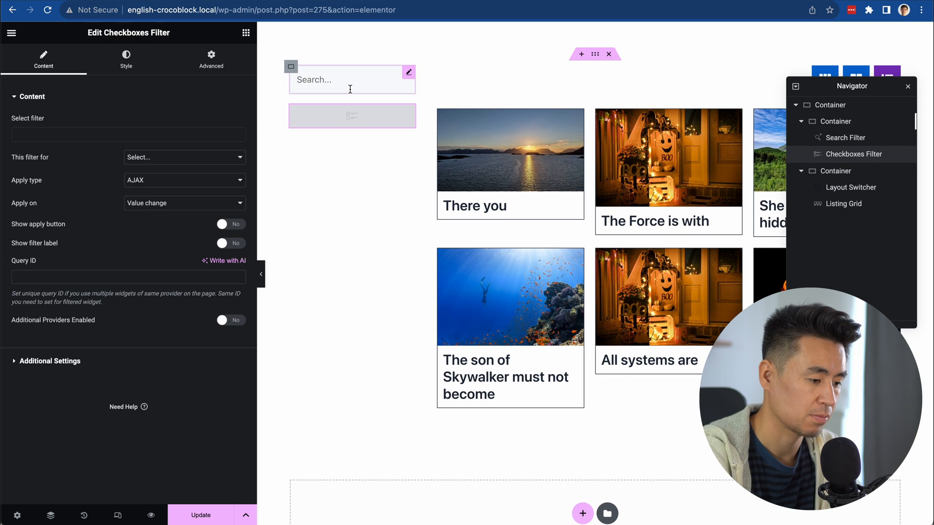
text(d)
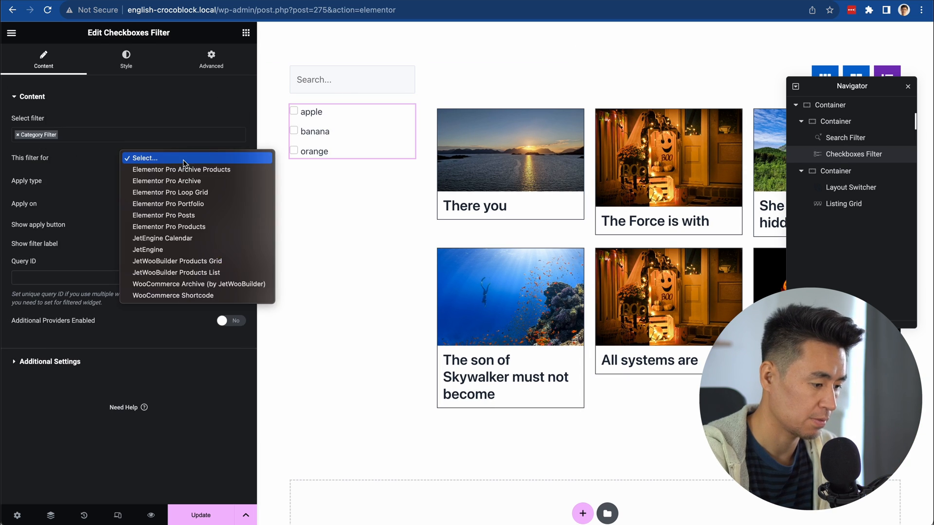
click(147, 249)
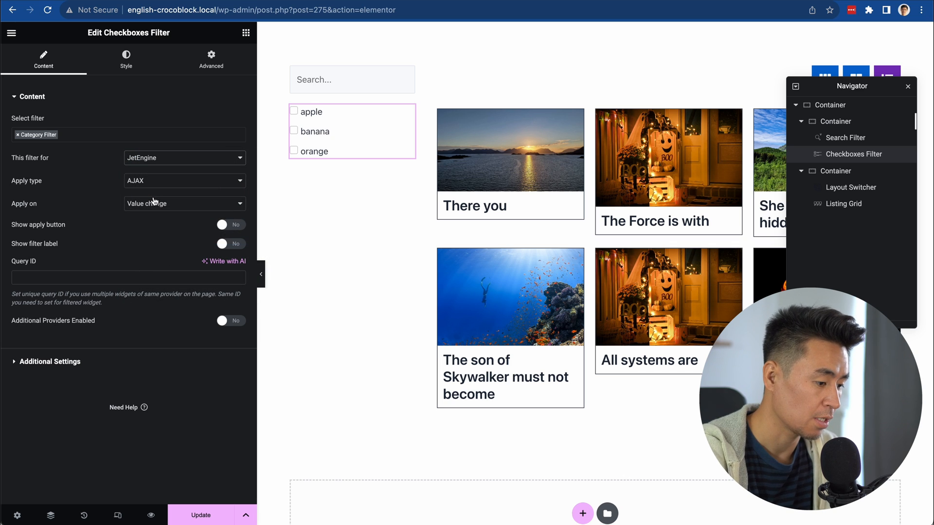
click(184, 181)
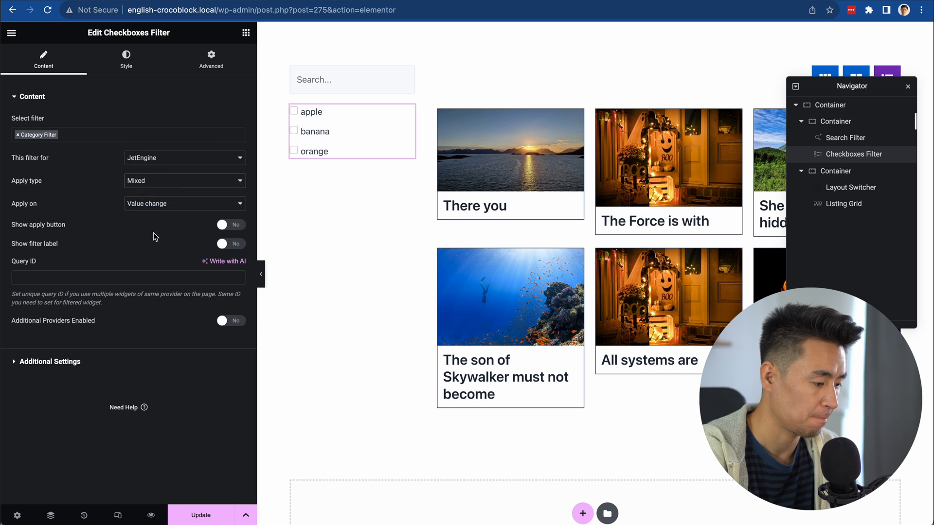
mouse_move(164, 247)
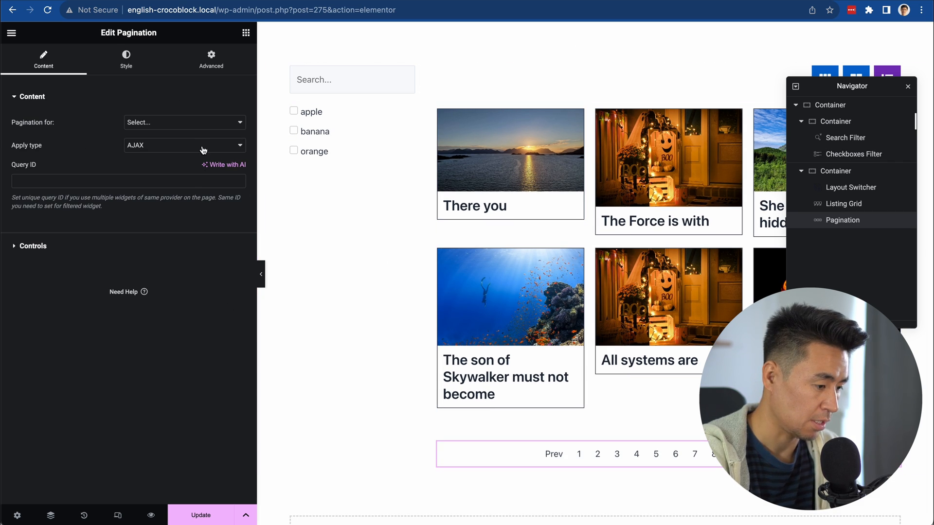
Add a Pagination widget under the Listing Grid for JetEngine with Mixed apply type.
click(184, 122)
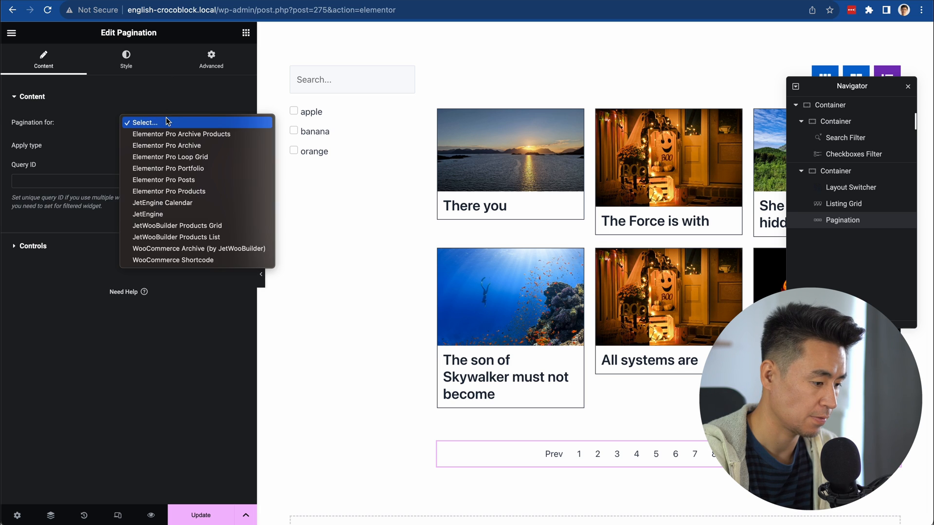
click(147, 214)
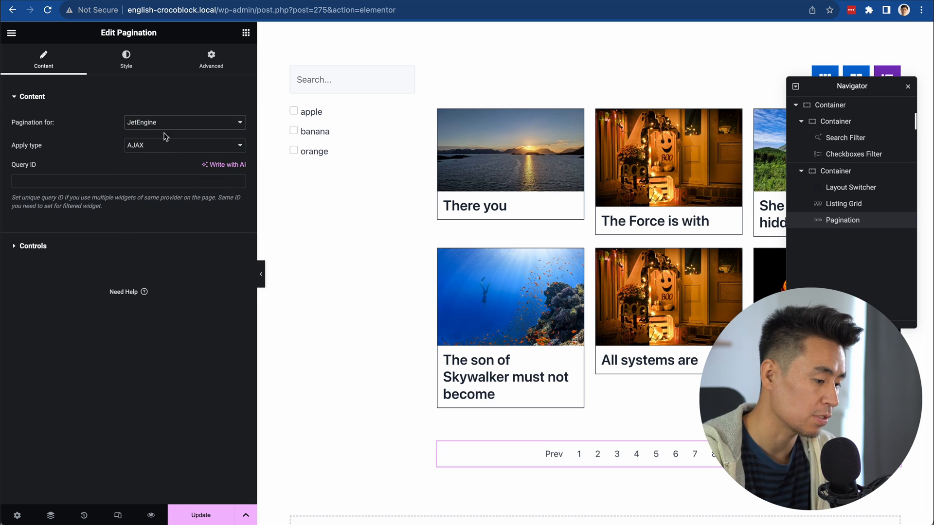
click(183, 145)
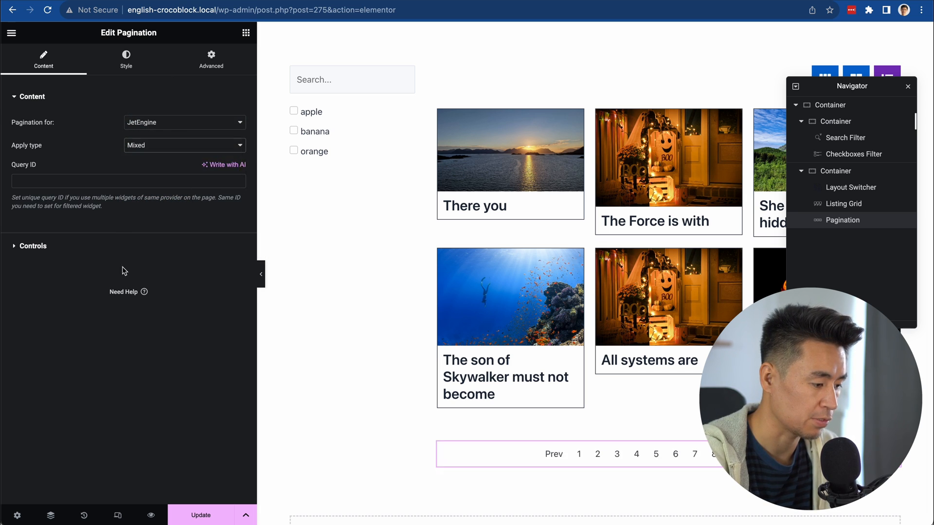
mouse_move(149, 309)
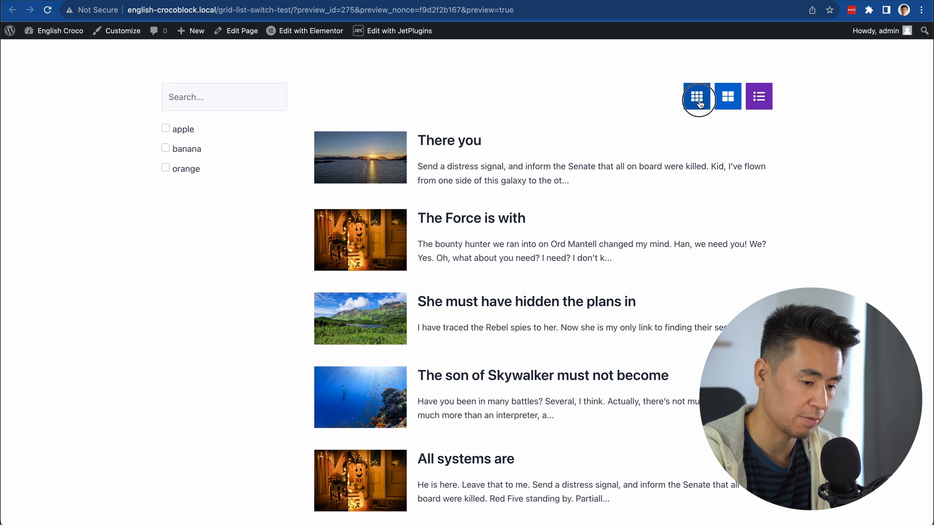
In the preview, try the three-column grid, page 3, and the list layout on all posts.
click(696, 96)
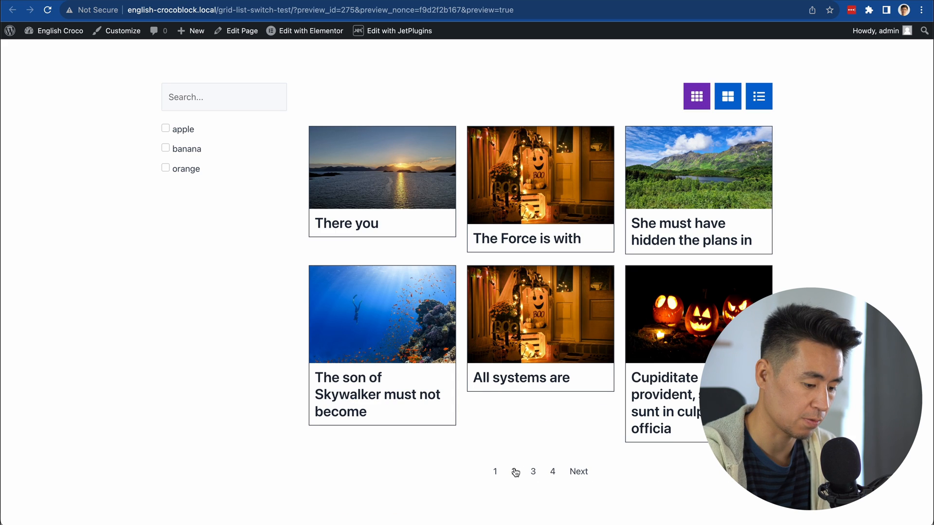
click(533, 472)
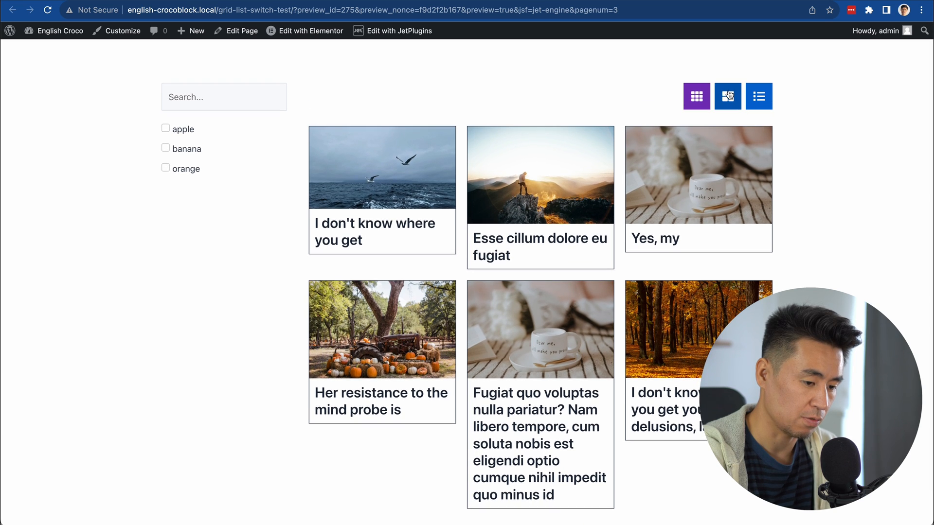
scroll(down, 3)
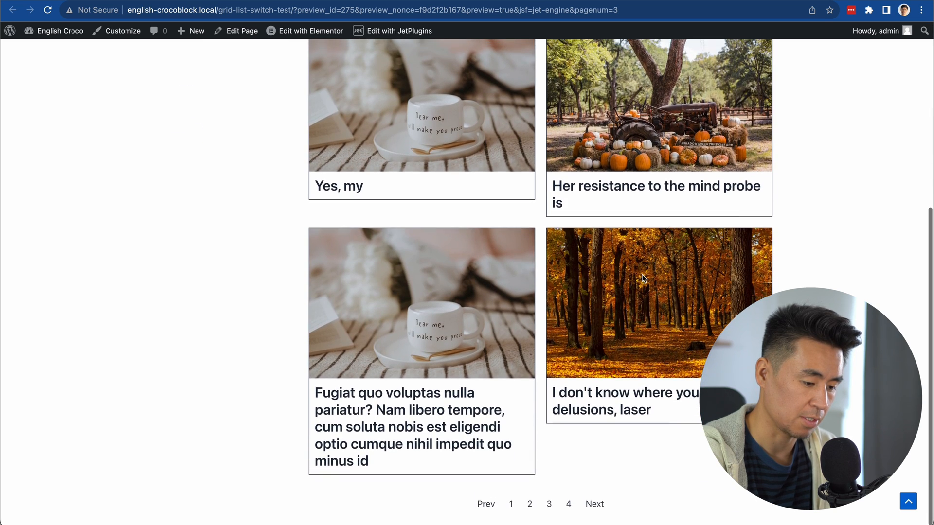
click(758, 96)
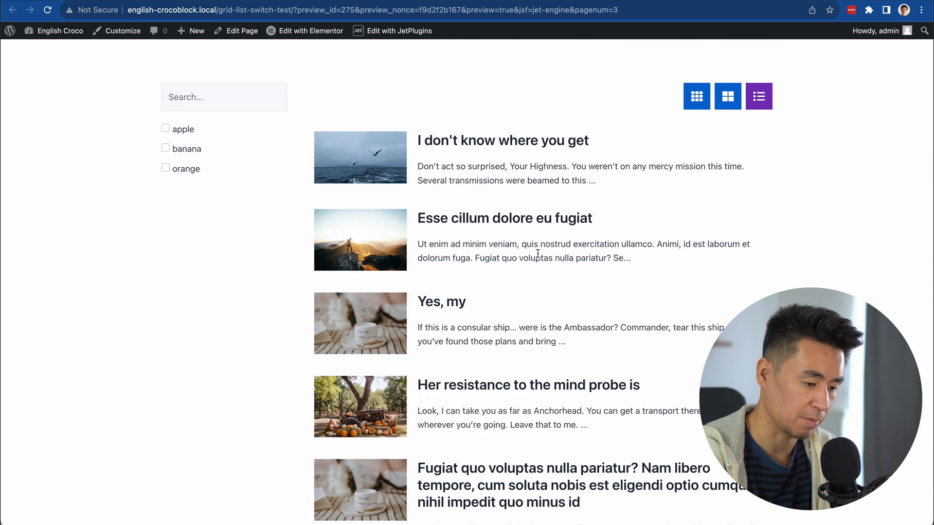
click(696, 96)
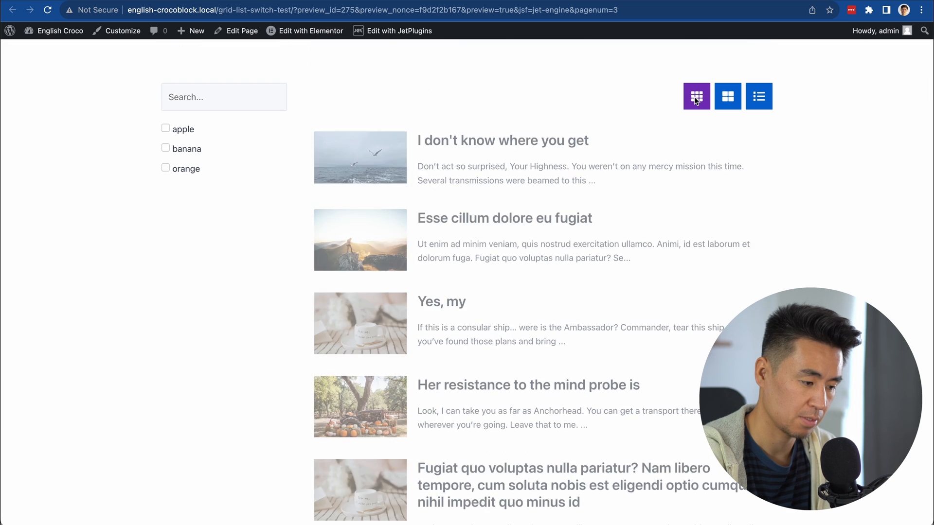
click(696, 96)
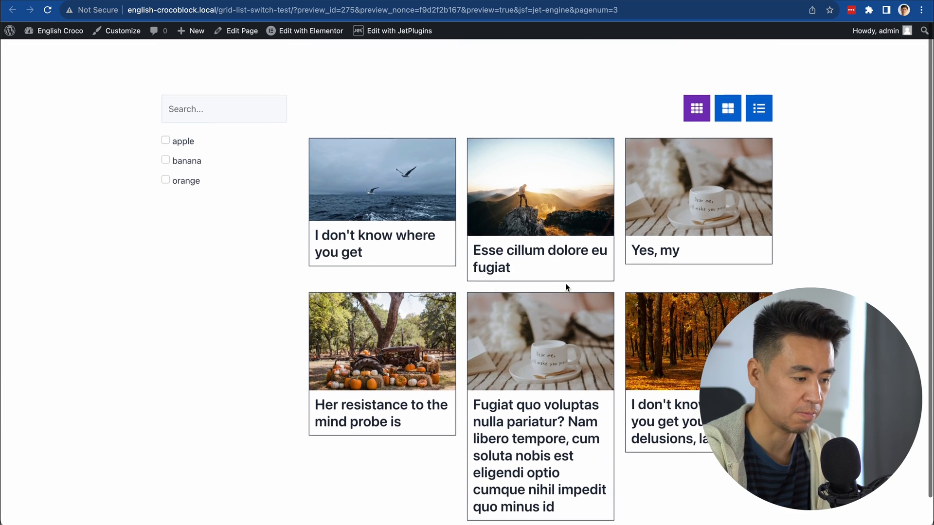
Filter to apple posts, go to page 2, then view two-column and list layouts.
click(166, 128)
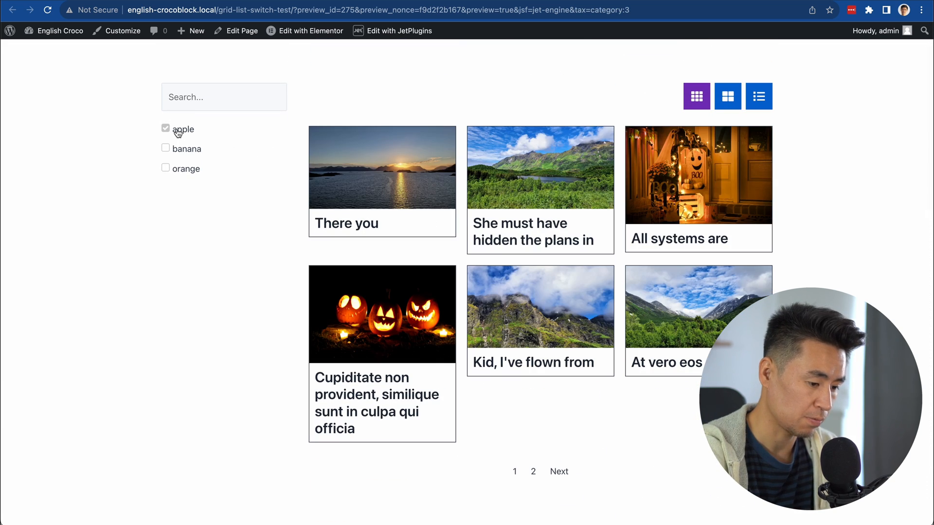
click(533, 472)
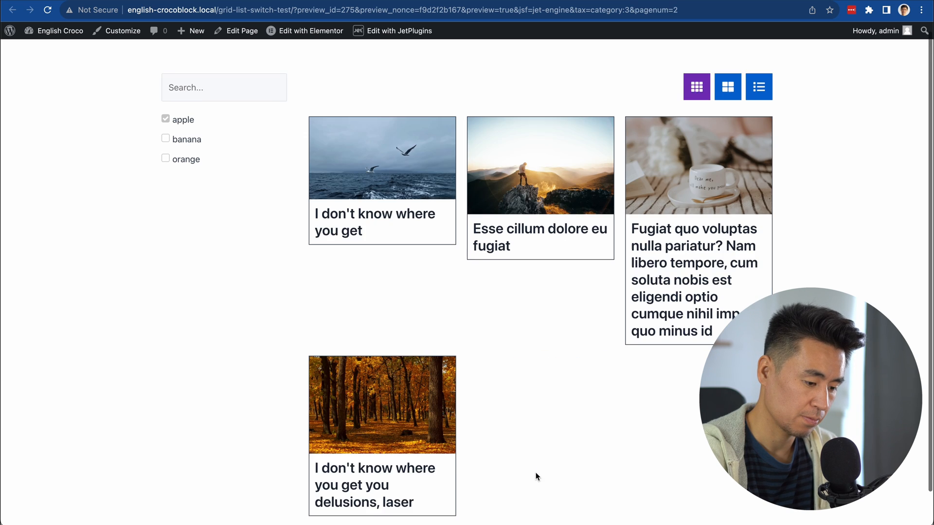
scroll(down, 3)
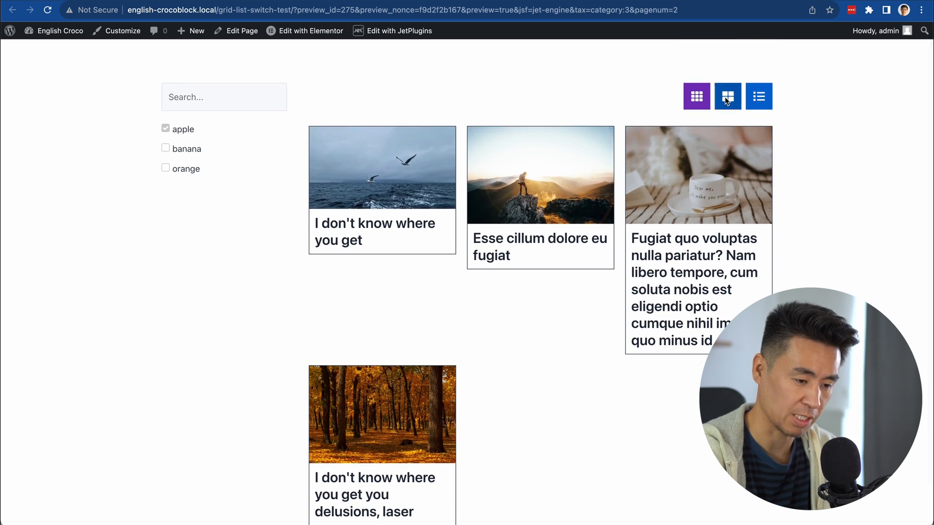
click(727, 96)
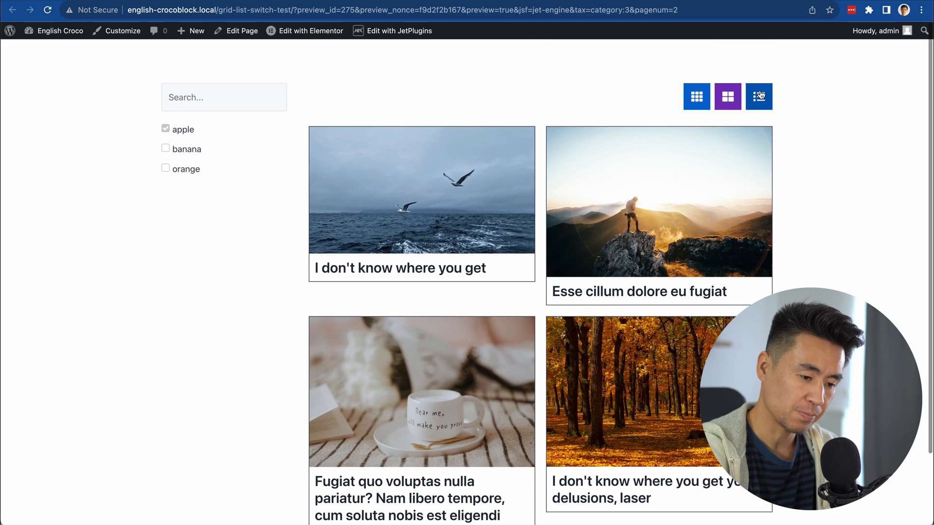
click(759, 96)
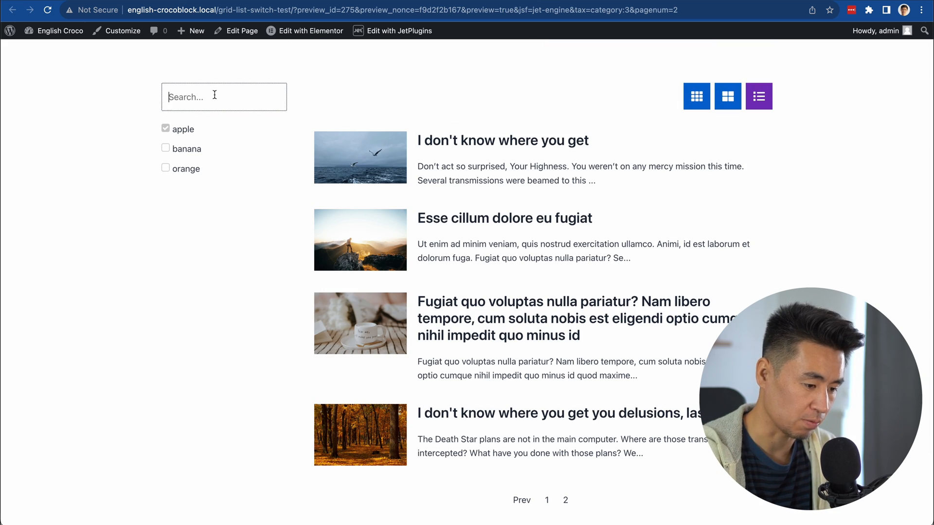
Search 'you' with apple unticked, then view page 3 of results in list layout.
text(you)
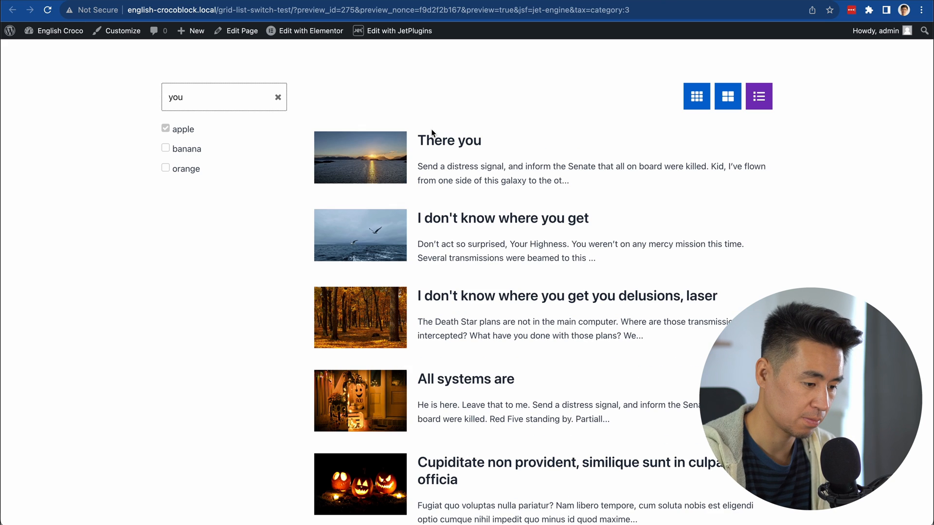
click(165, 128)
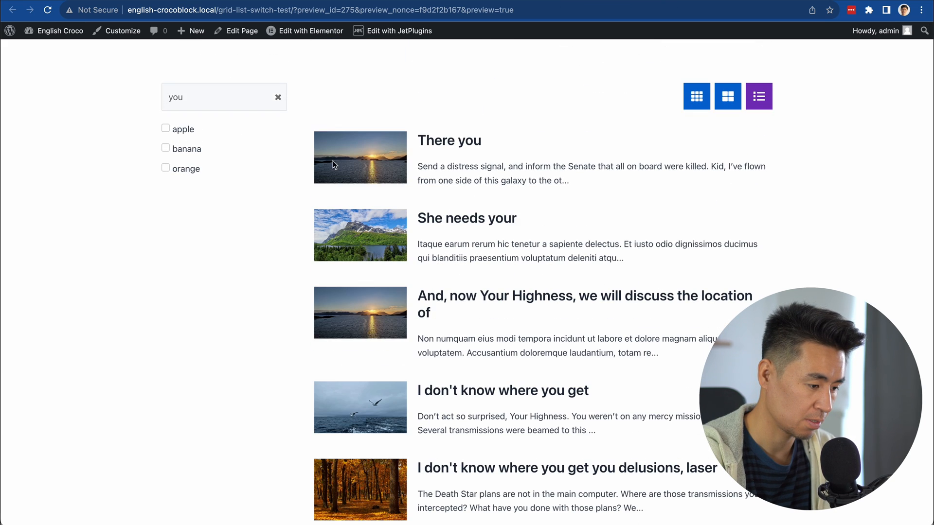
click(697, 96)
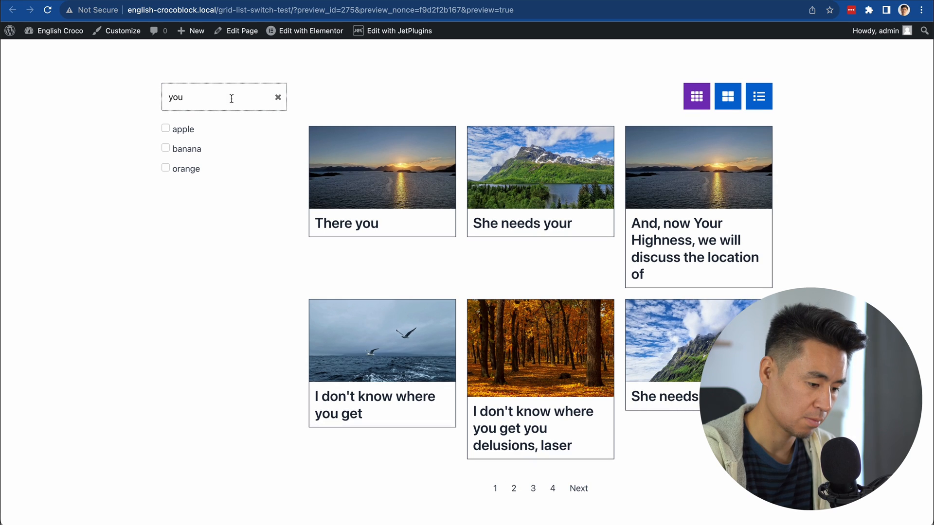
text(yuo)
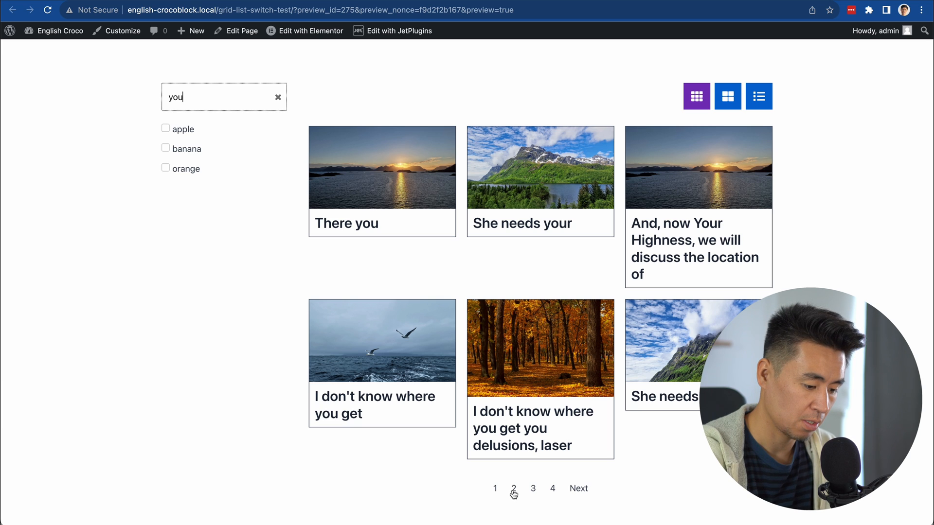
click(533, 488)
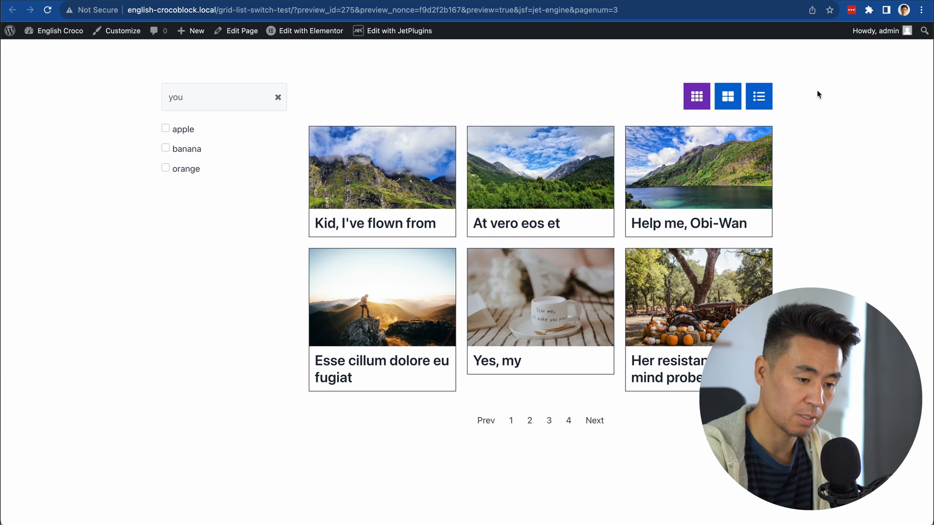
click(759, 95)
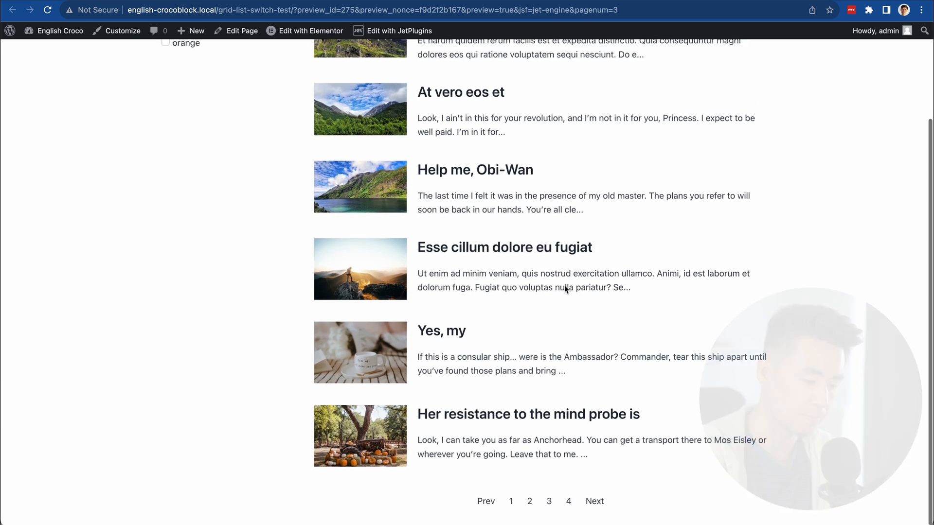